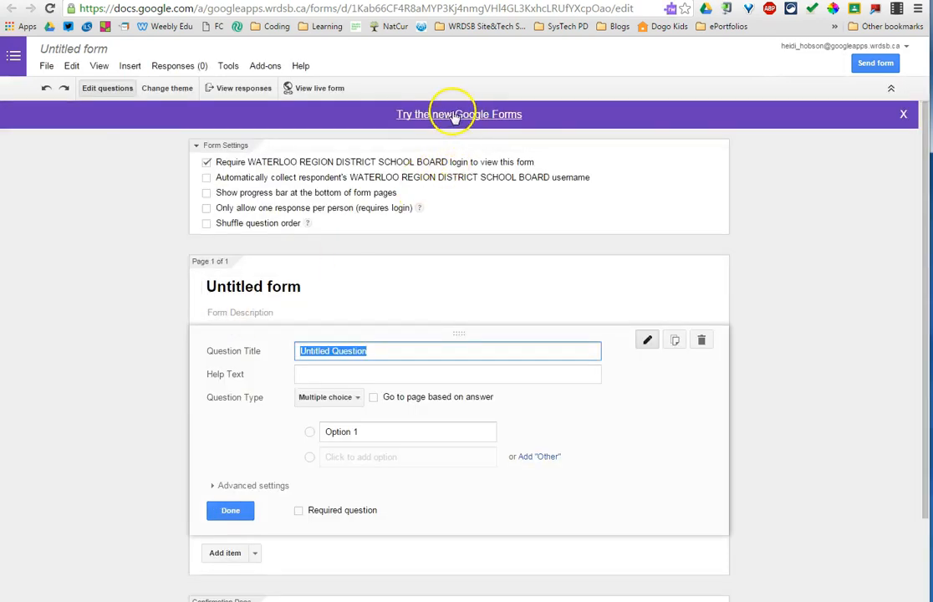
Switch the untitled form to the new Google Forms editor, after briefly reverting to classic.
click(459, 114)
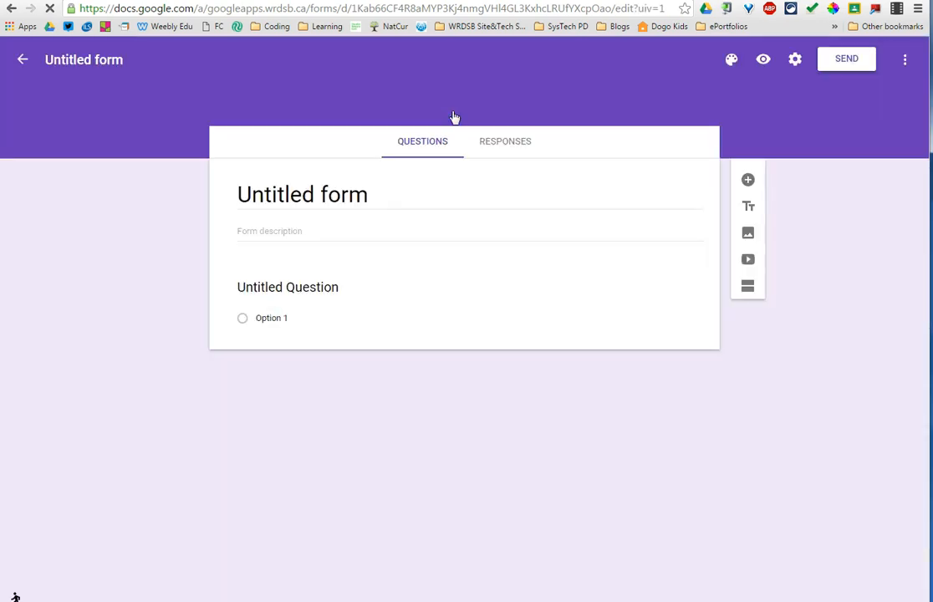
click(287, 287)
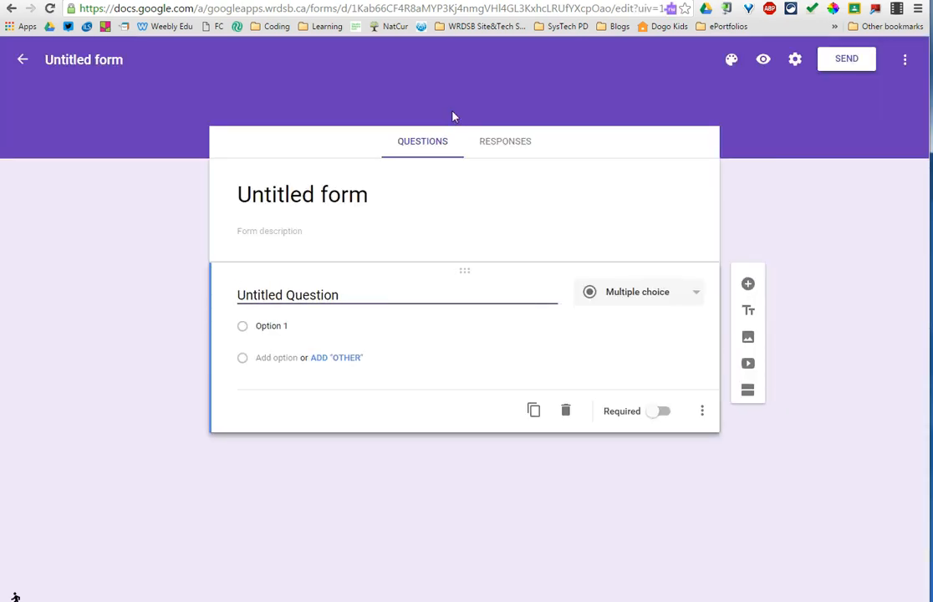
click(287, 294)
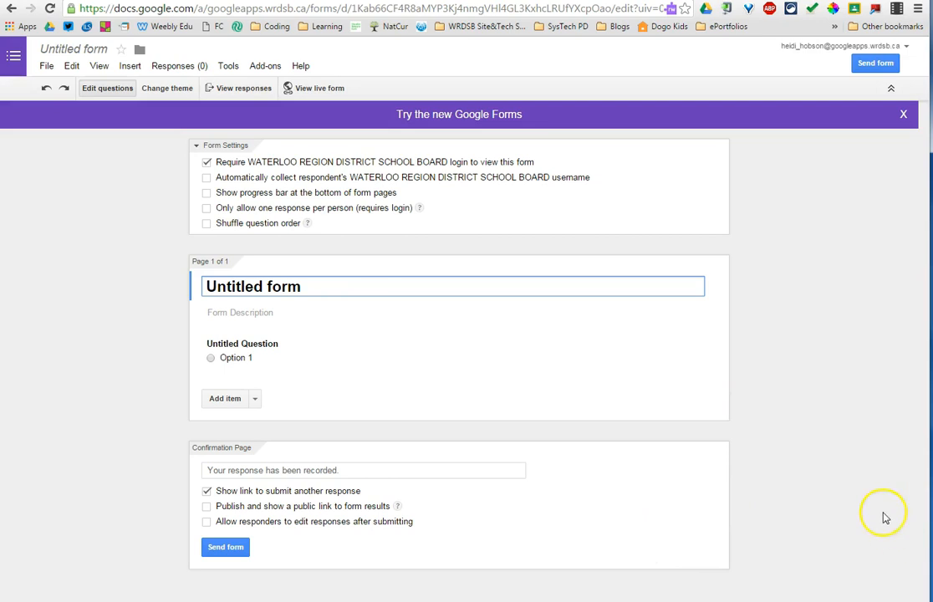
mouse_move(459, 114)
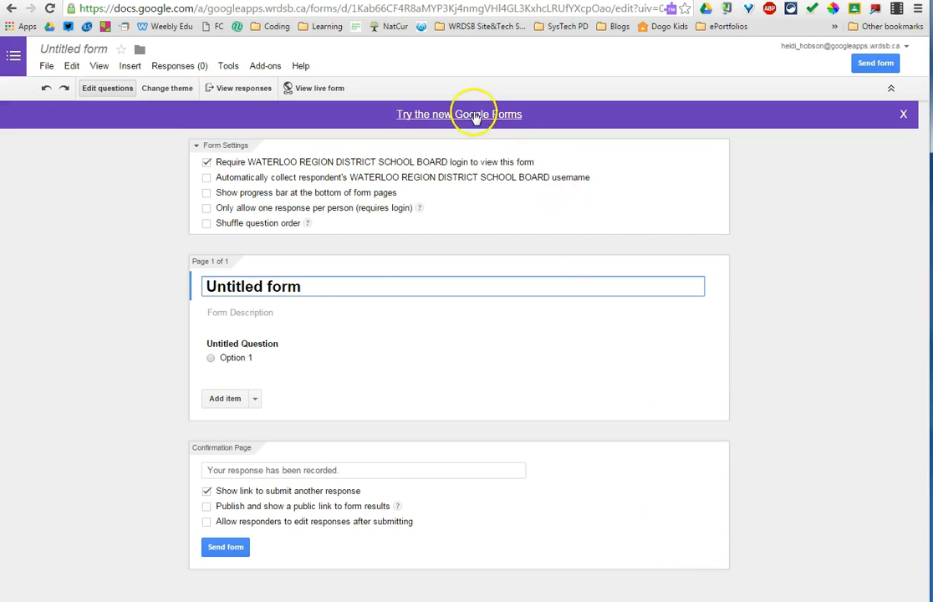
click(458, 114)
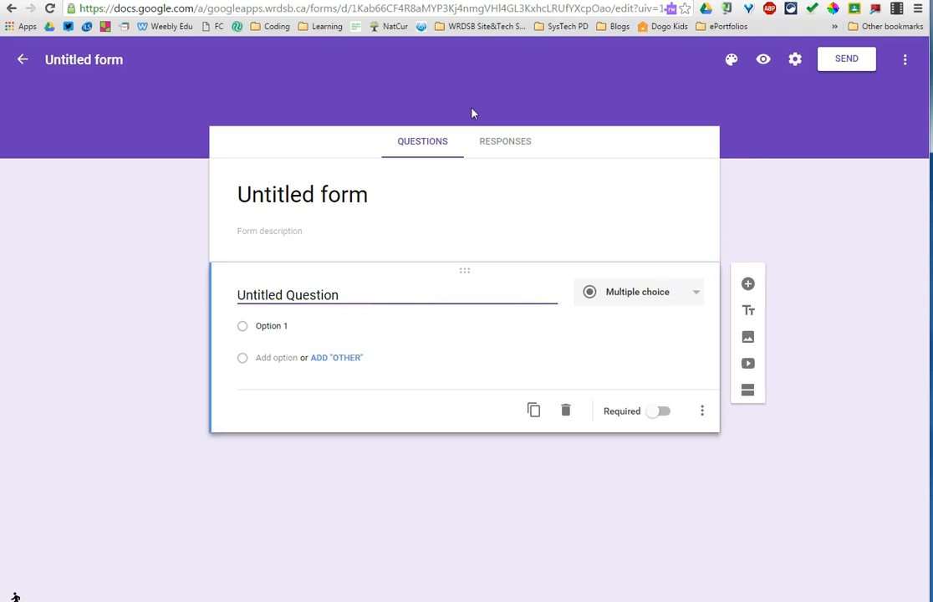
click(465, 109)
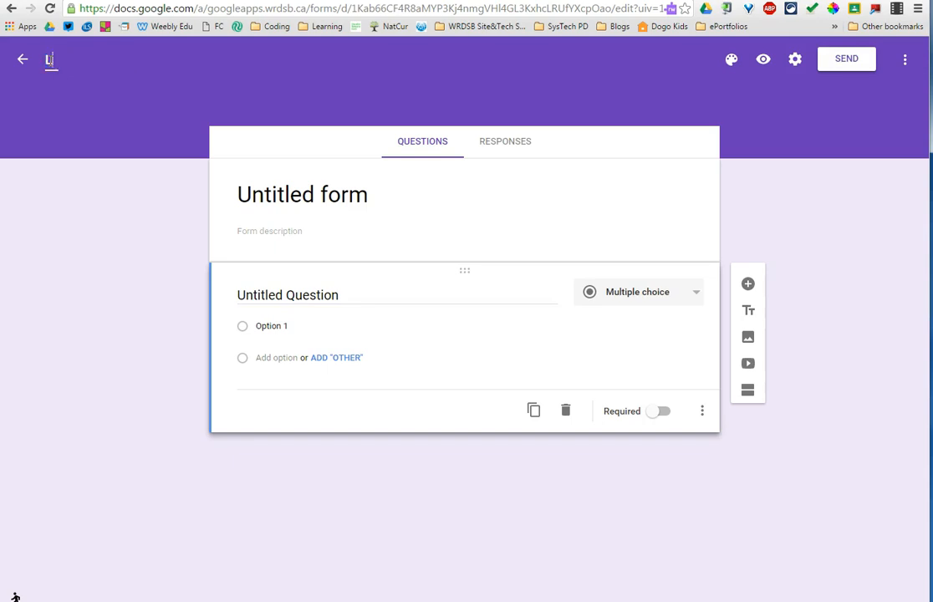
Name the form 'Learning Skill Observations' and view its Responses, showing zero responses.
text(Learning Skill Observations)
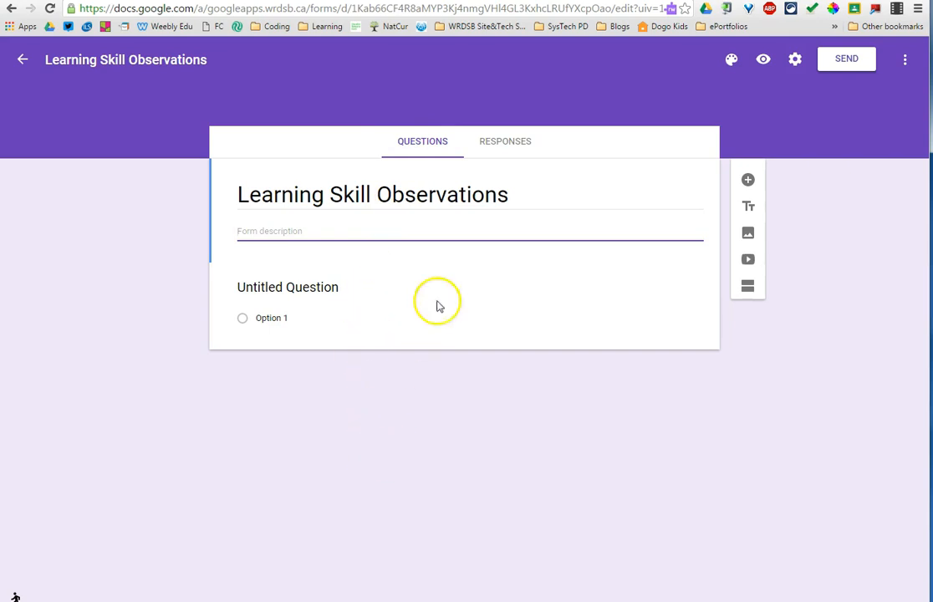
click(505, 141)
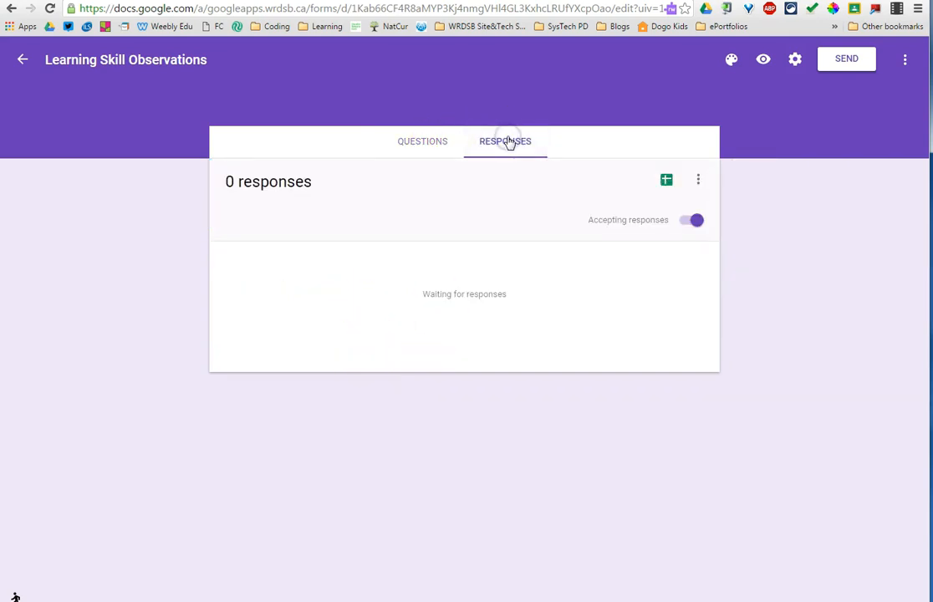
mouse_move(648, 222)
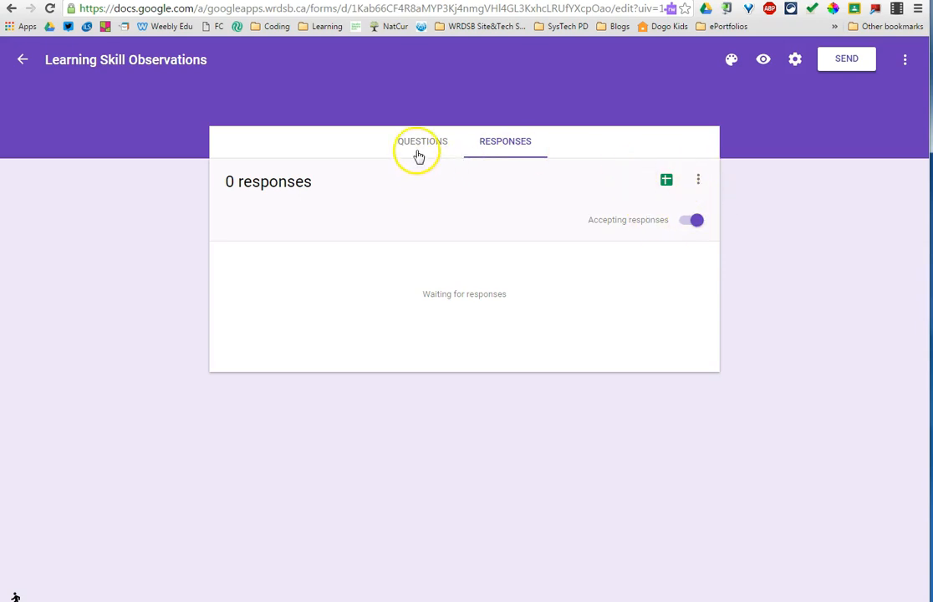
Back on Questions, try an orange-red theme colour, then revert it to purple.
click(422, 140)
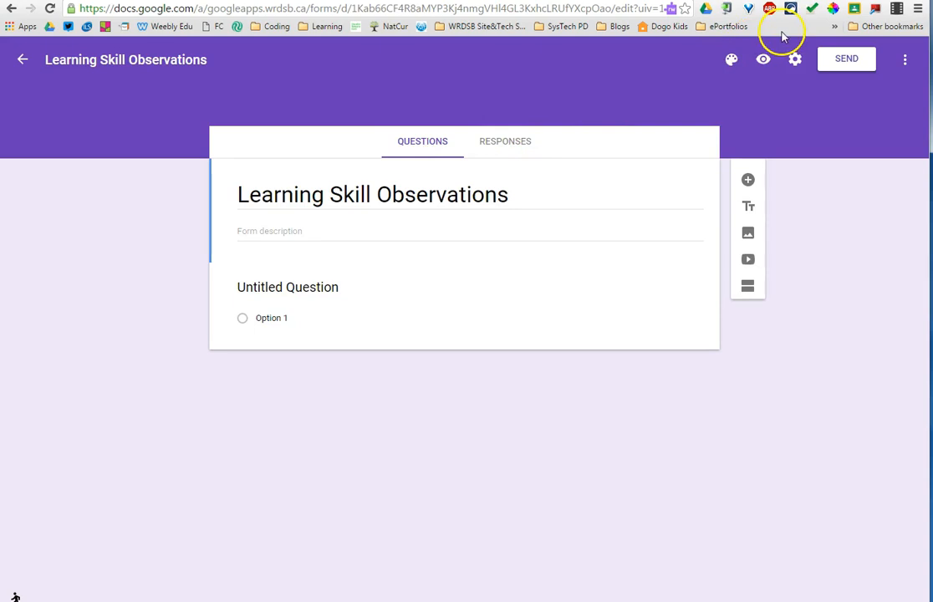
mouse_move(731, 59)
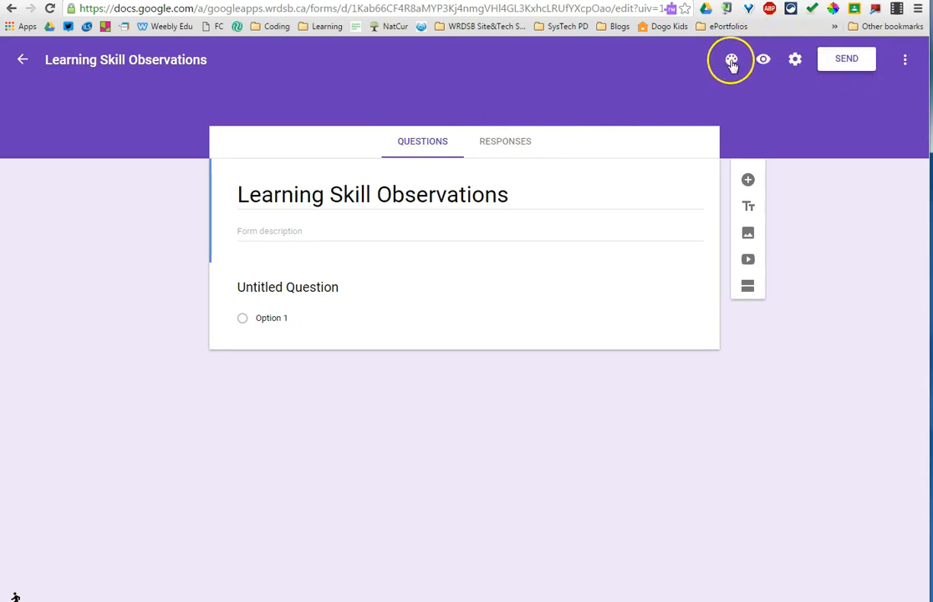
click(732, 59)
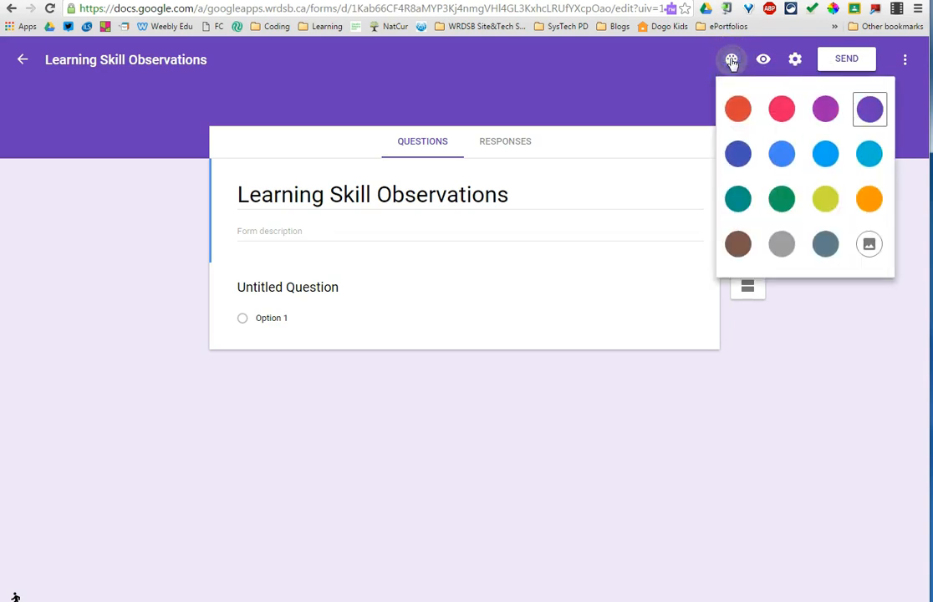
click(738, 108)
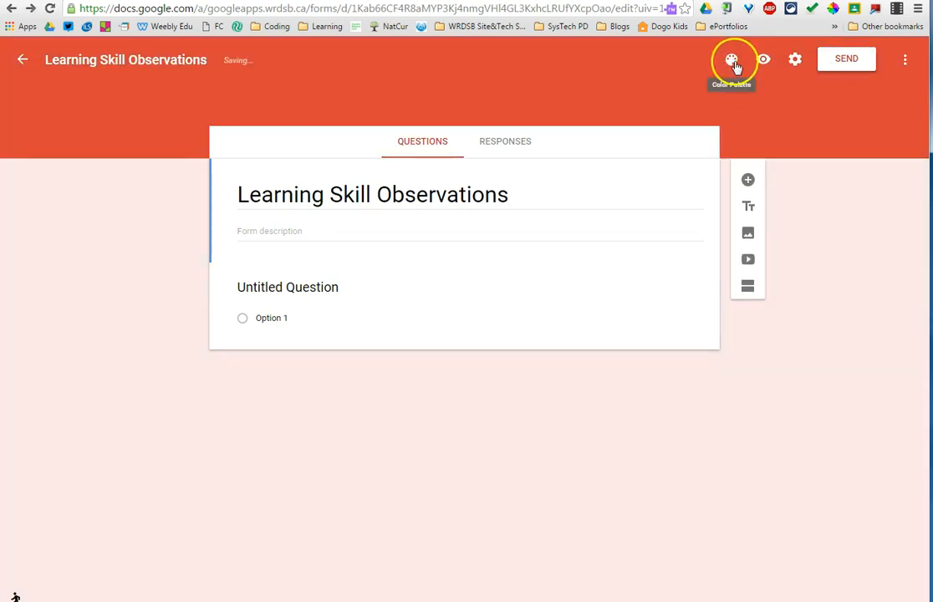
click(732, 60)
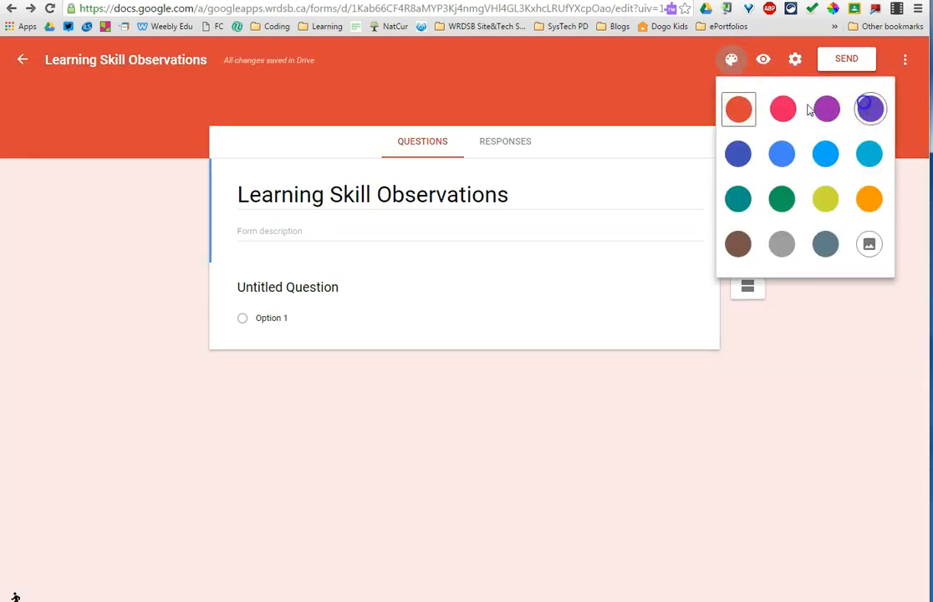
click(869, 109)
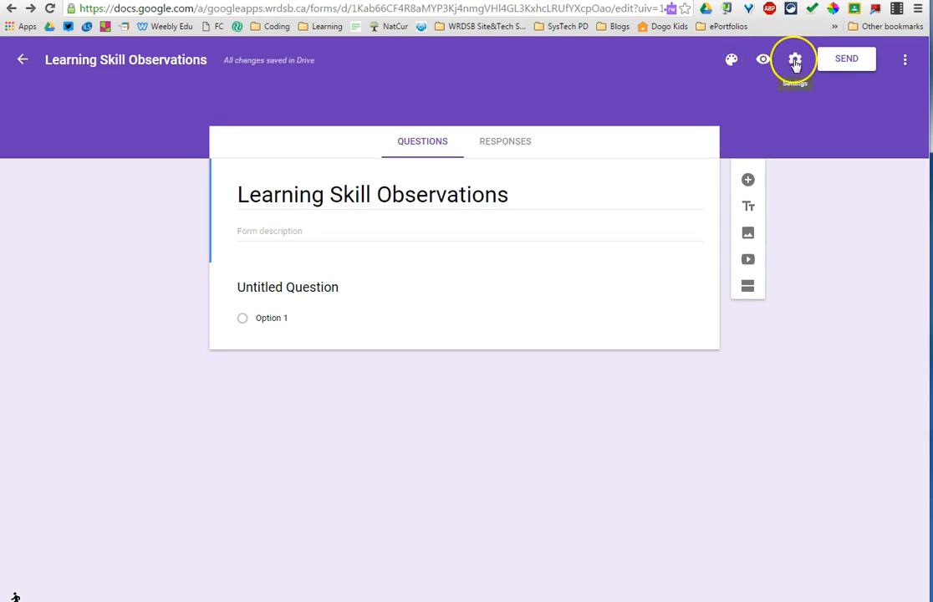
In form settings, collect respondent usernames and leave the one-response limit off.
click(795, 58)
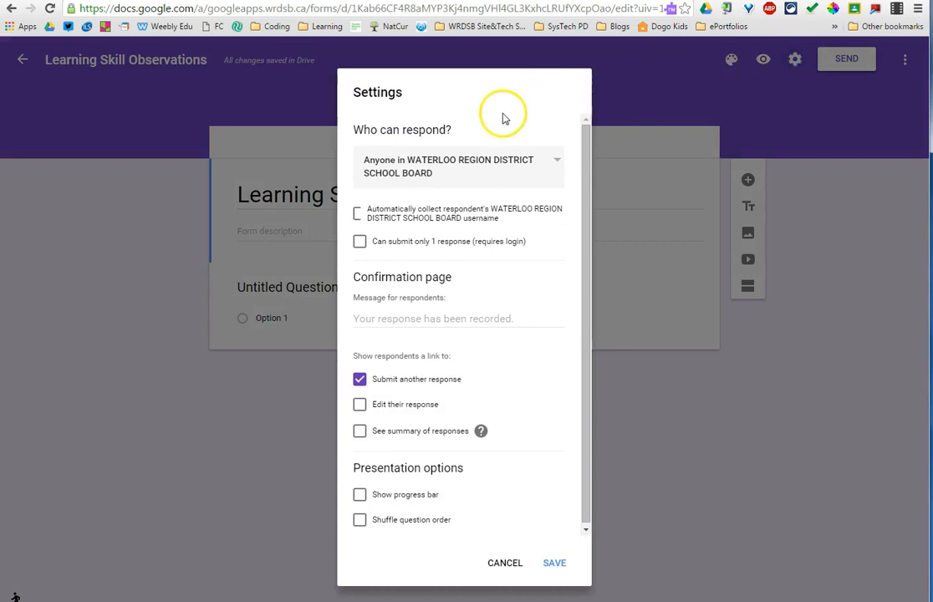
mouse_move(402, 188)
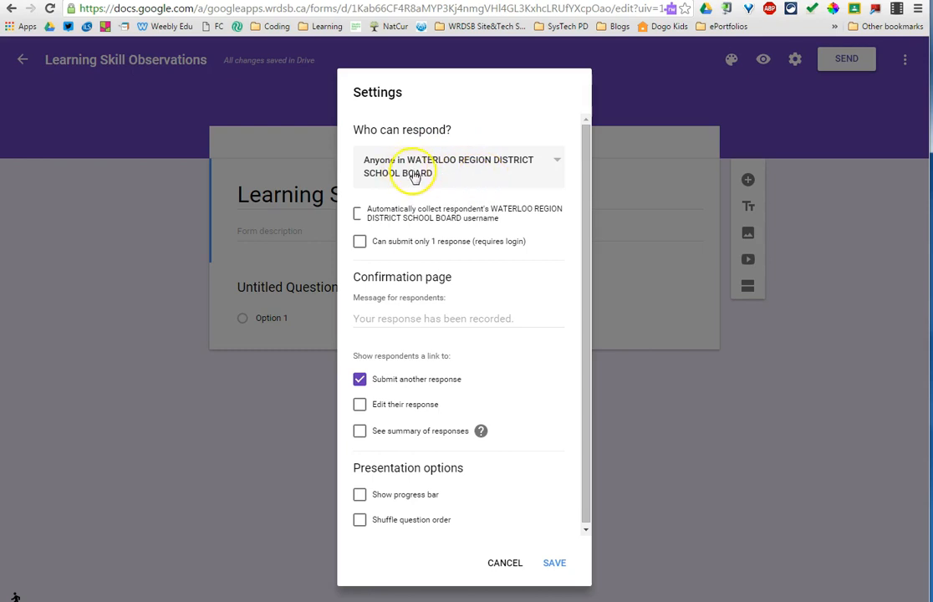
mouse_move(360, 216)
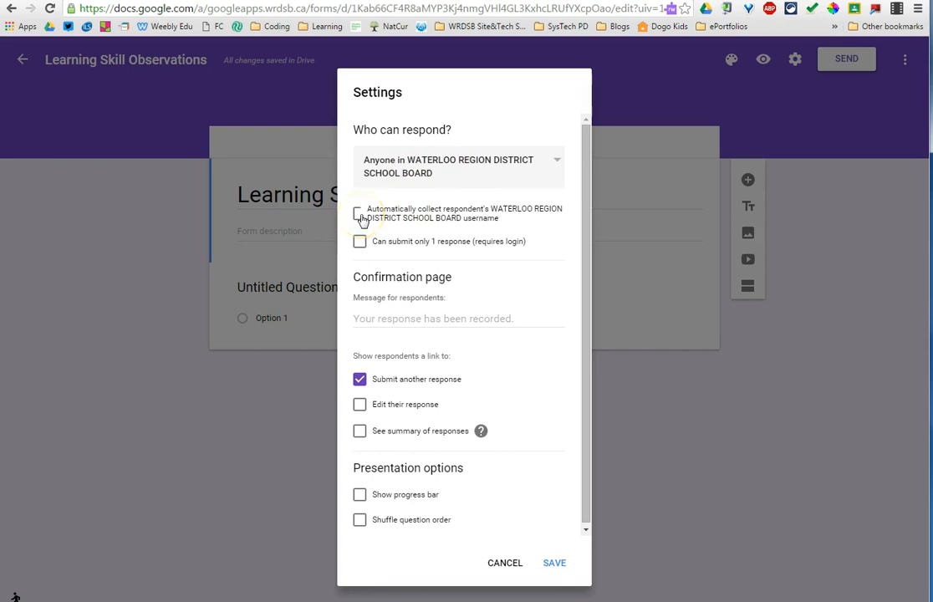
click(360, 214)
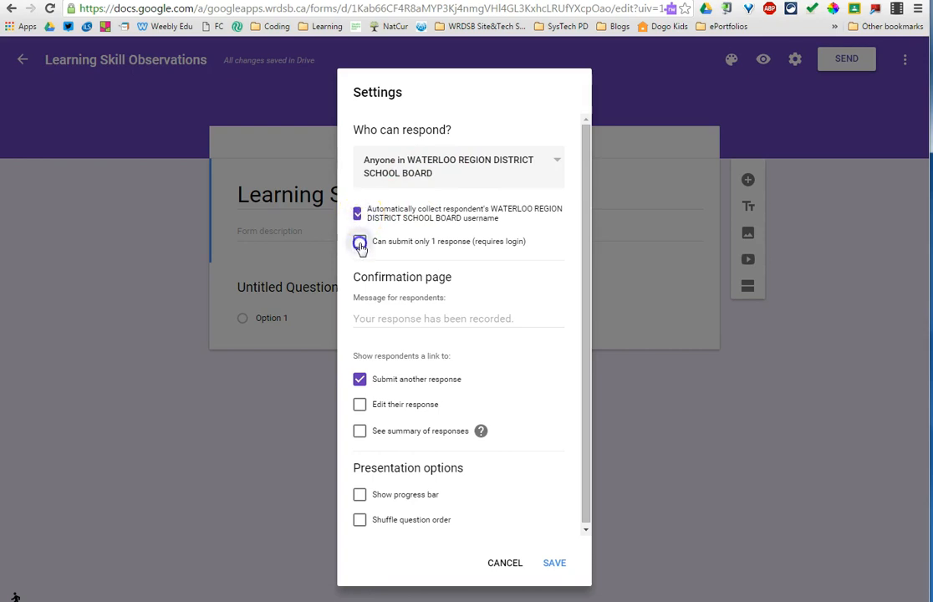
click(360, 241)
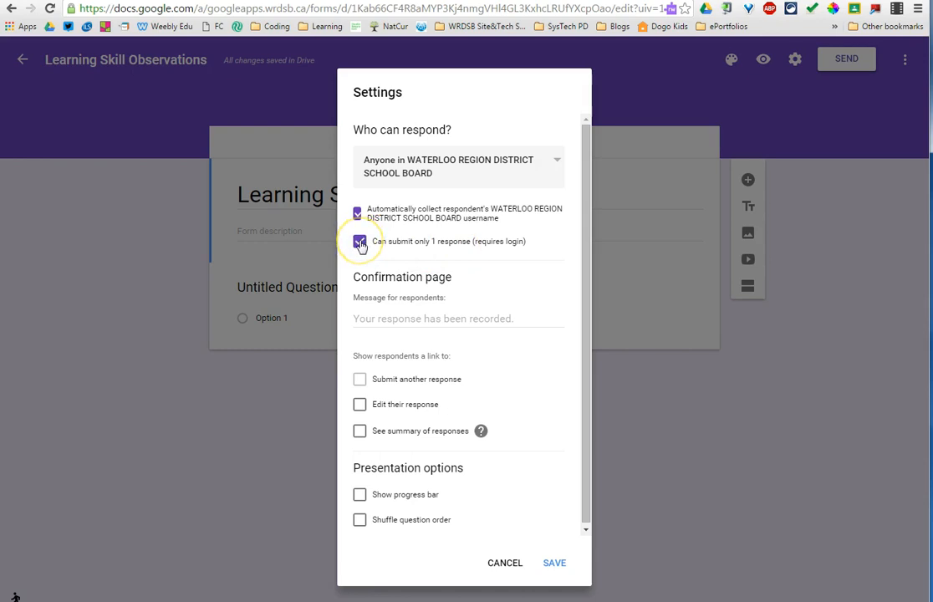
click(360, 241)
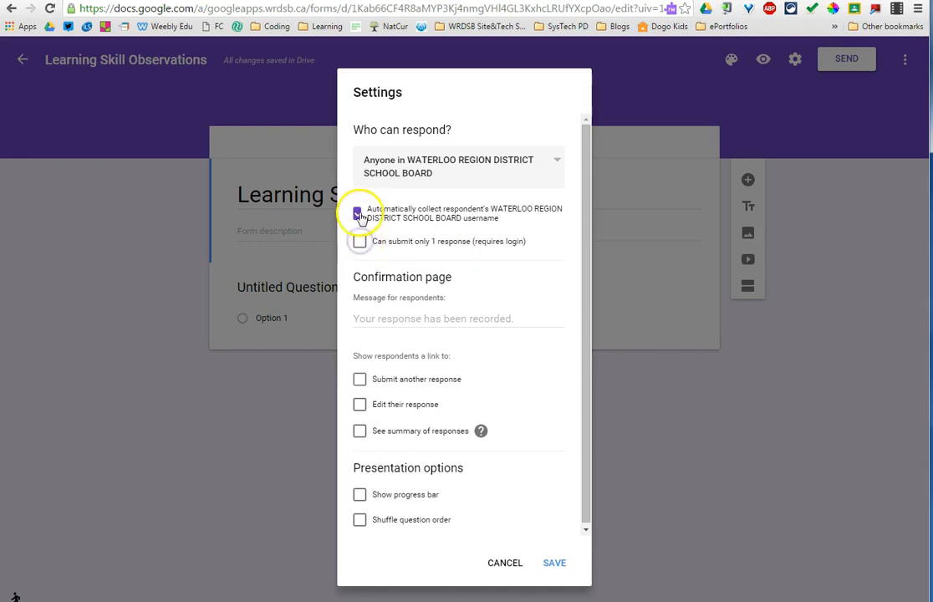
Let anyone respond and enter 'You rock!' as the confirmation message.
click(556, 163)
text(You)
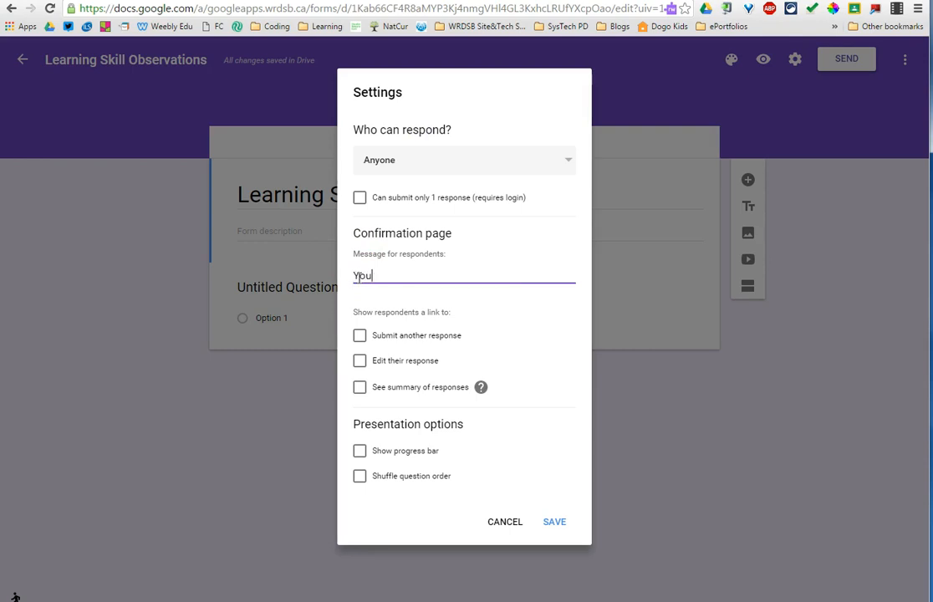
text(rock)
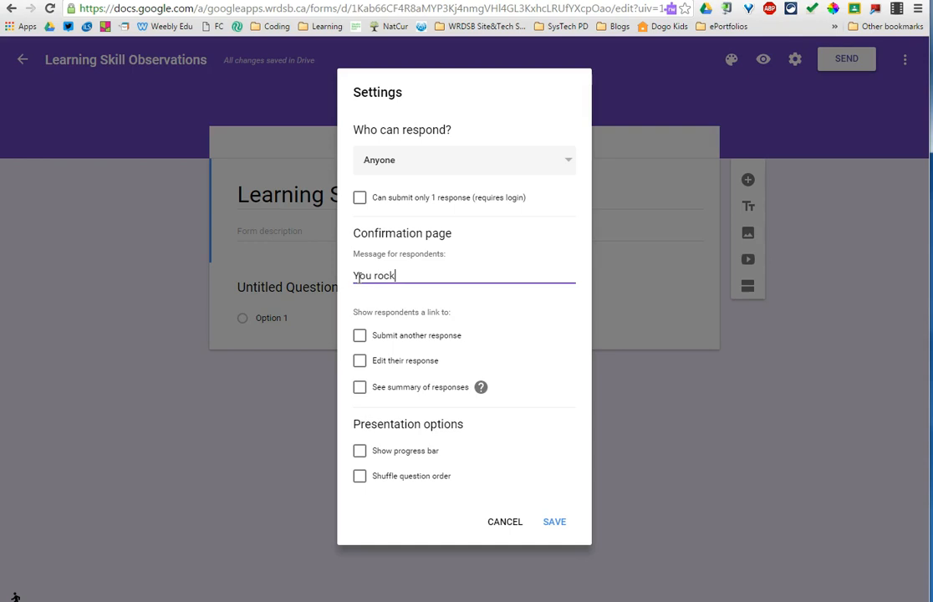
text(!)
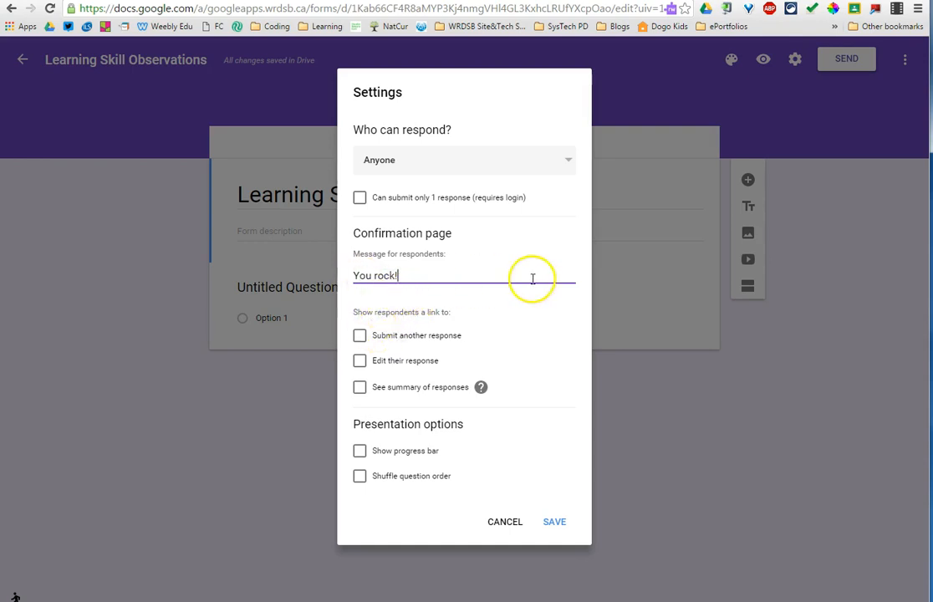
mouse_move(416, 305)
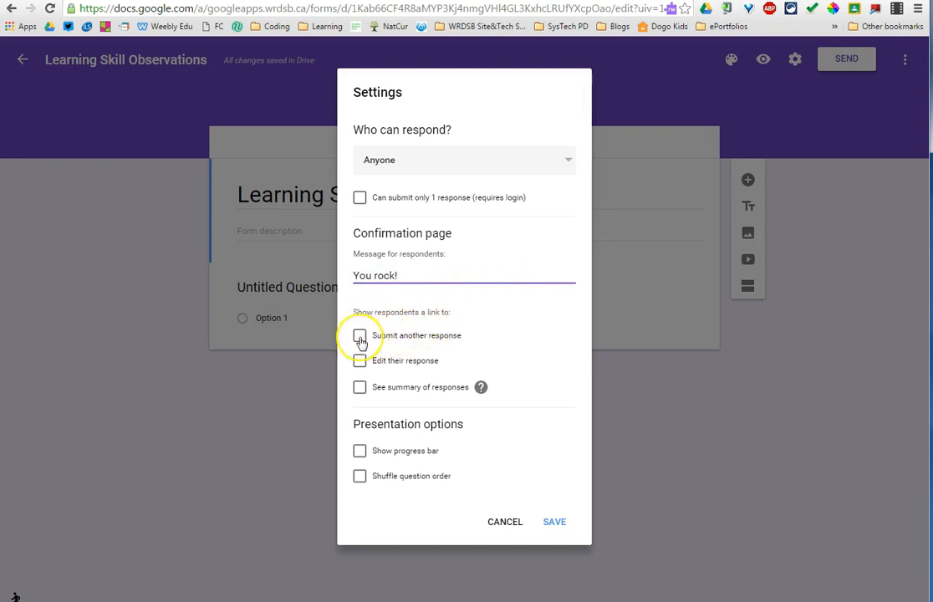
Enable Submit another response and Edit response links, keep summary off, and save settings.
click(360, 336)
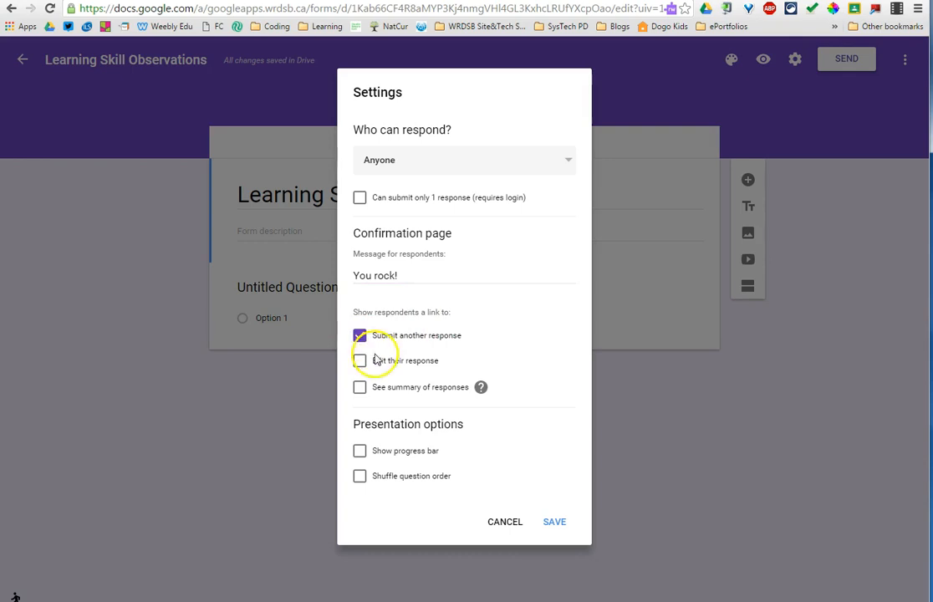
click(360, 360)
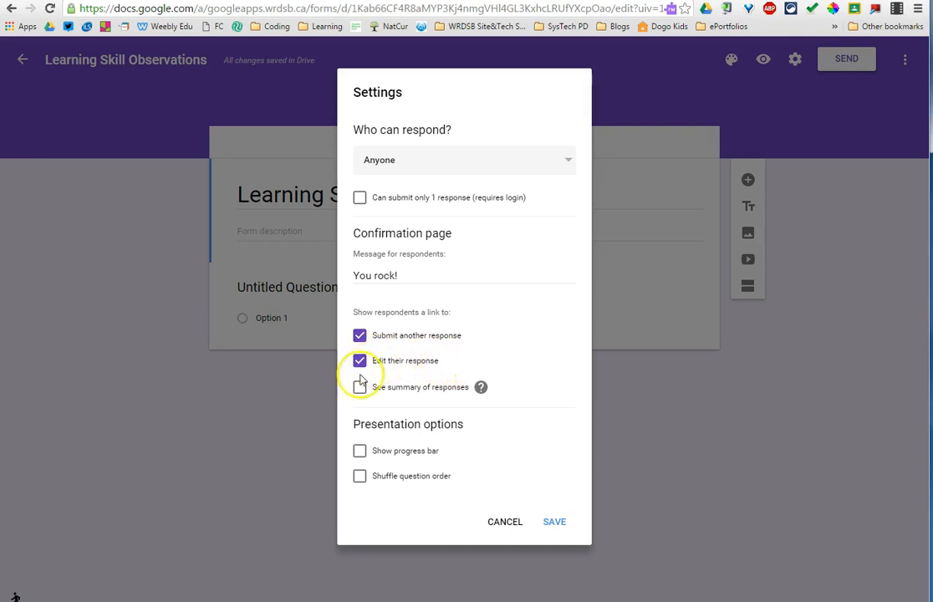
click(360, 386)
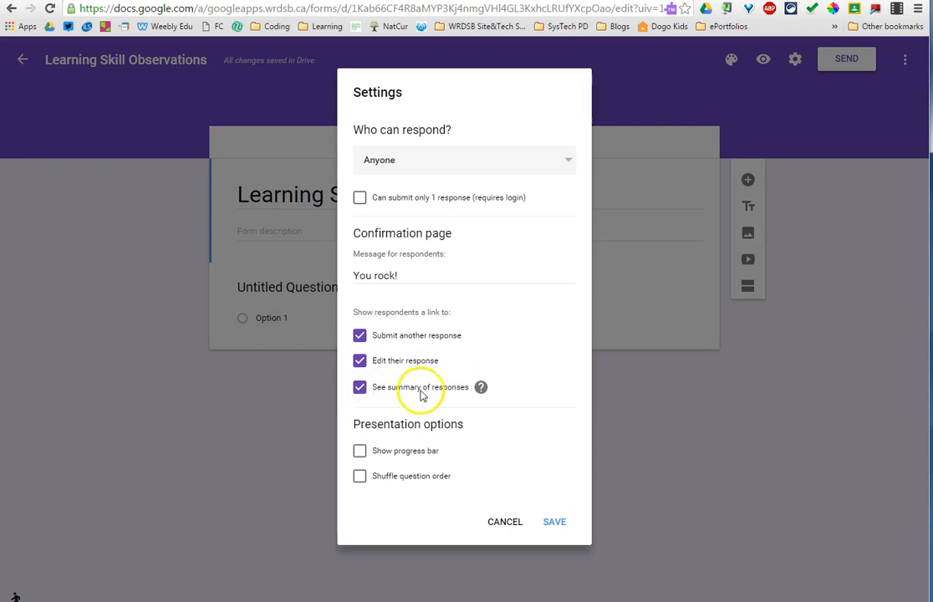
mouse_move(432, 396)
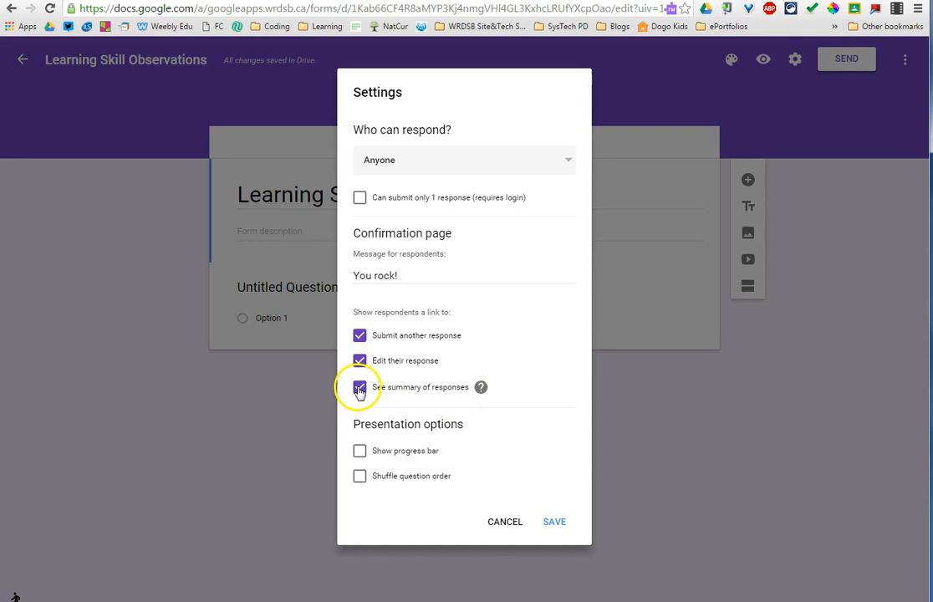
click(360, 387)
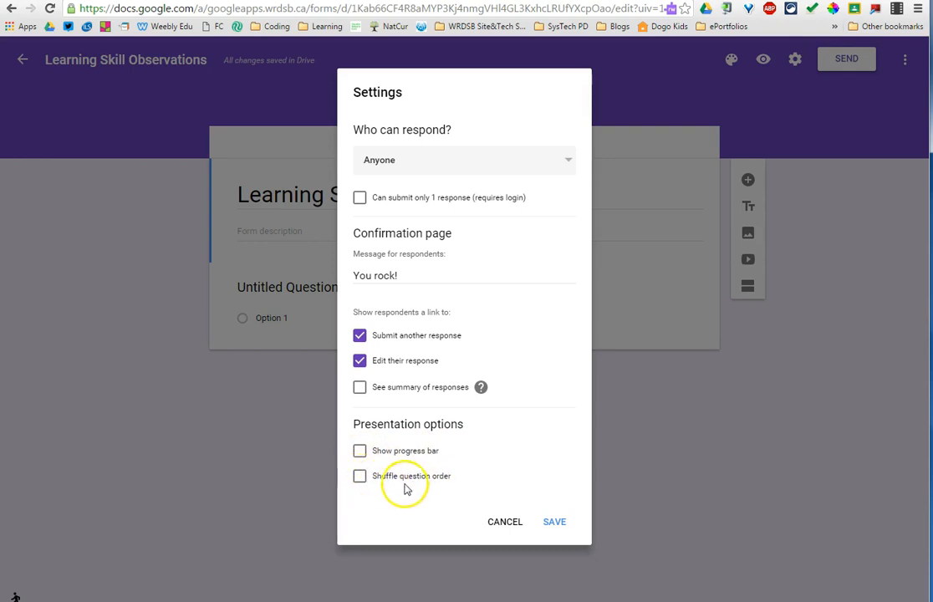
mouse_move(366, 488)
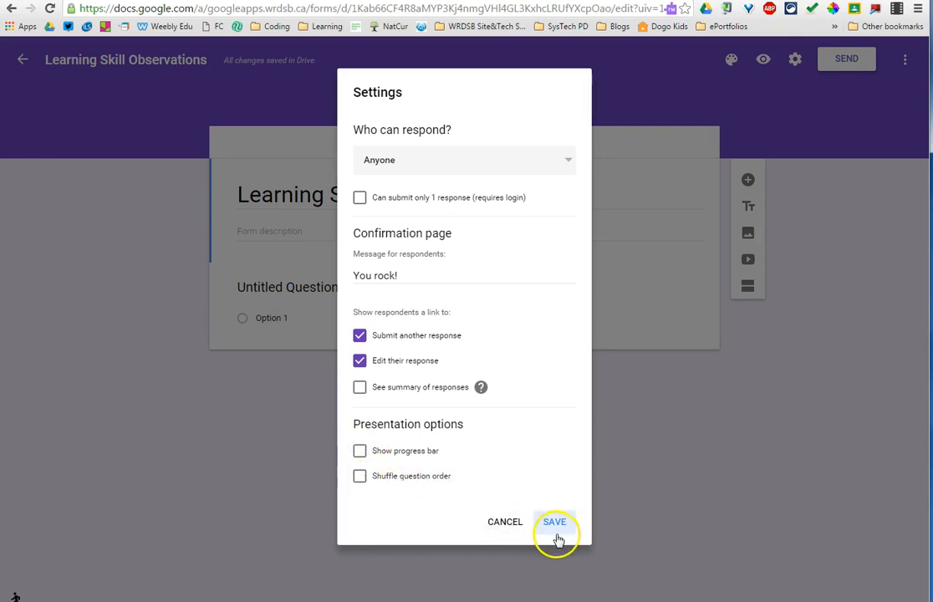
click(553, 521)
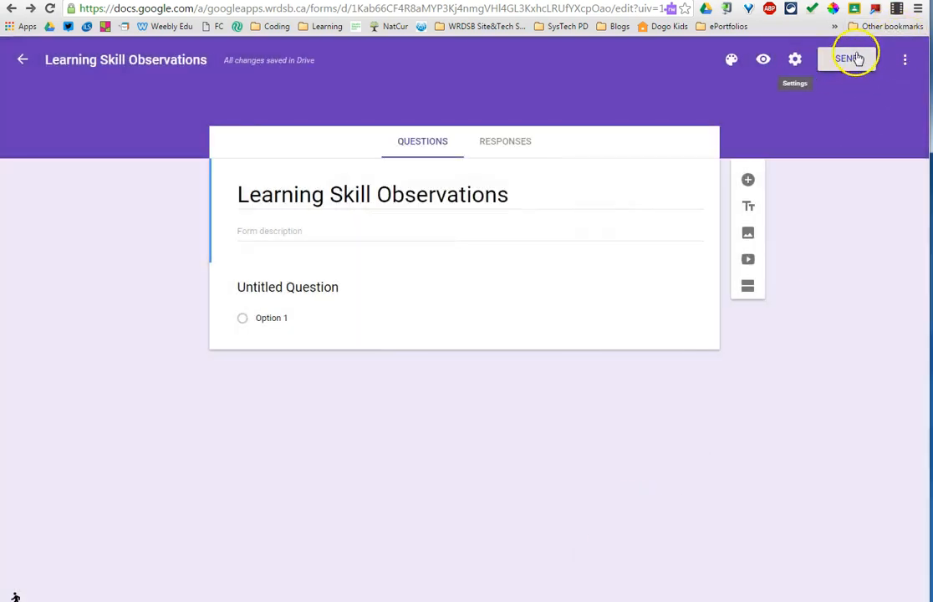
mouse_move(906, 59)
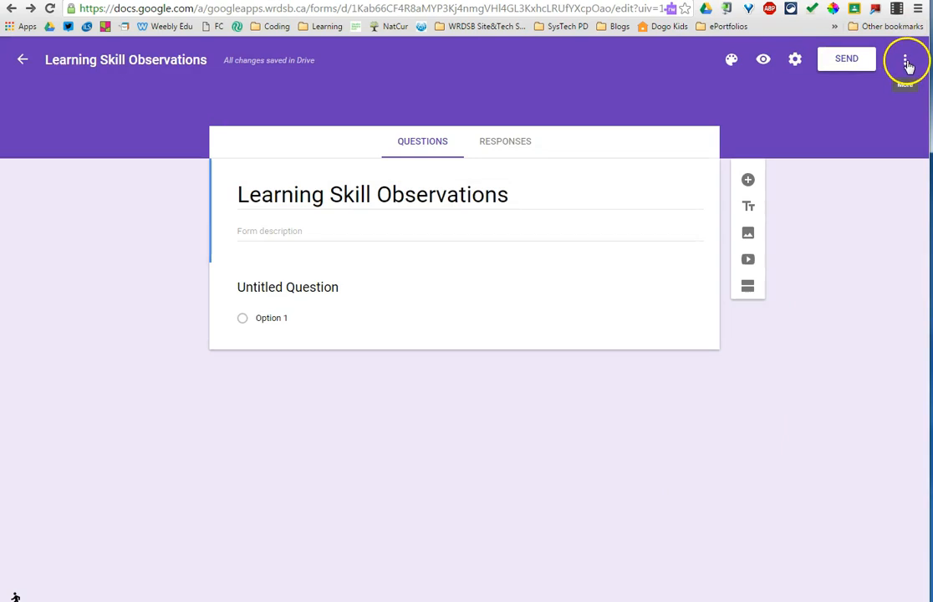
Show the More options menu with copy, trash, pre-filled link, print and collaborators.
click(907, 60)
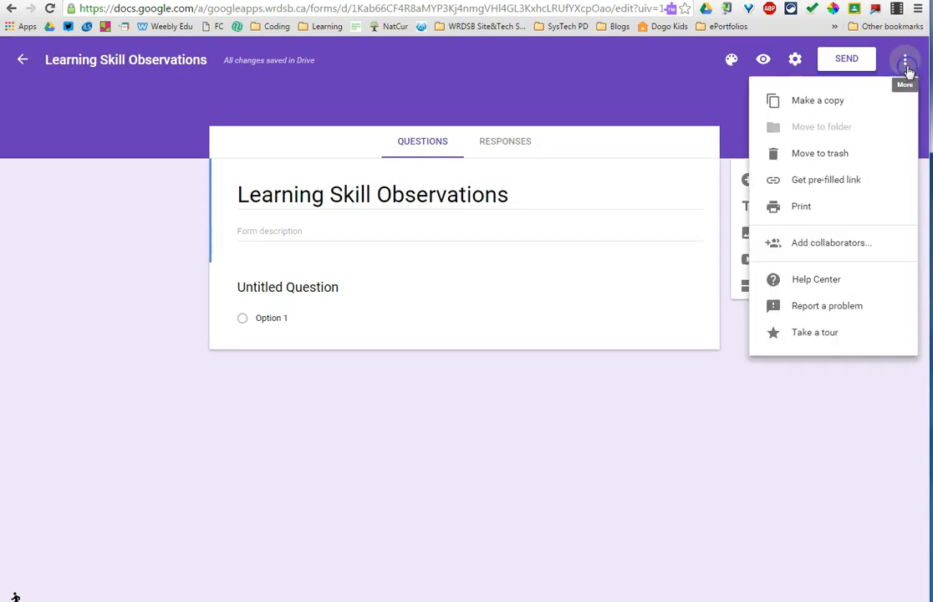
mouse_move(894, 133)
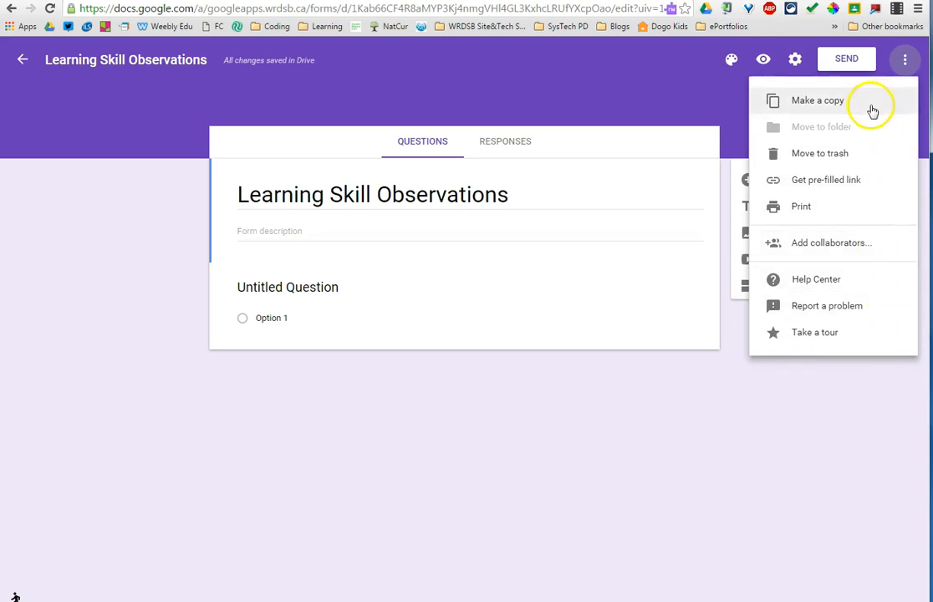
mouse_move(860, 243)
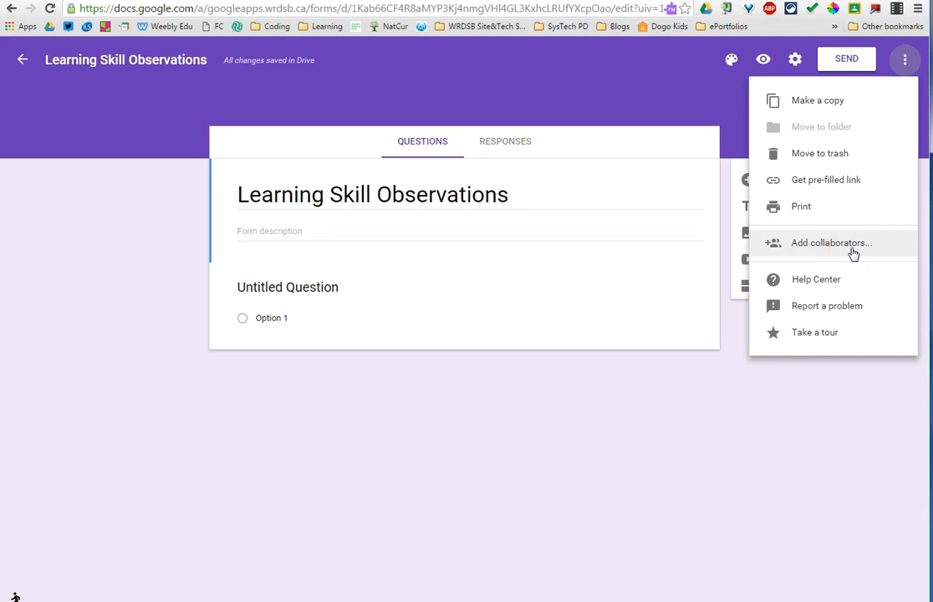
click(831, 243)
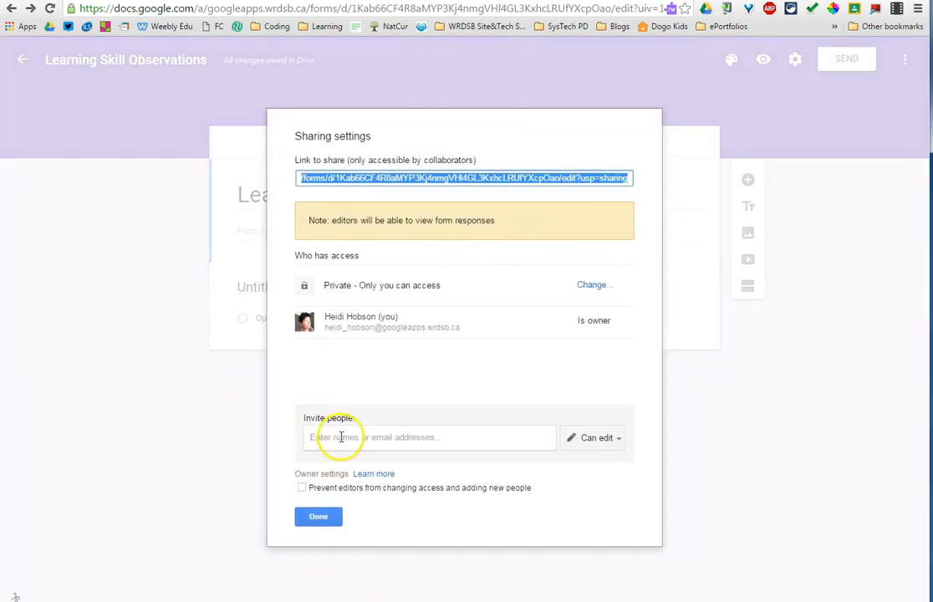
text(ele)
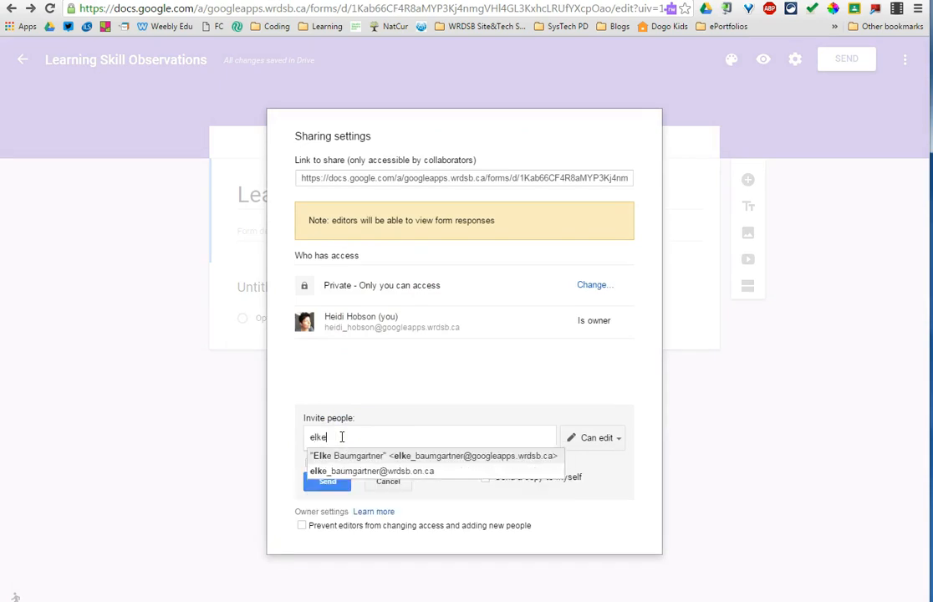
click(432, 456)
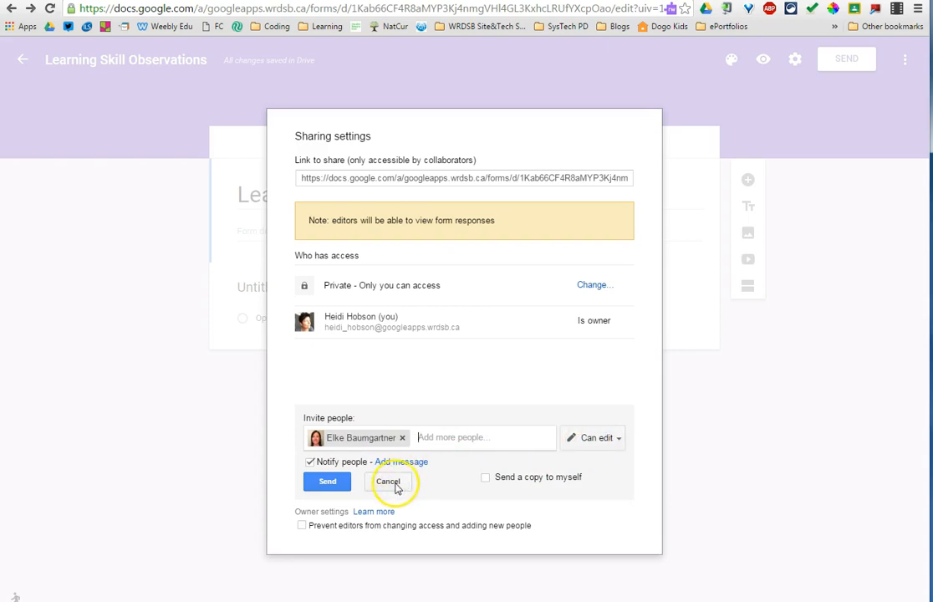
click(388, 481)
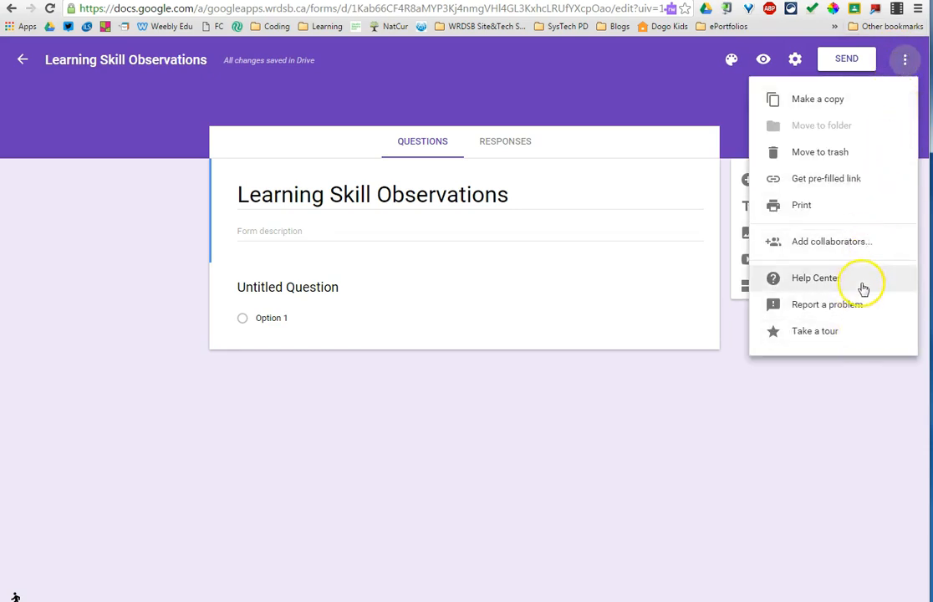
click(906, 60)
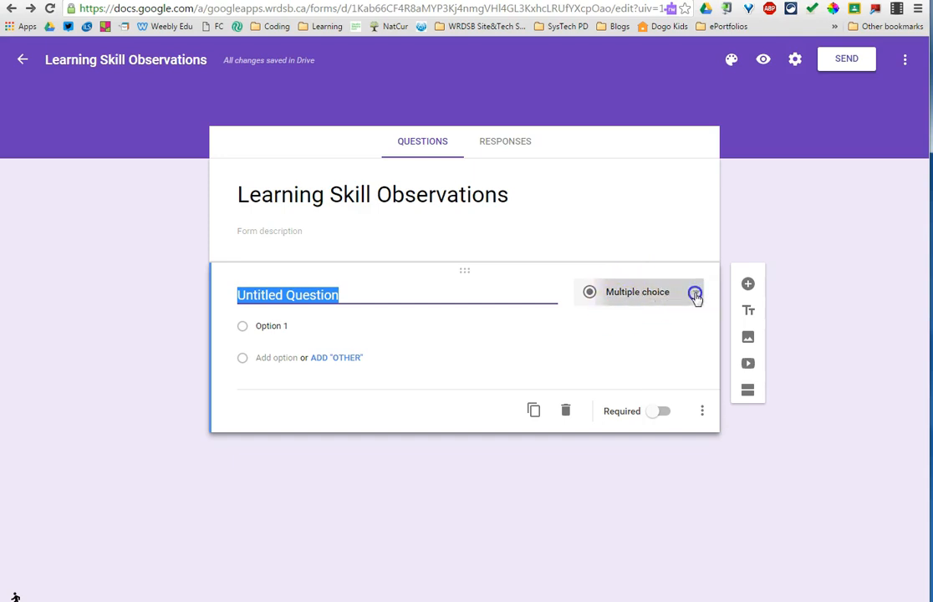
click(695, 292)
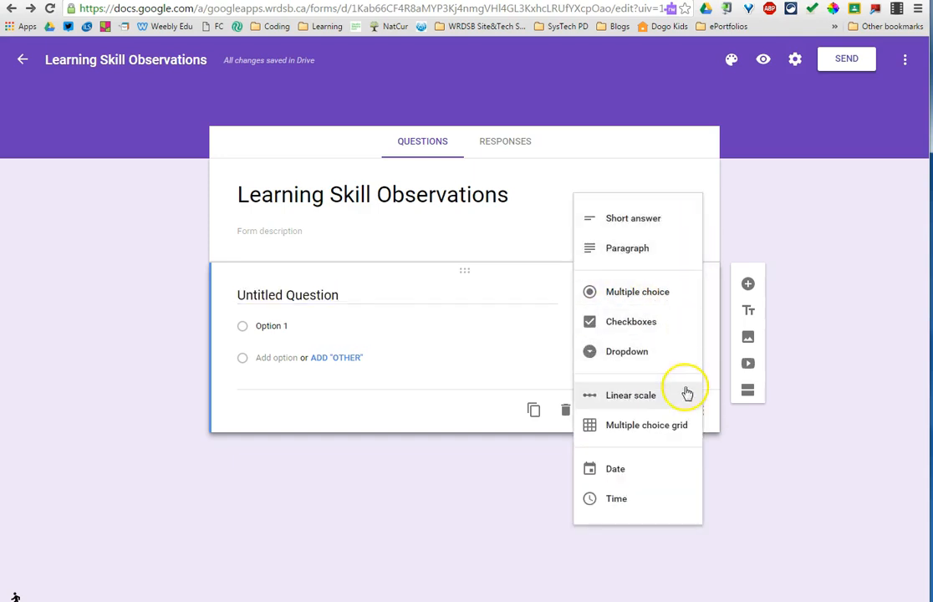
mouse_move(675, 292)
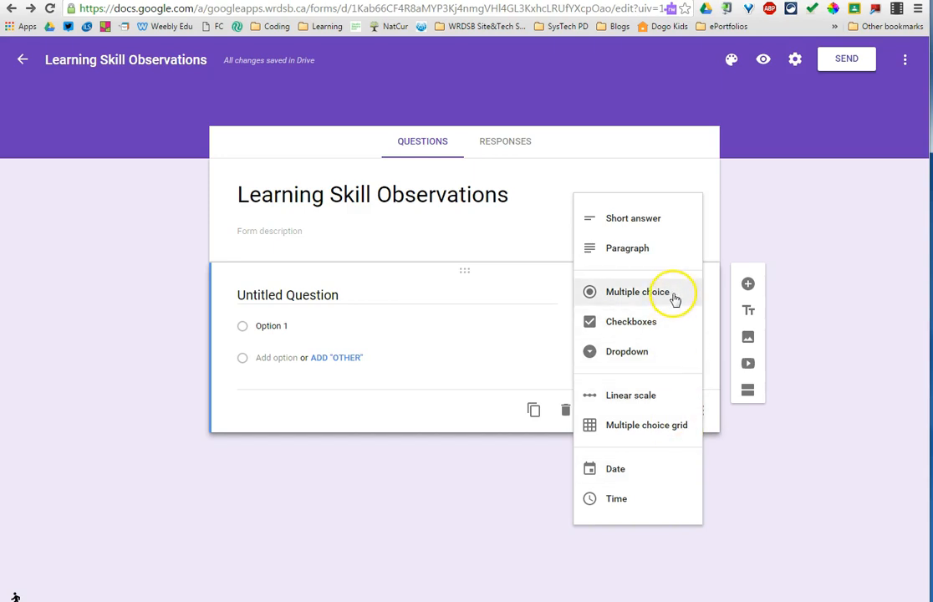
click(638, 291)
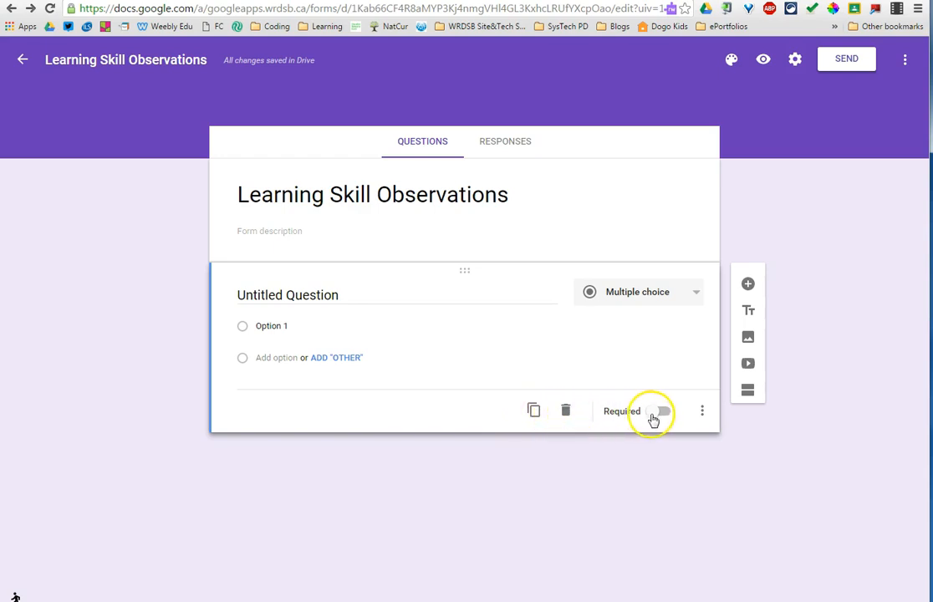
mouse_move(698, 411)
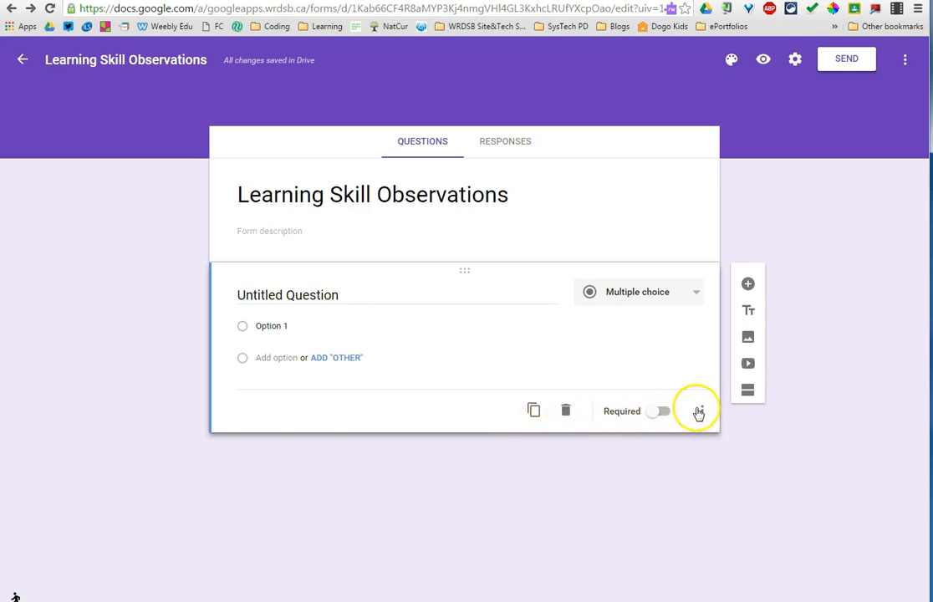
click(701, 411)
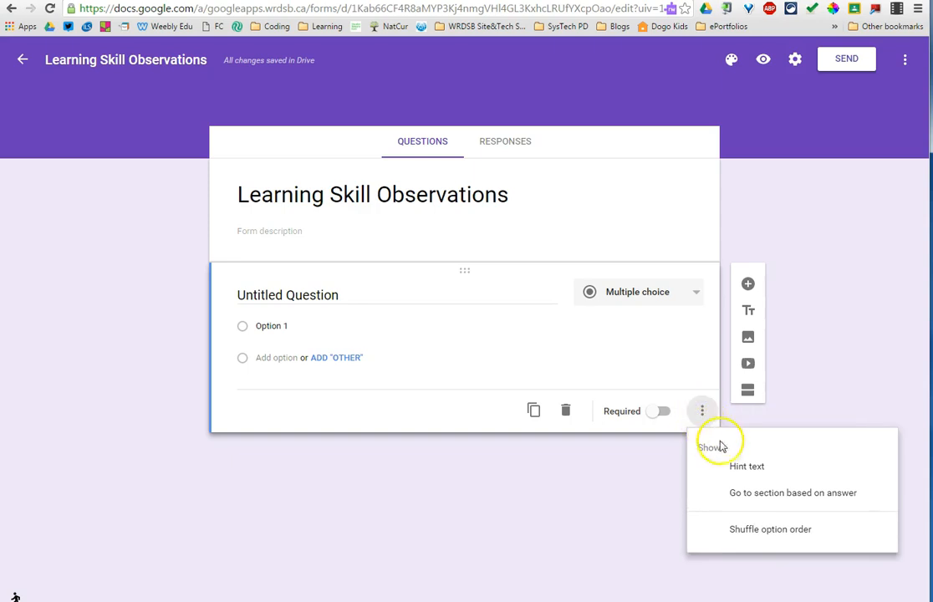
mouse_move(747, 465)
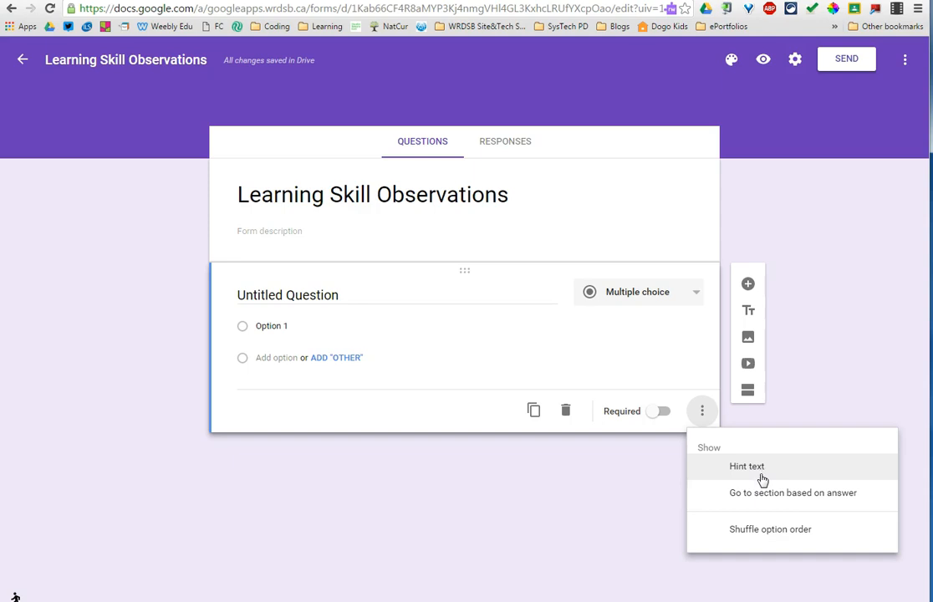
mouse_move(763, 493)
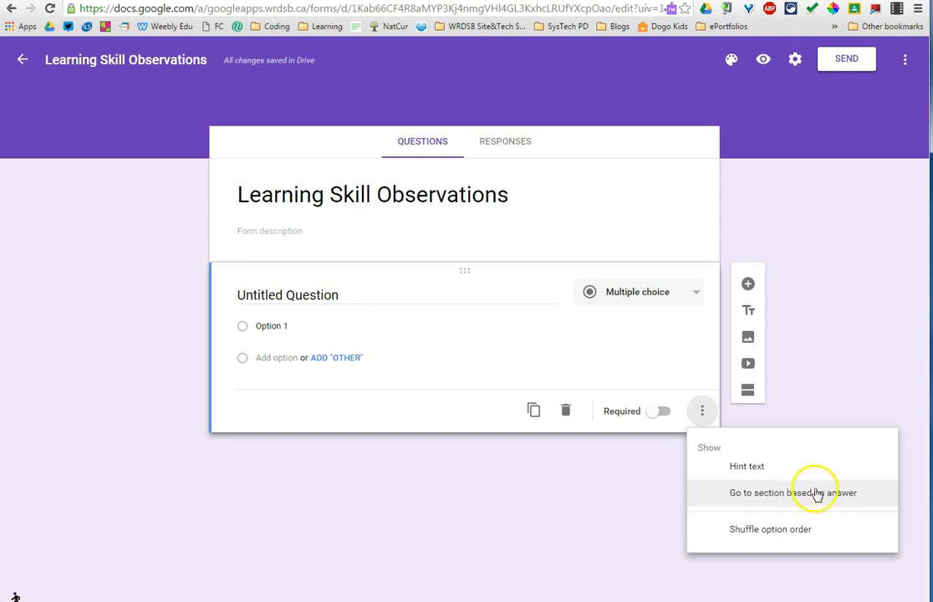
mouse_move(820, 498)
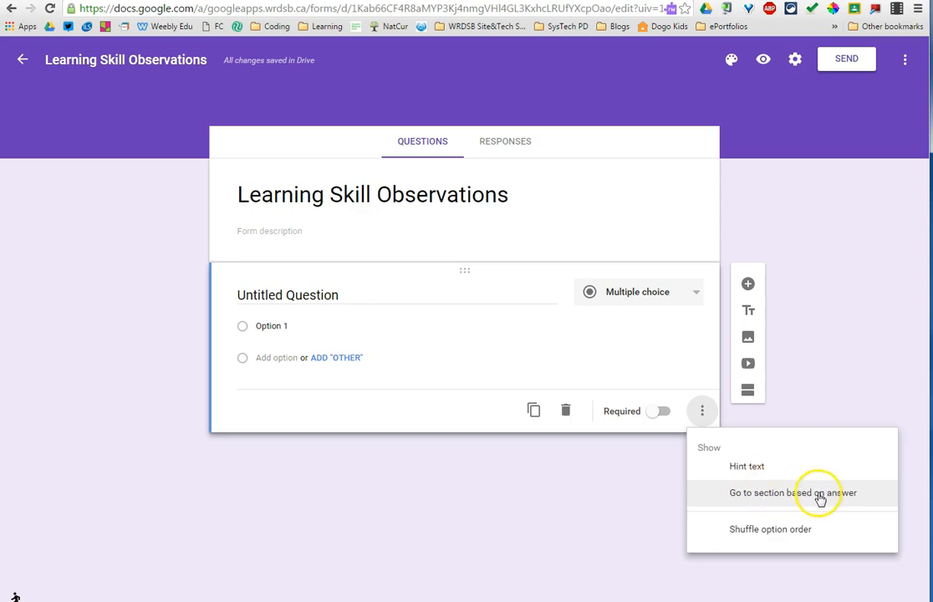
mouse_move(828, 465)
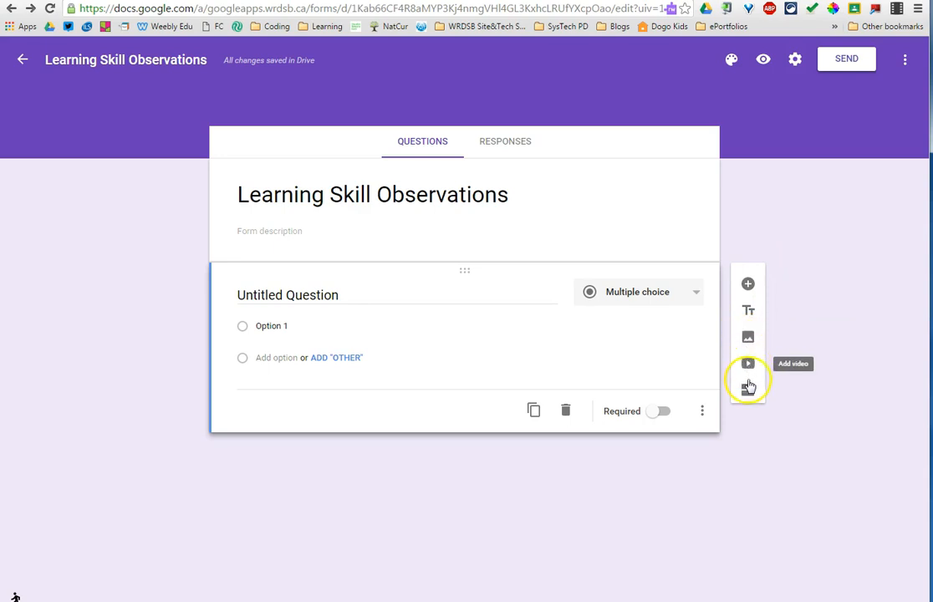
mouse_move(748, 283)
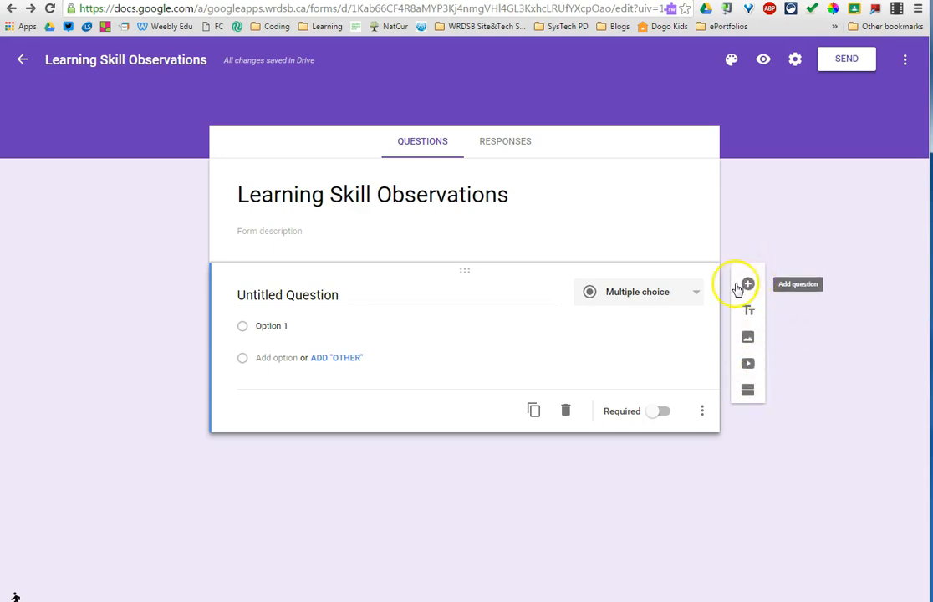
mouse_move(749, 312)
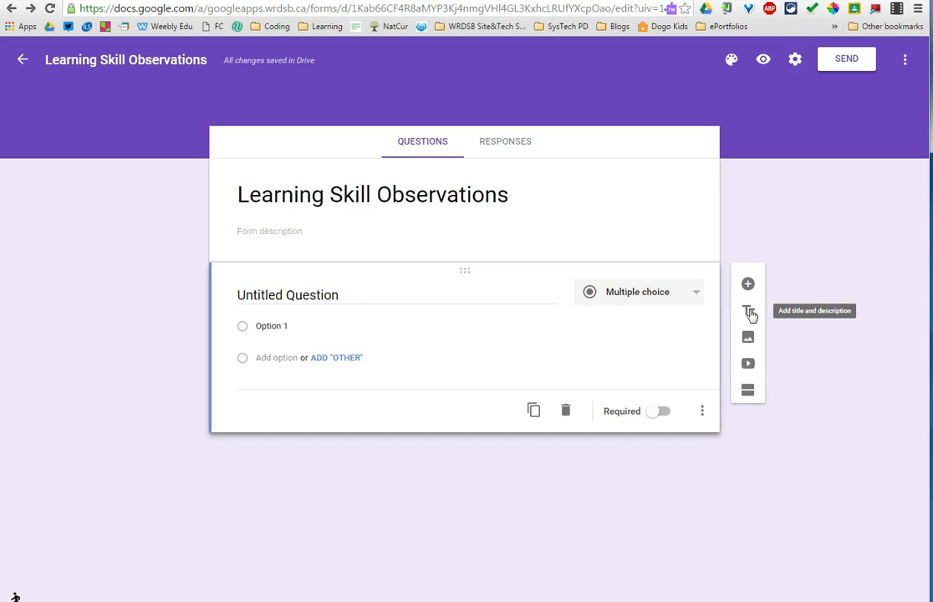
mouse_move(748, 363)
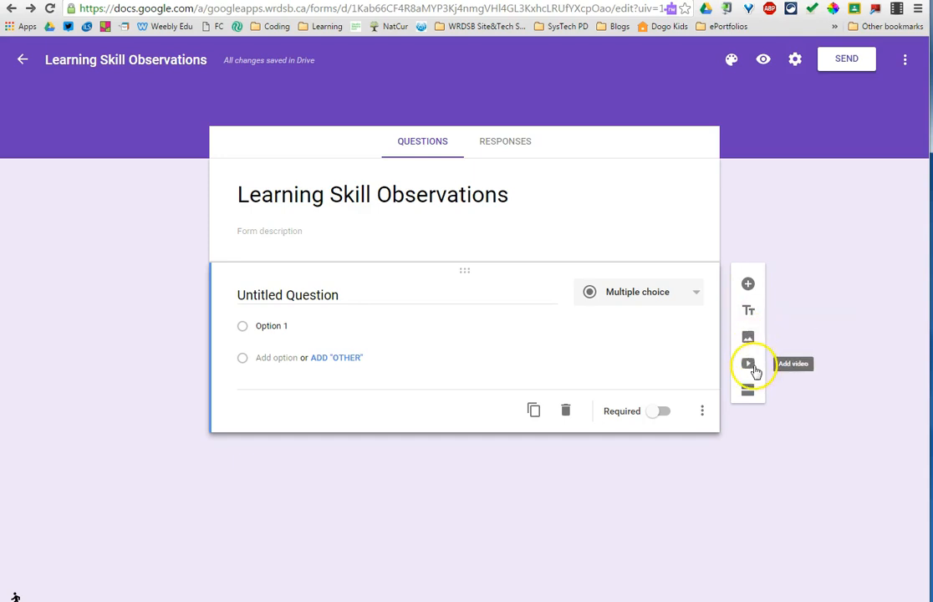
mouse_move(748, 390)
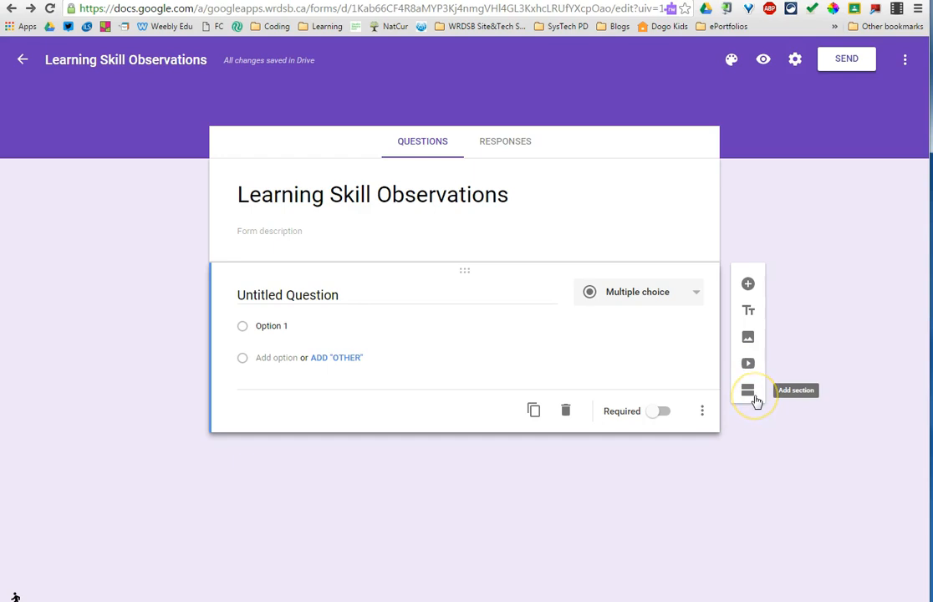
mouse_move(748, 390)
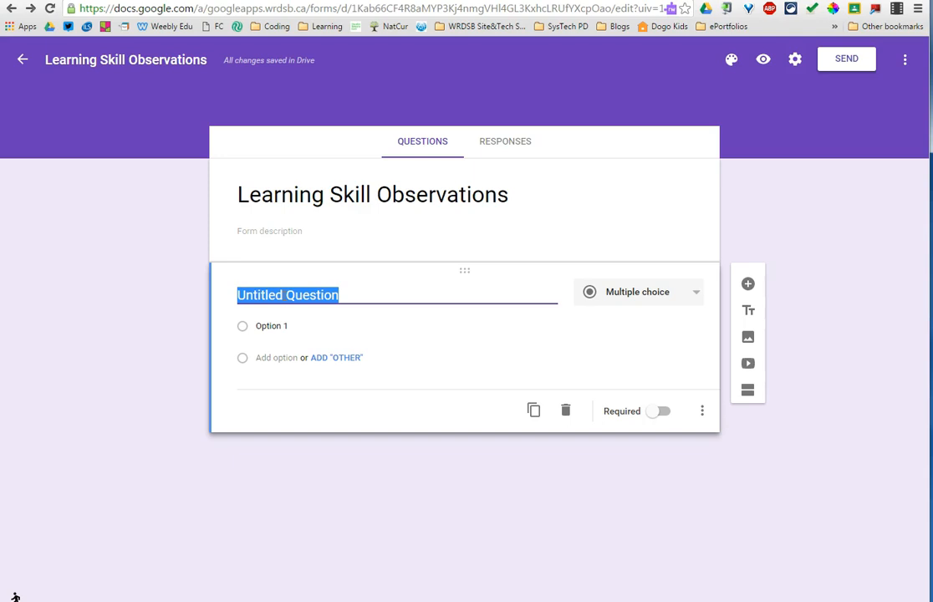
Title the first question 'Student Name' and change its type to Dropdown.
text(S)
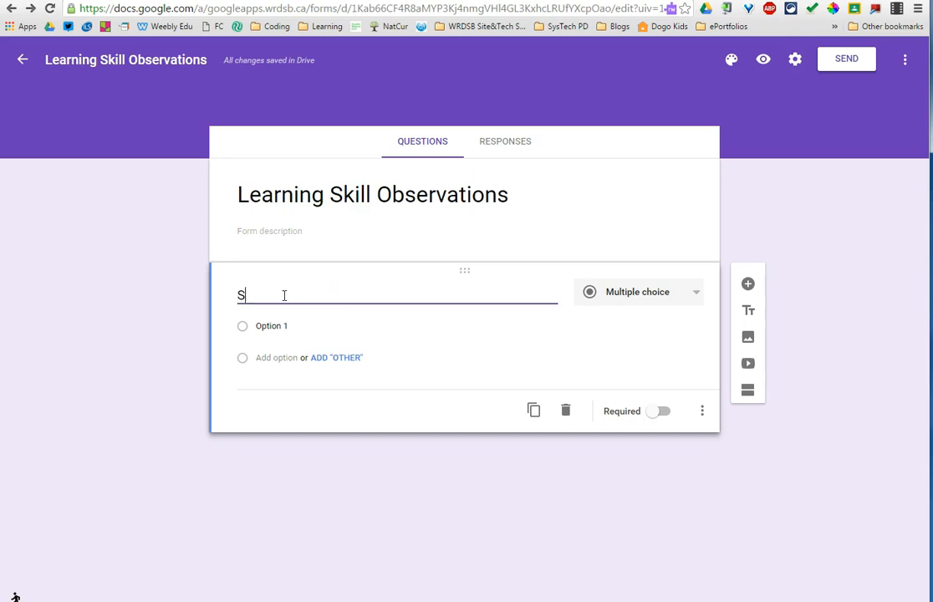
text(tudent Name)
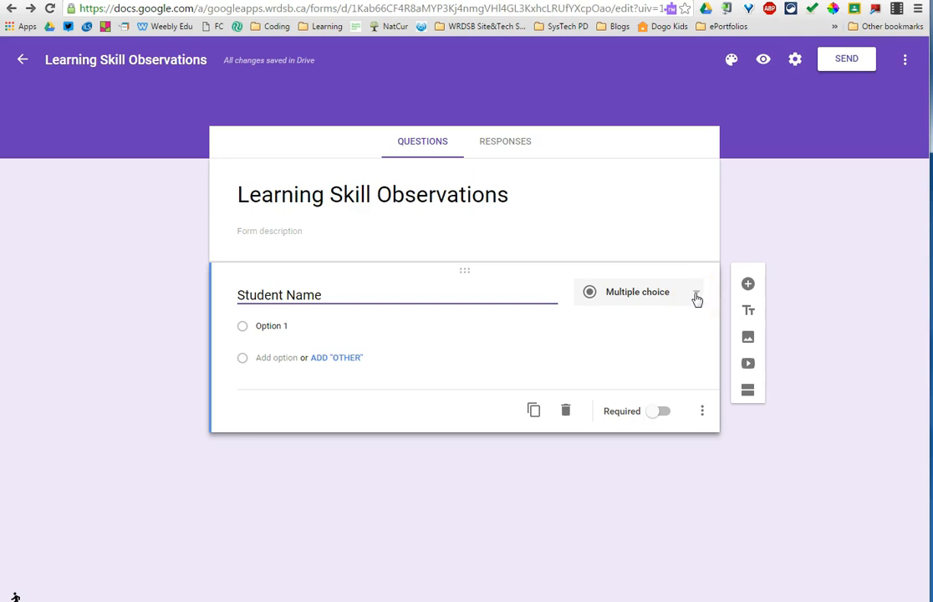
click(695, 298)
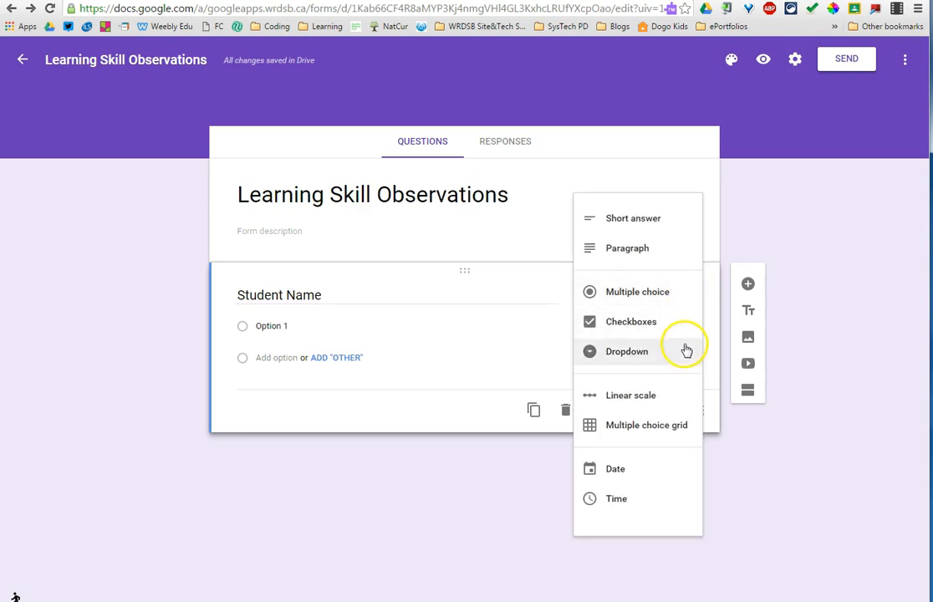
click(626, 352)
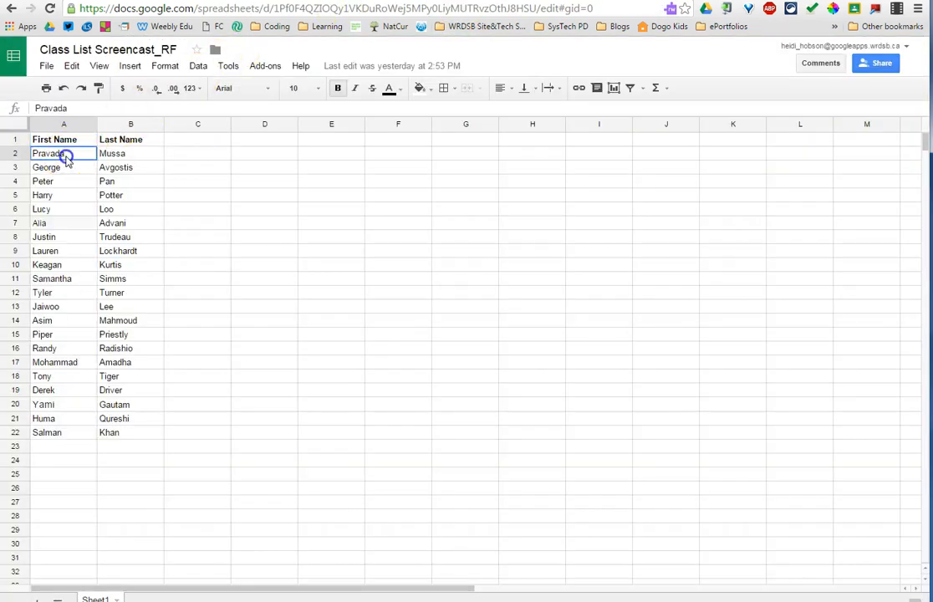
Select the first names from Pravada down to Salman (A2:A22) in the class list.
drag(63, 153, 62, 432)
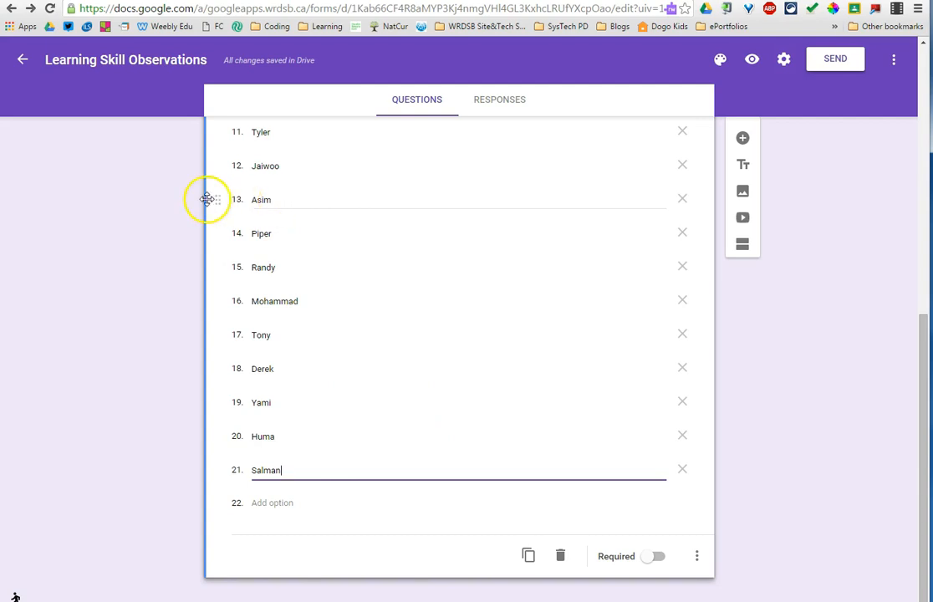
Move Asim up among the Student Name options and mark the question required.
click(683, 199)
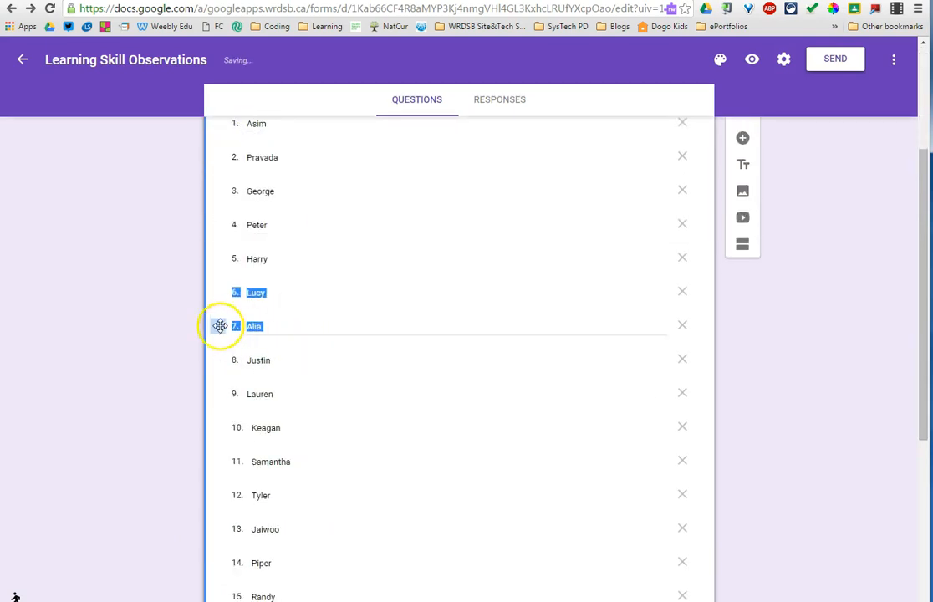
drag(220, 326, 236, 123)
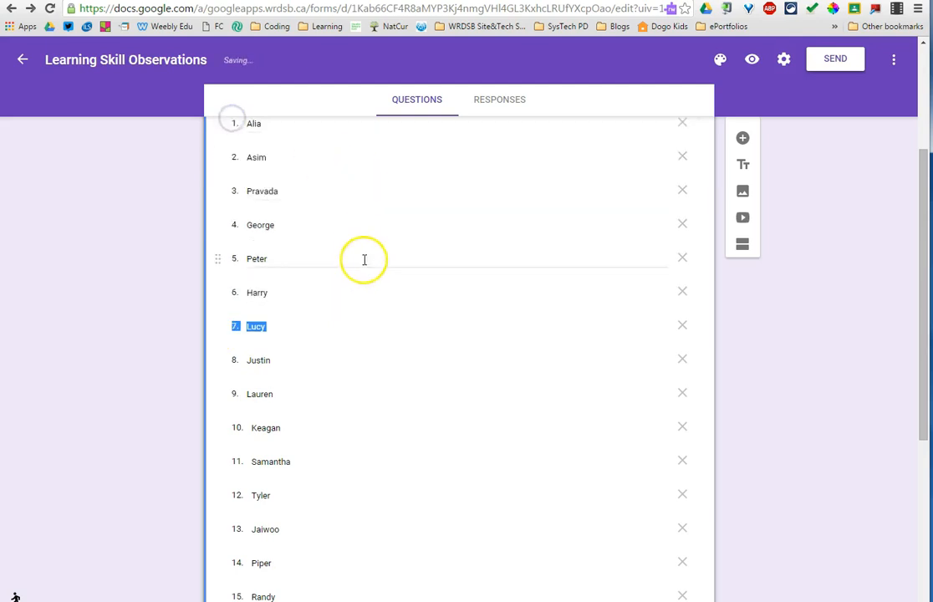
scroll(down, 3)
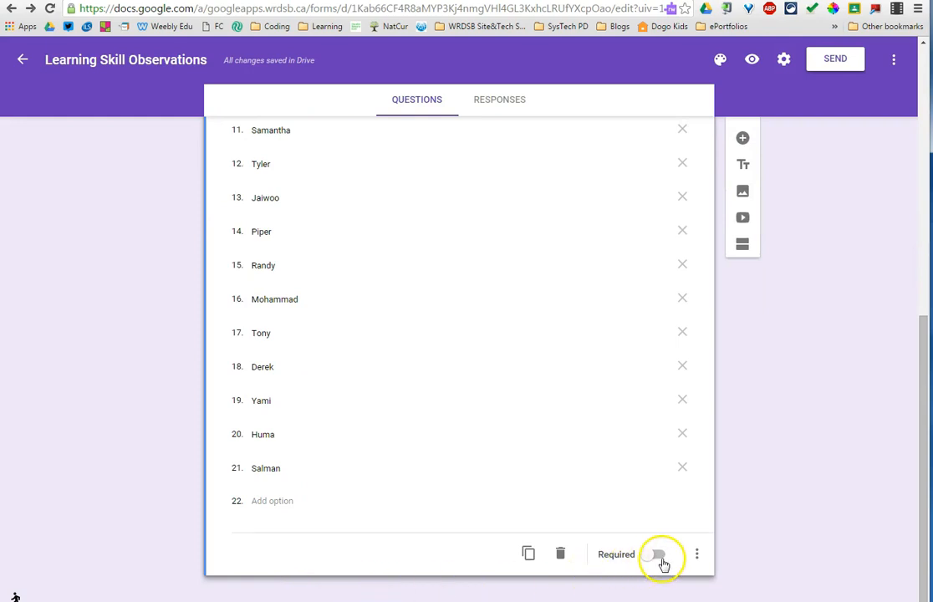
click(654, 555)
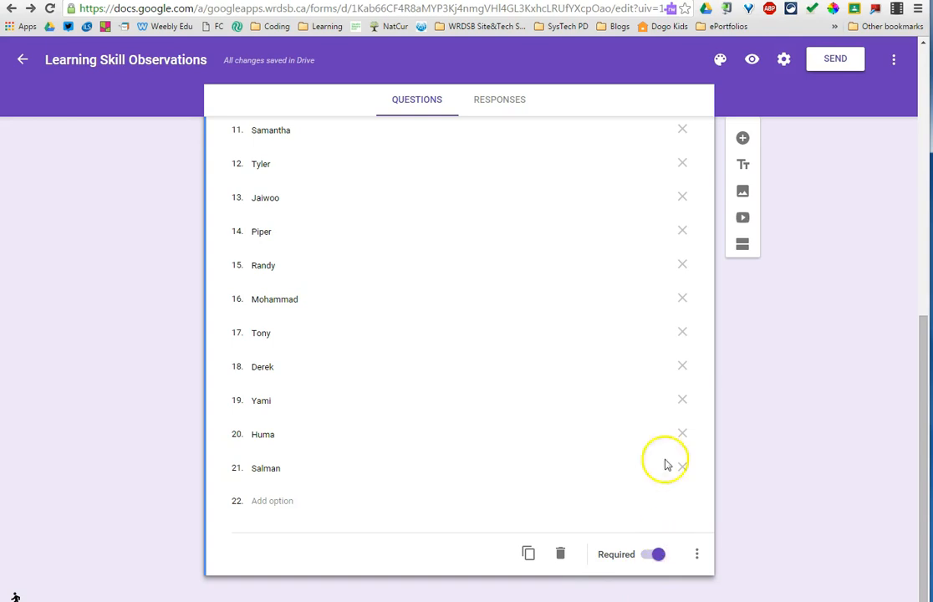
mouse_move(374, 505)
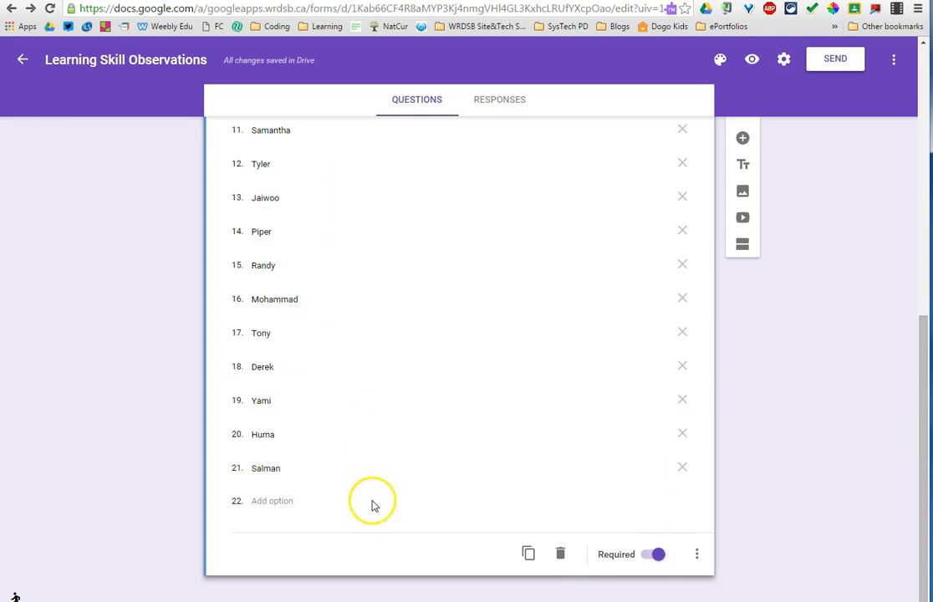
mouse_move(675, 538)
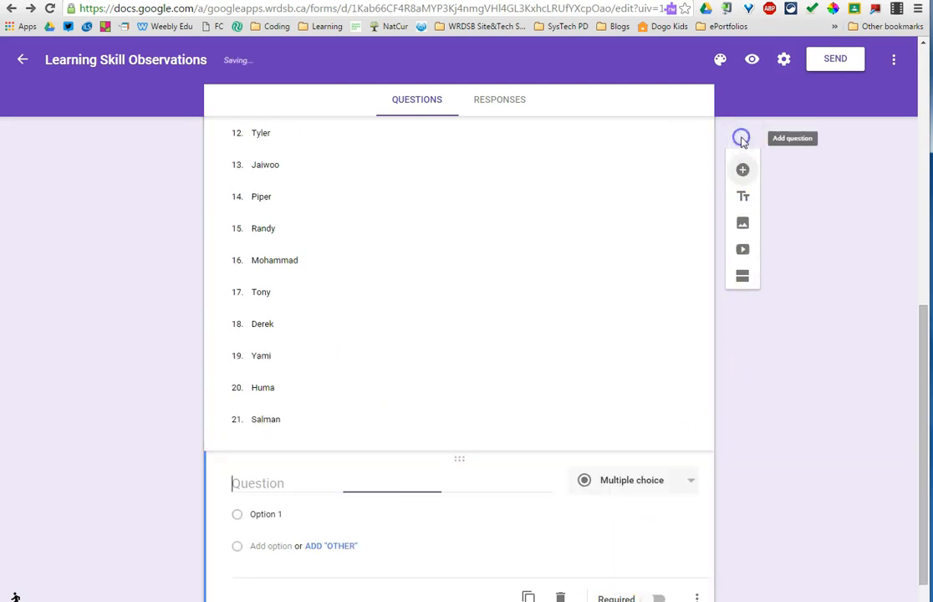
Title a new question 'Learning Skills and Level' and make it a multiple choice grid.
text(L)
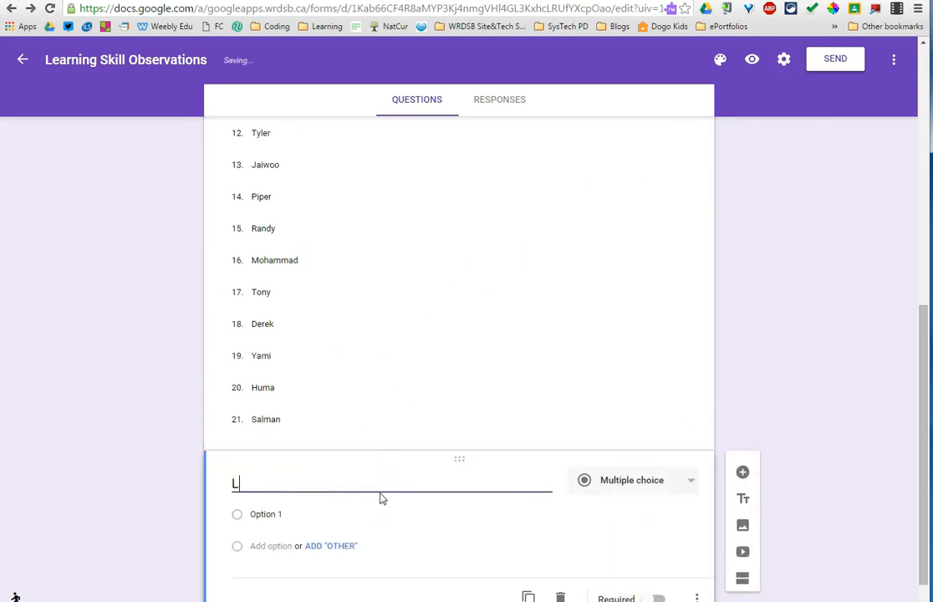
text(earning Skill)
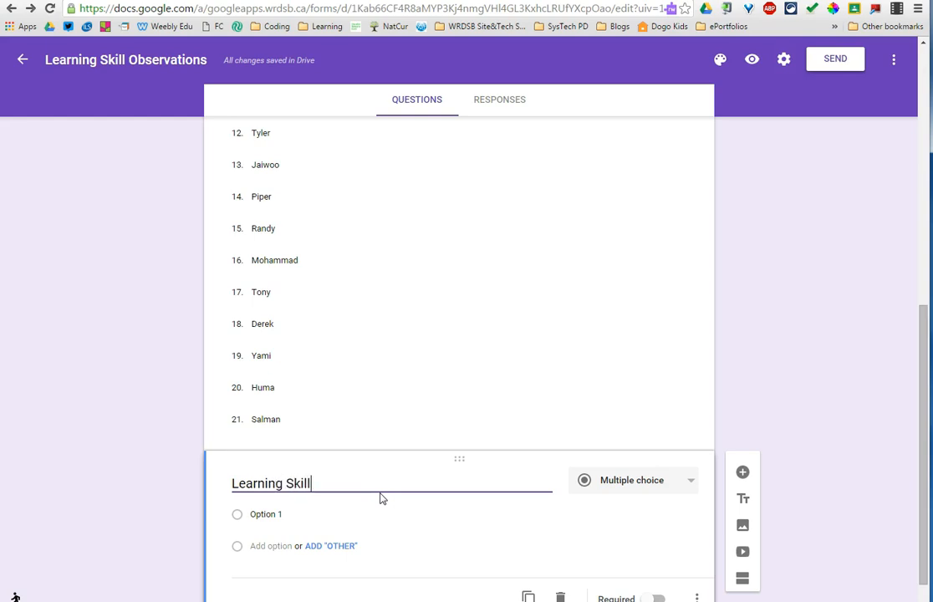
text(s and Level)
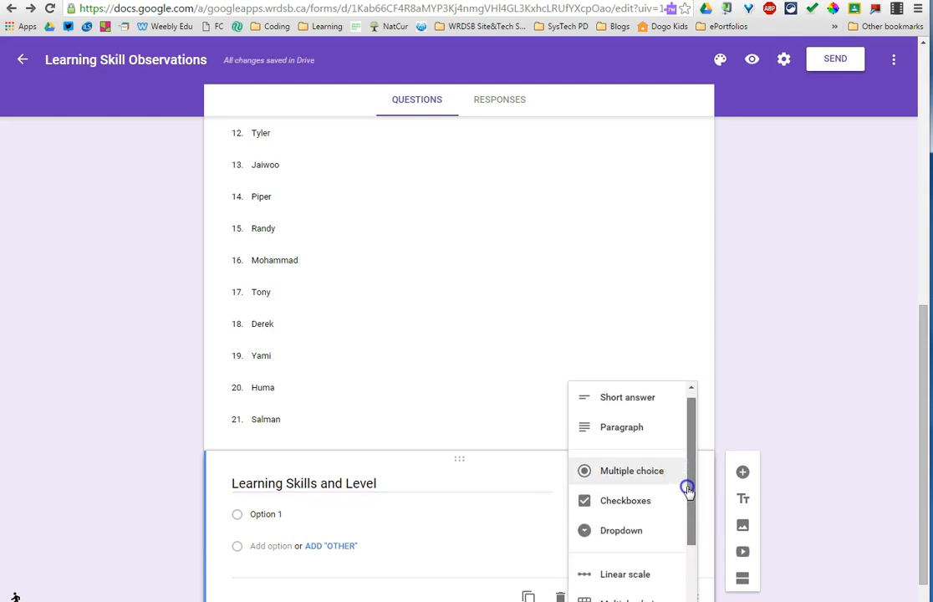
scroll(down, 3)
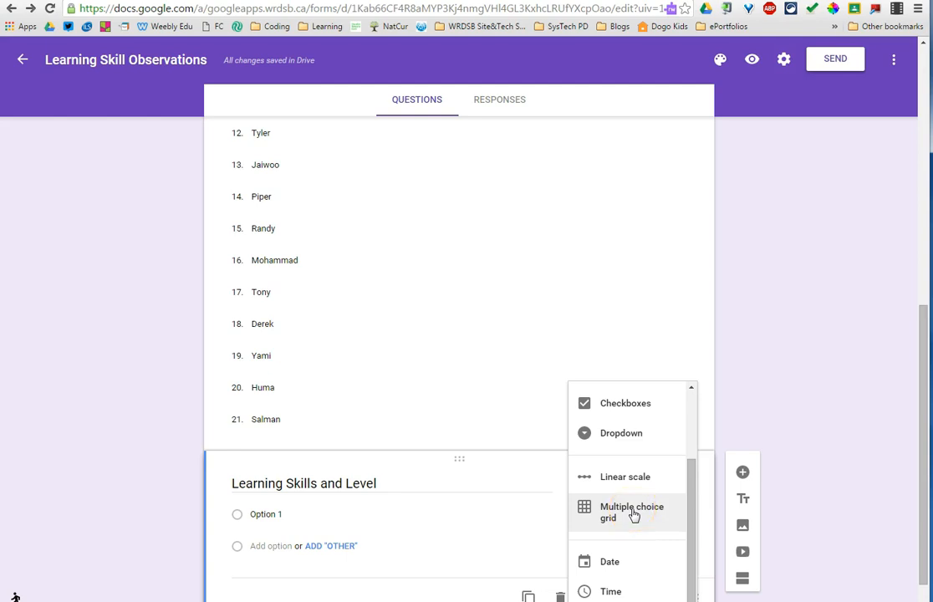
click(631, 511)
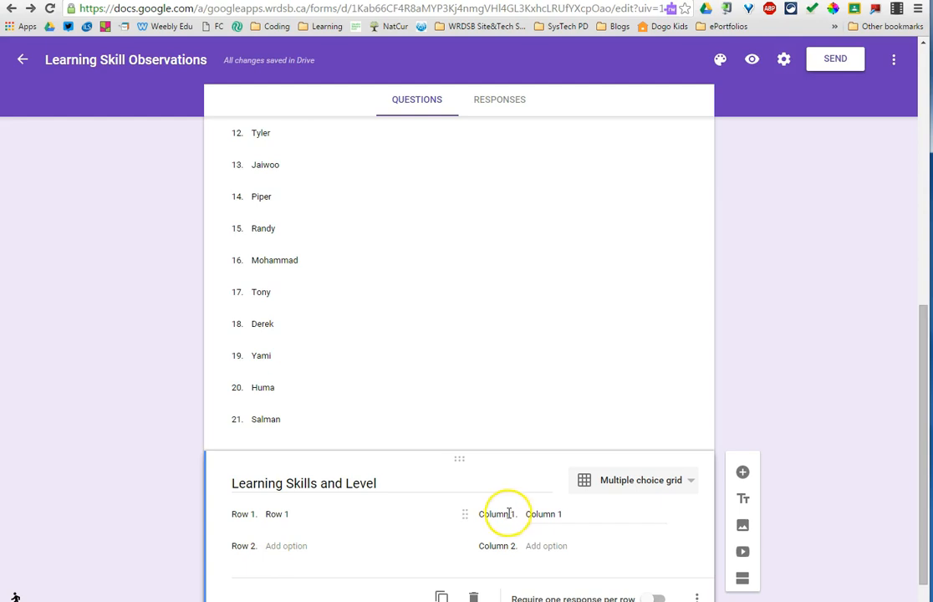
Fill in the grid rows, starting with Responsibility and Collaboration, and columns N, S, G, E.
click(277, 515)
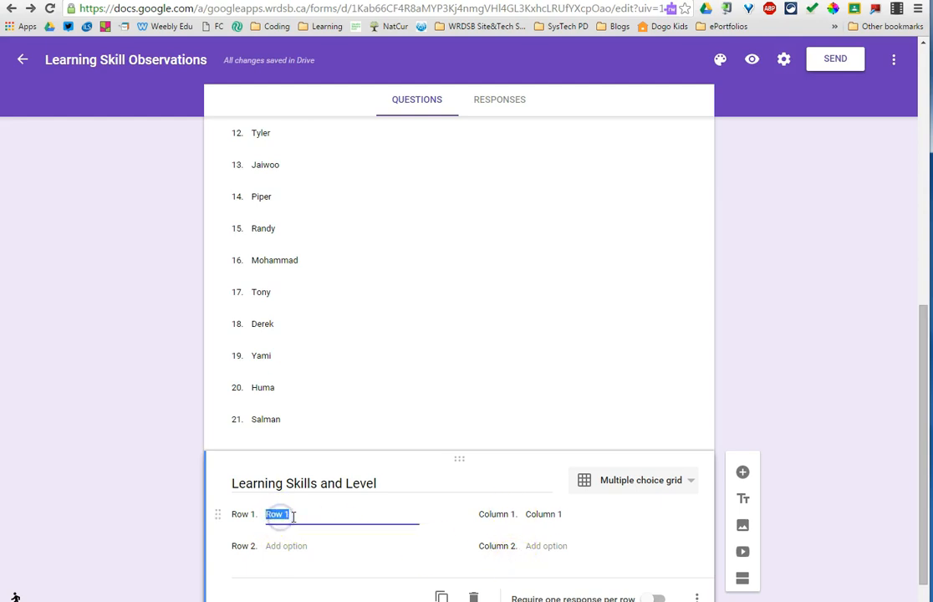
text(Responsibility)
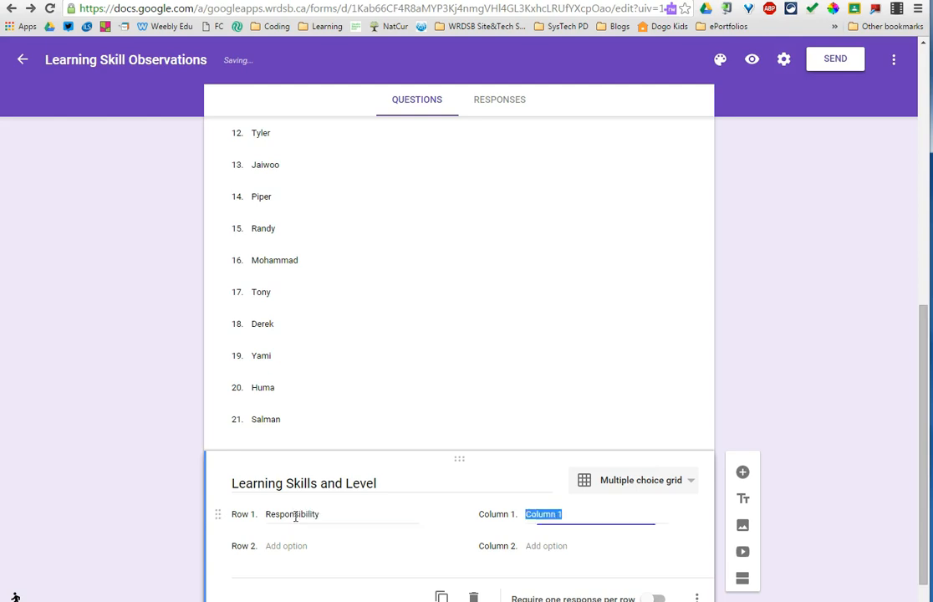
text(Collaboration)
text(E)
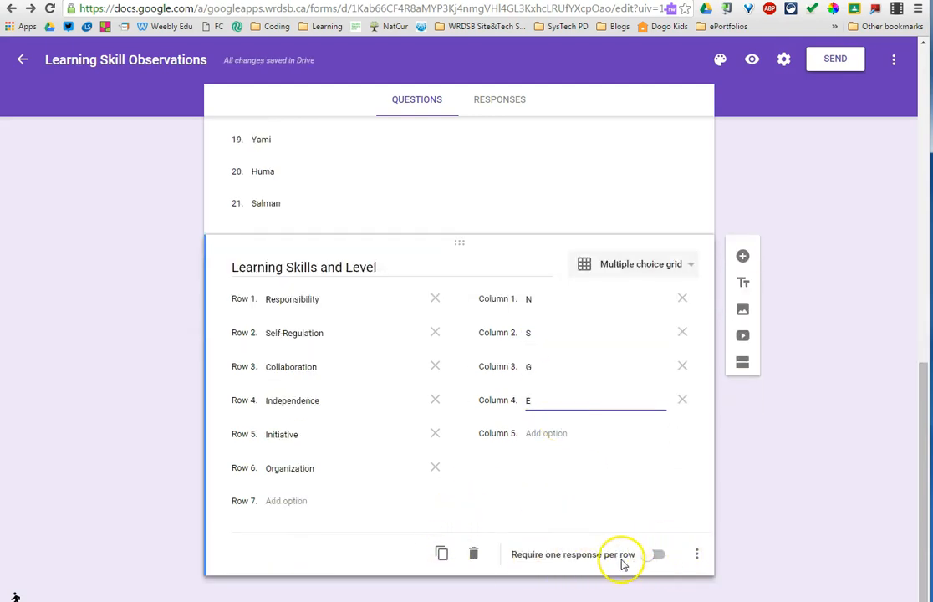
click(656, 555)
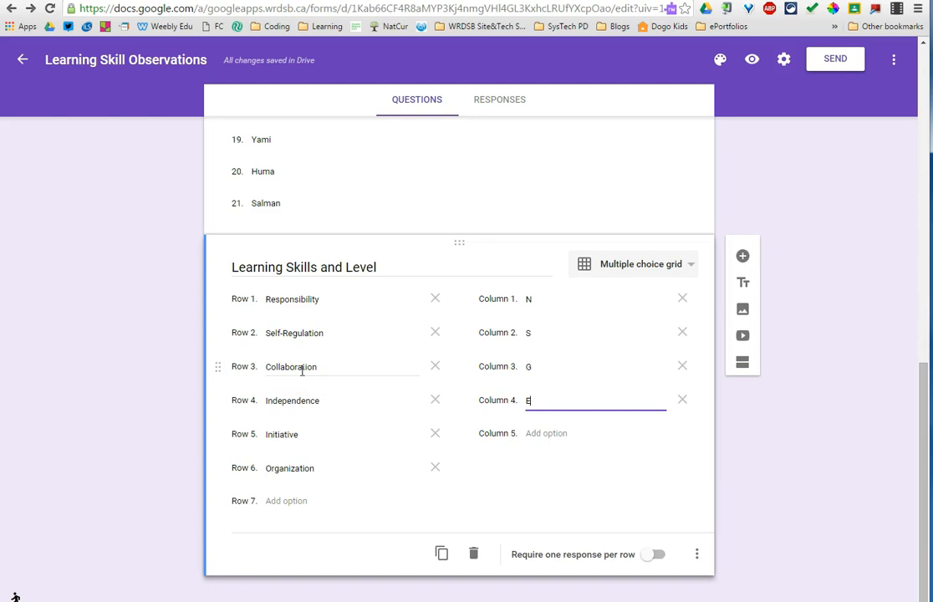
mouse_move(276, 391)
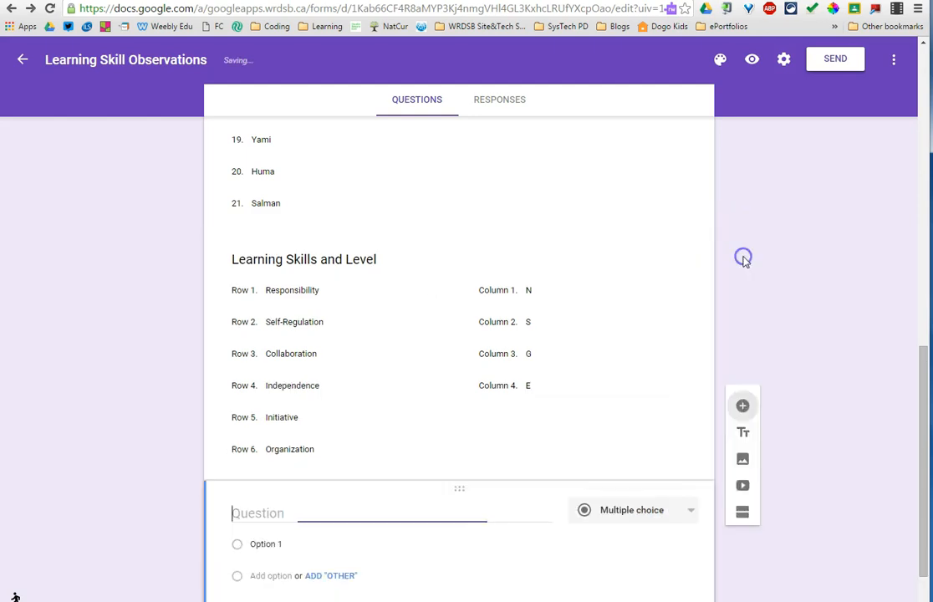
Title a new question 'Comments', set its type to Paragraph, and mark it required.
text(Comm)
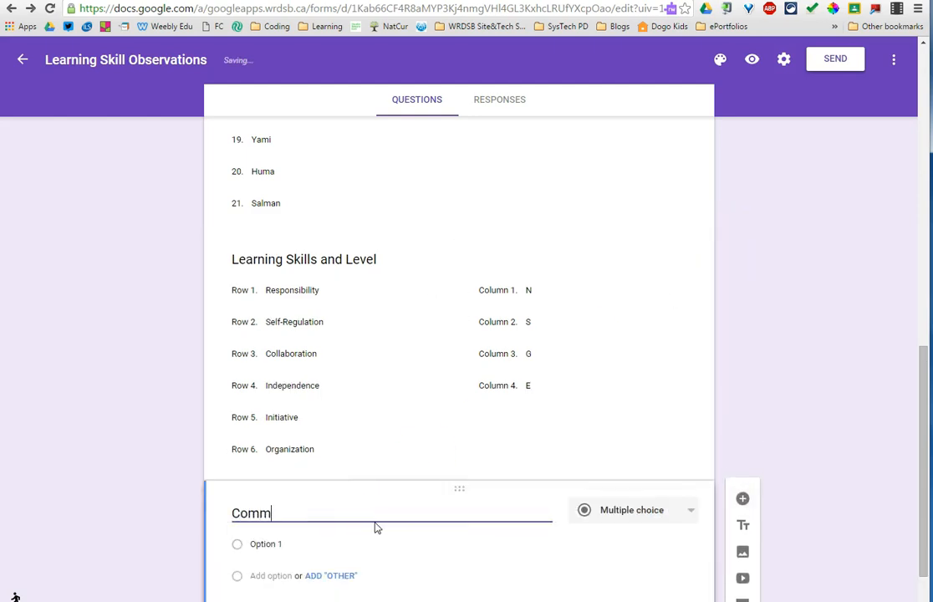
text(ents)
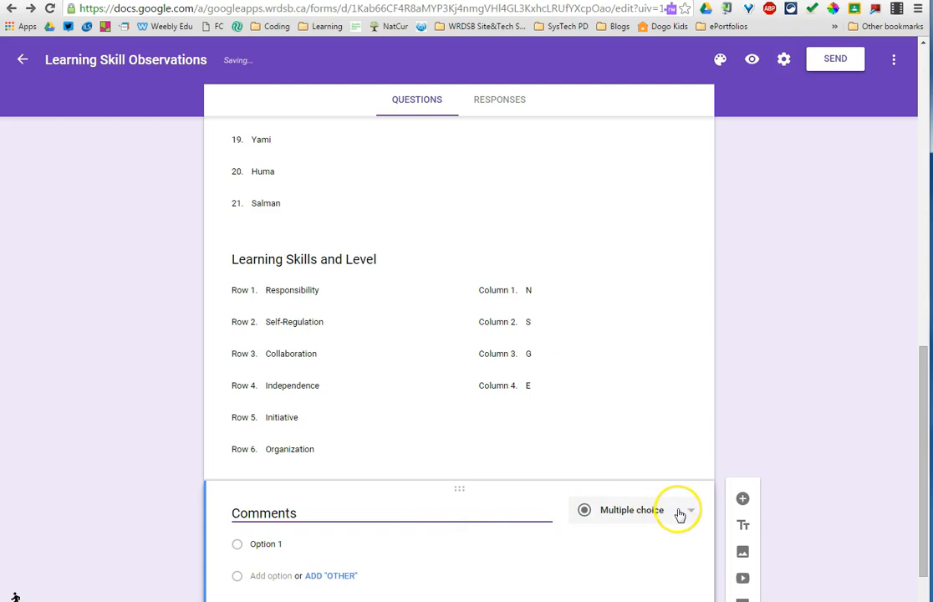
click(679, 510)
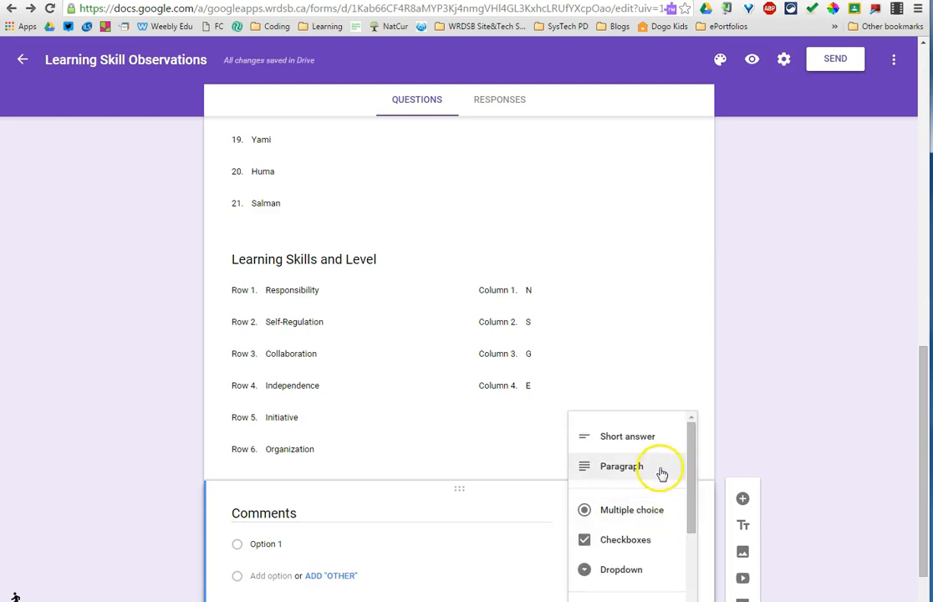
click(621, 466)
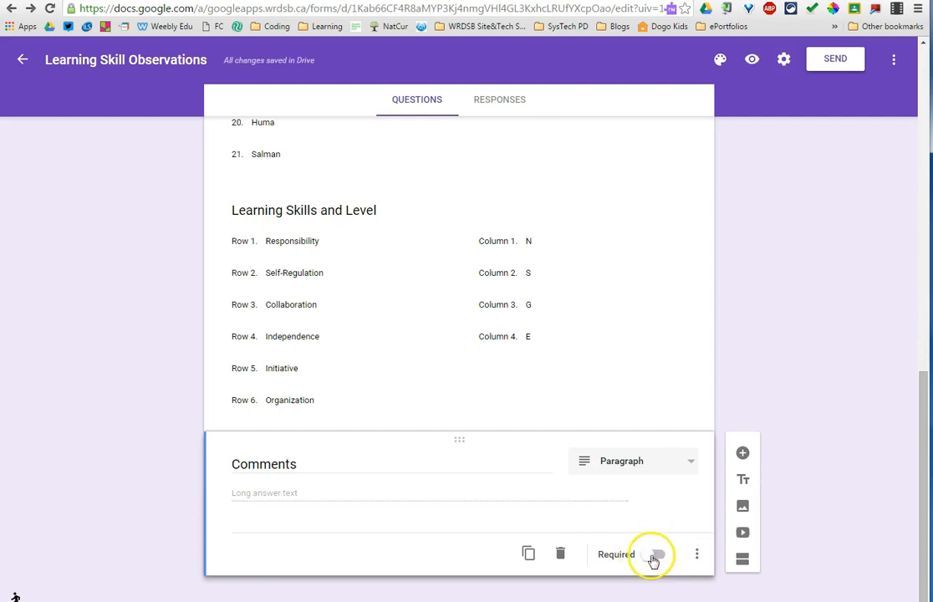
click(657, 555)
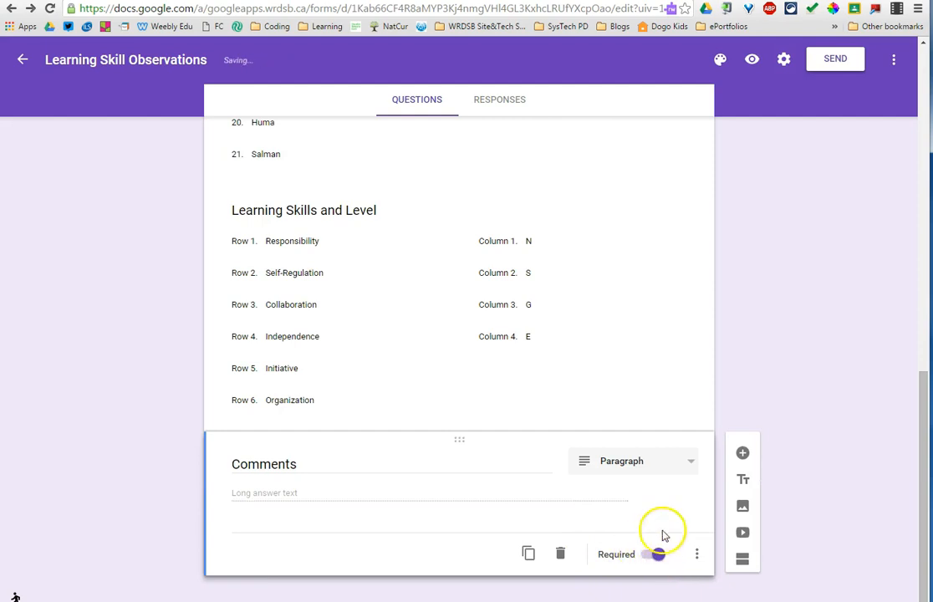
click(655, 555)
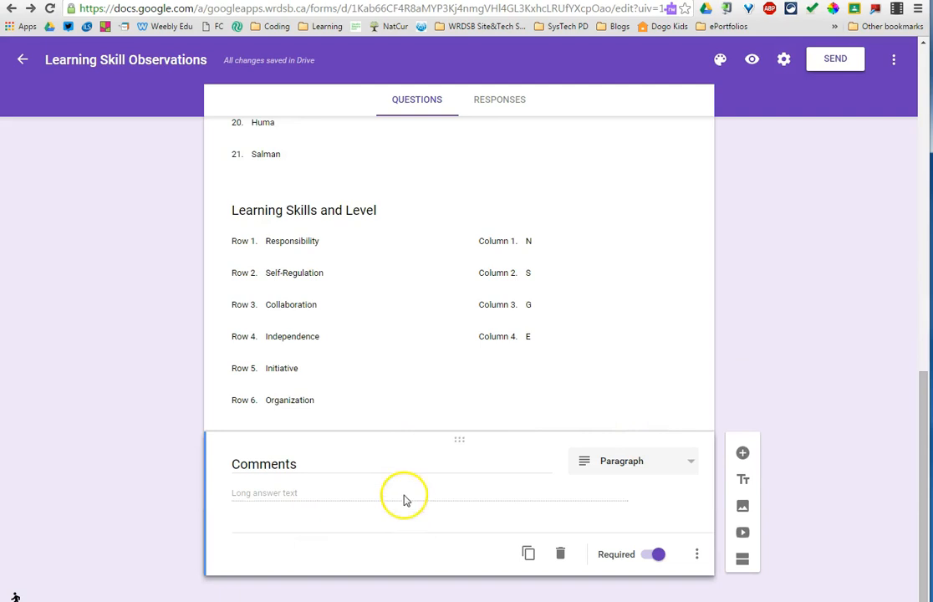
mouse_move(281, 253)
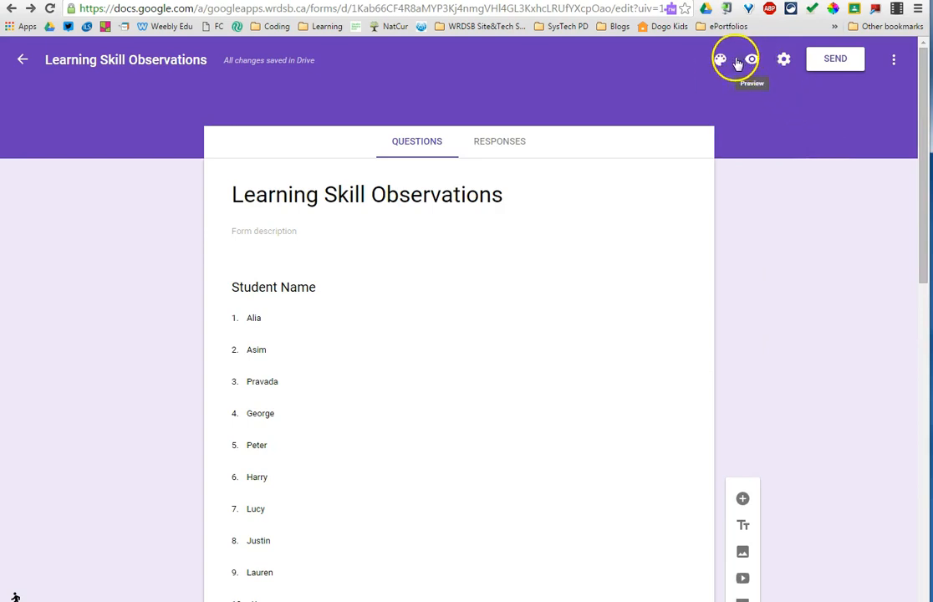
Briefly switch the theme to green, then use the Travel category's rocky river header photo.
click(721, 59)
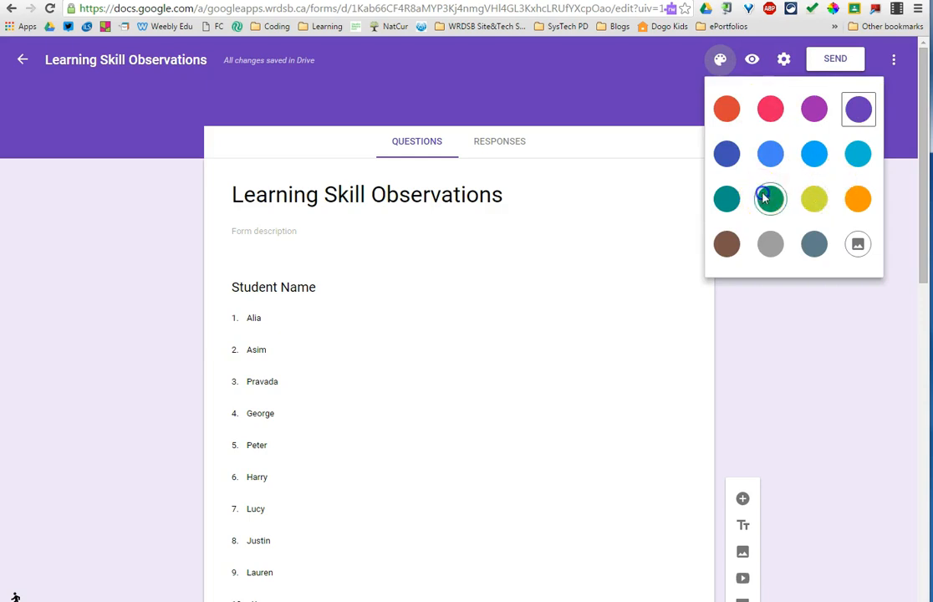
click(771, 199)
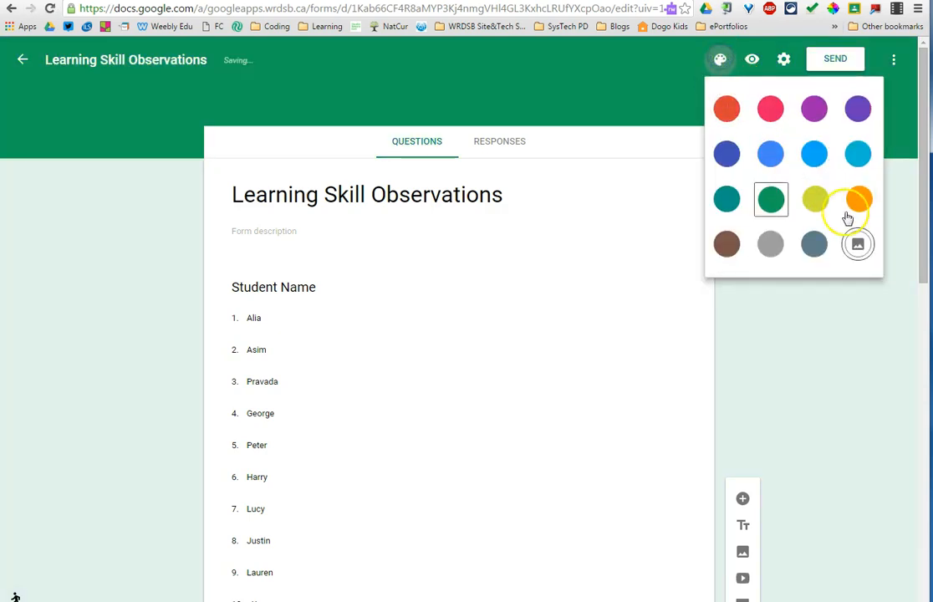
click(858, 244)
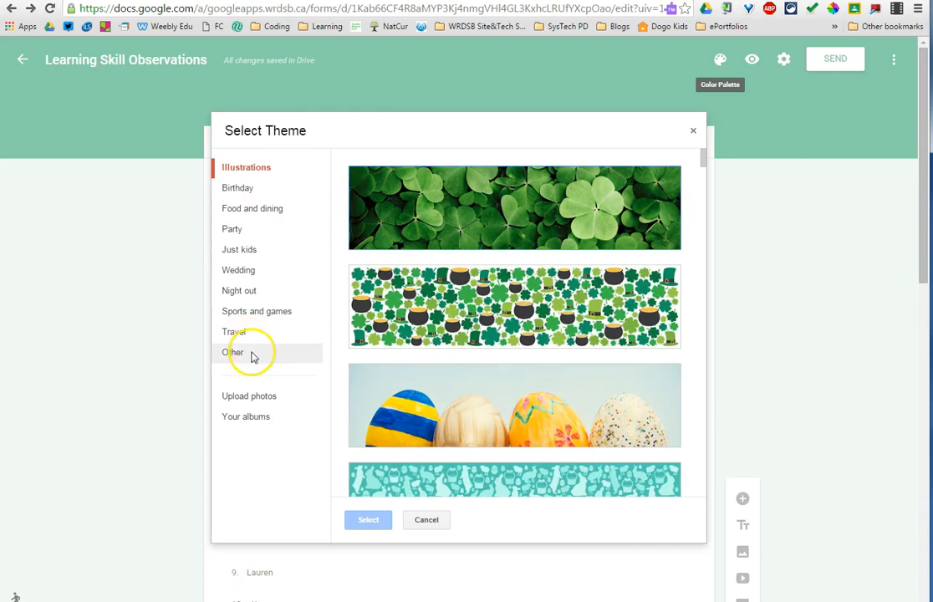
click(235, 331)
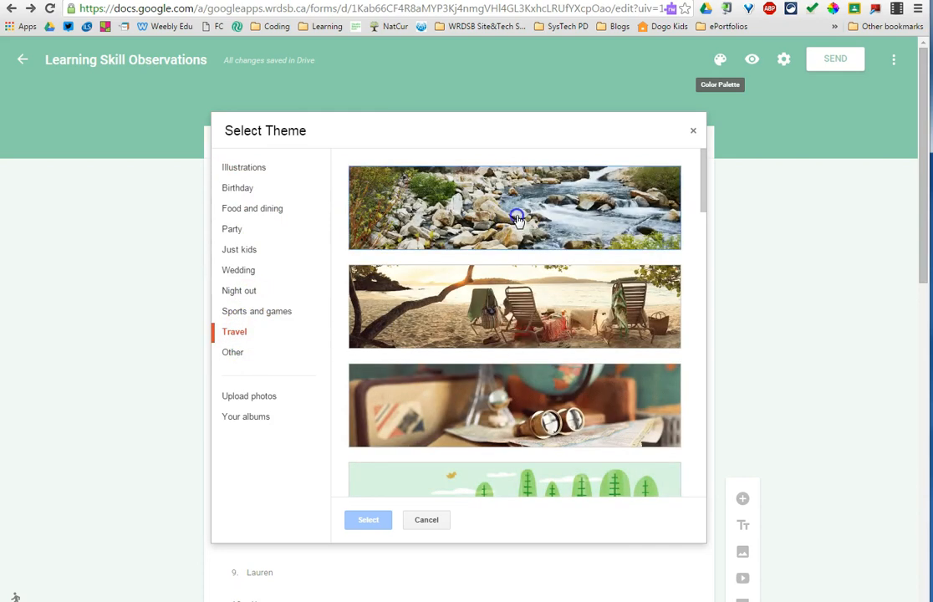
click(368, 520)
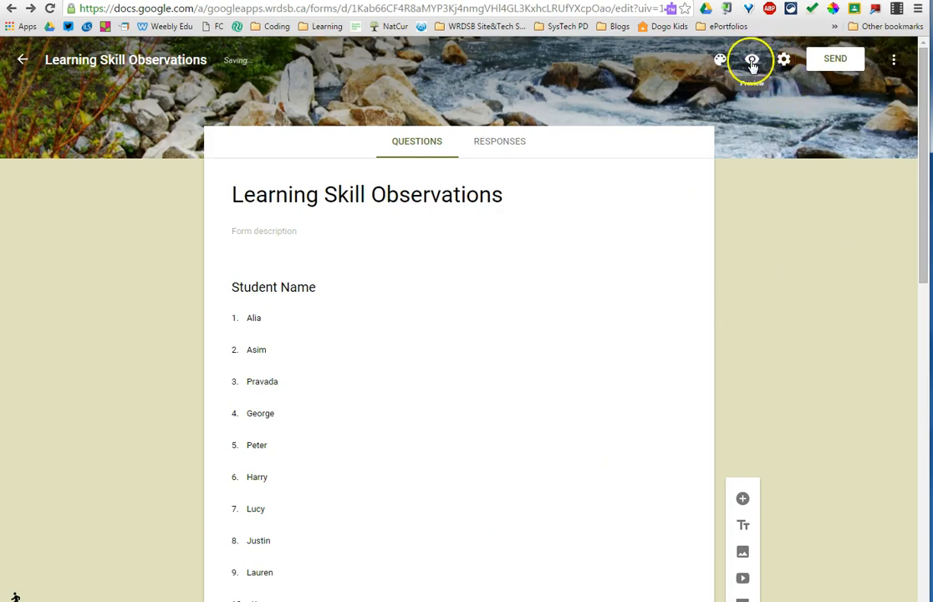
Preview the live form, select George, and choose a Responsibility rating level.
click(751, 60)
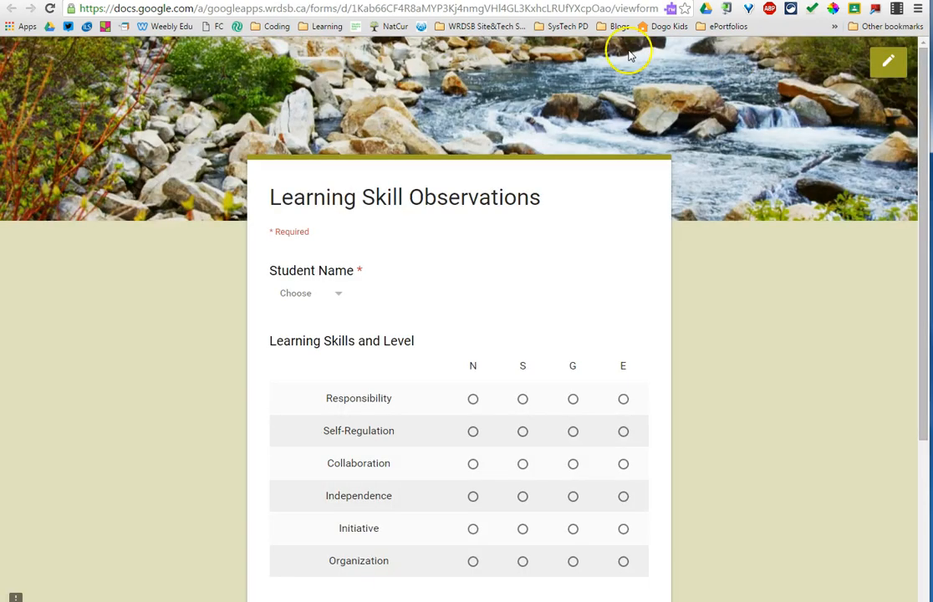
mouse_move(683, 381)
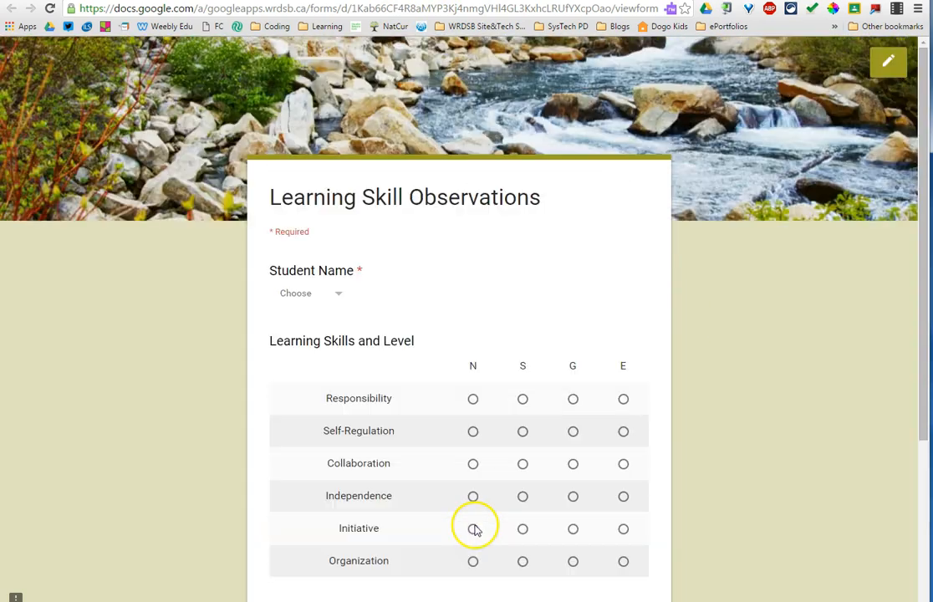
click(309, 293)
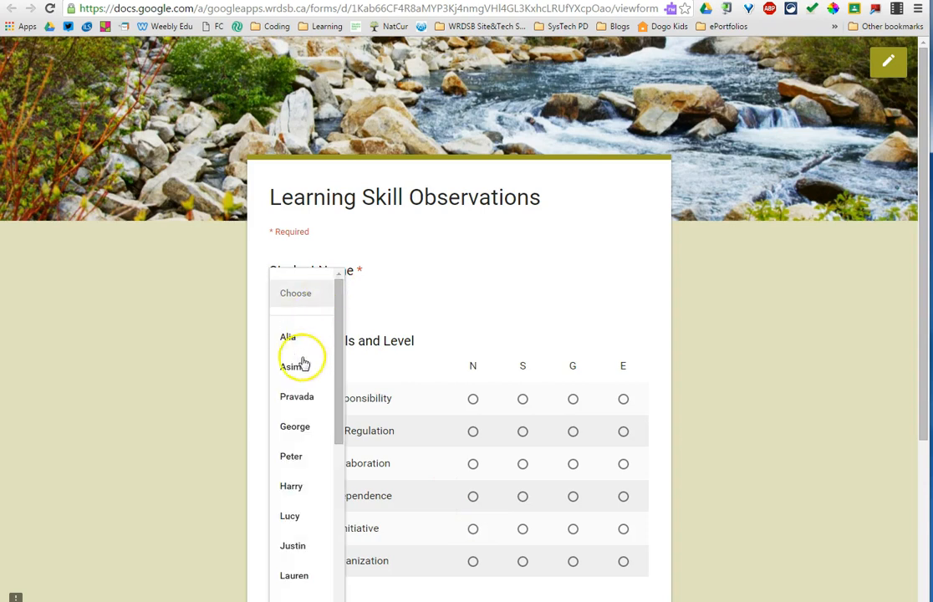
click(295, 426)
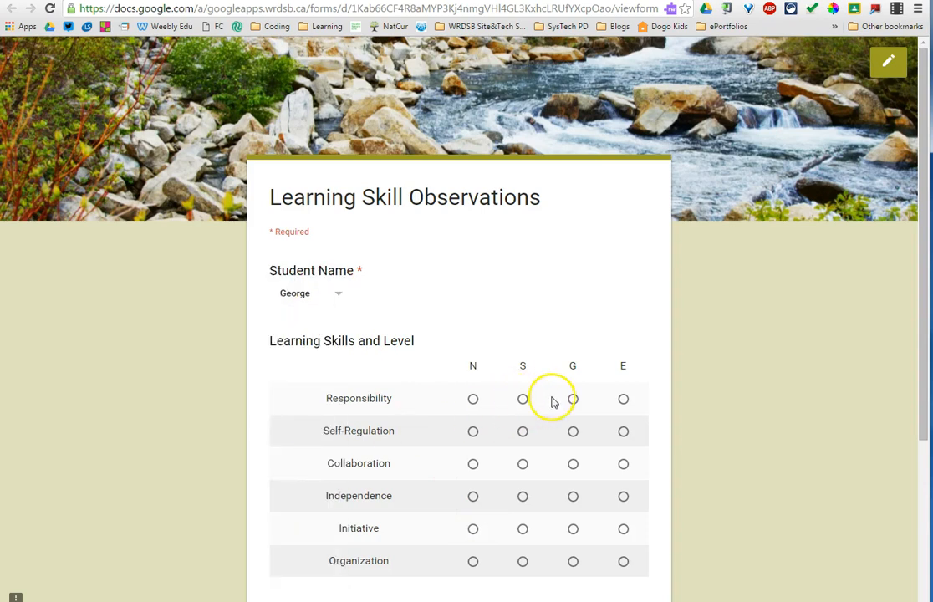
click(523, 432)
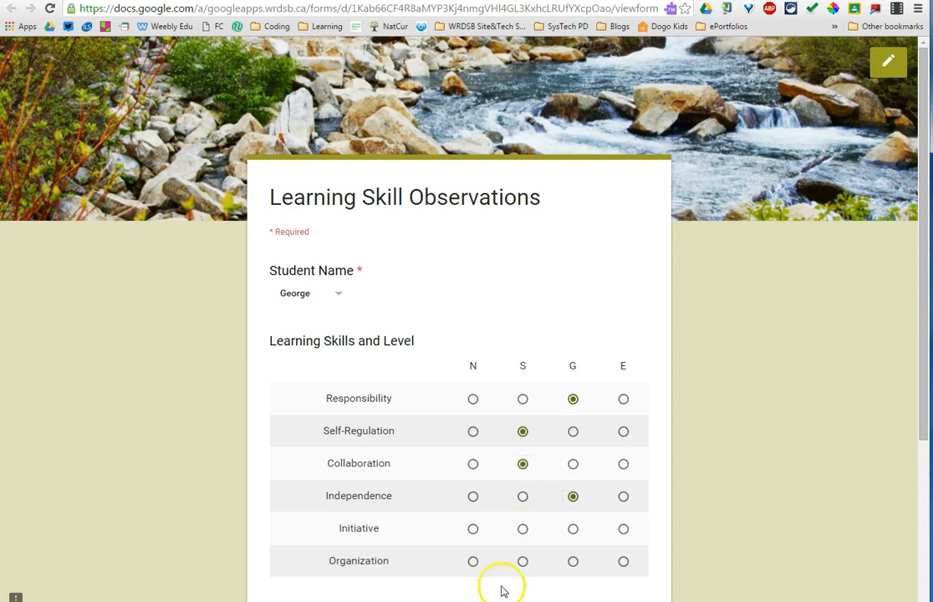
scroll(down, 3)
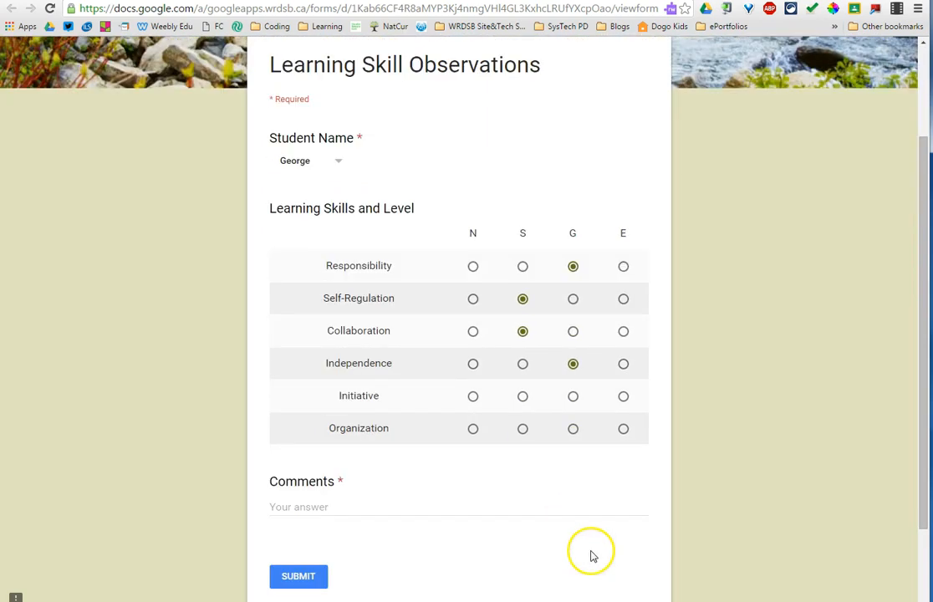
Enter the comment in the Comments box and submit George's observation.
click(293, 506)
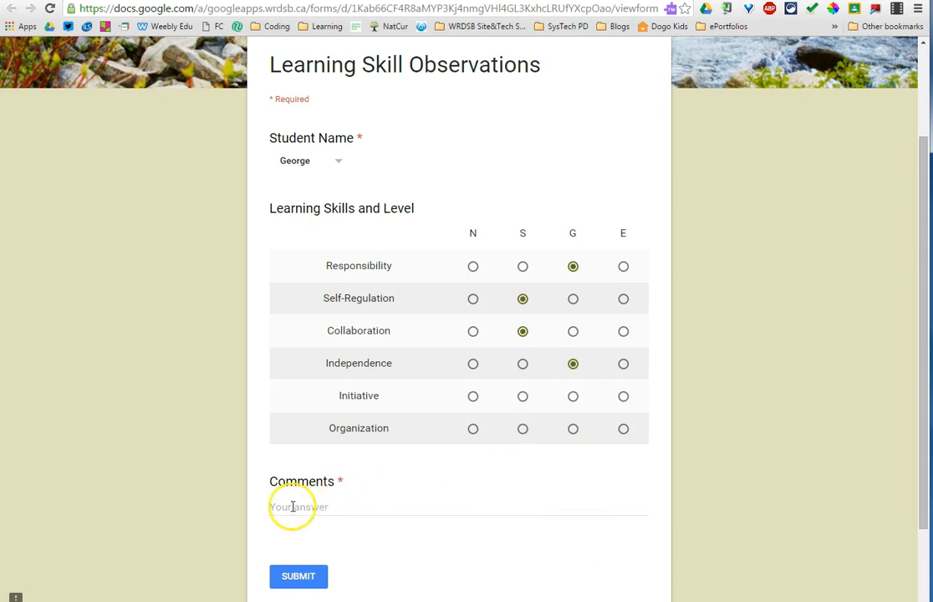
click(298, 507)
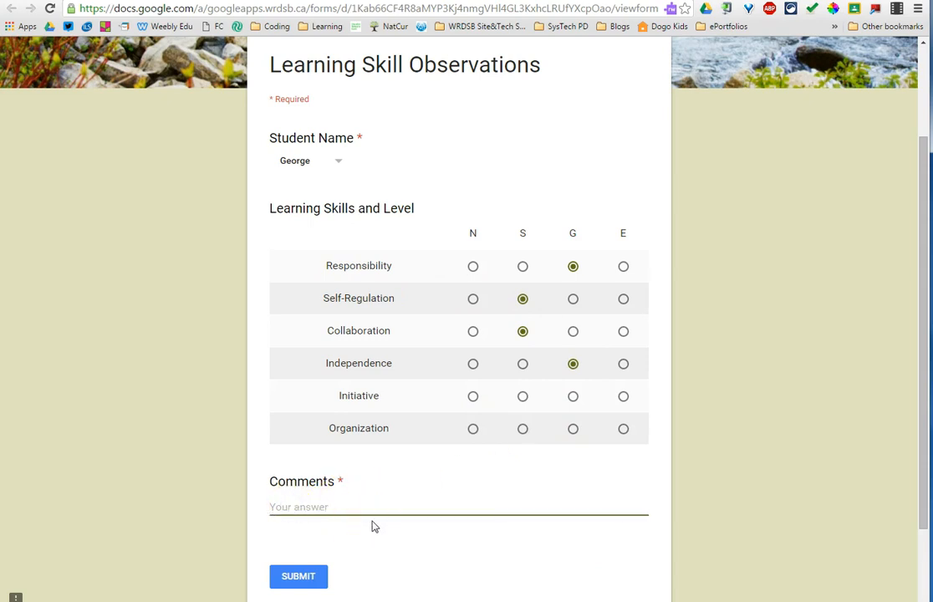
text(G)
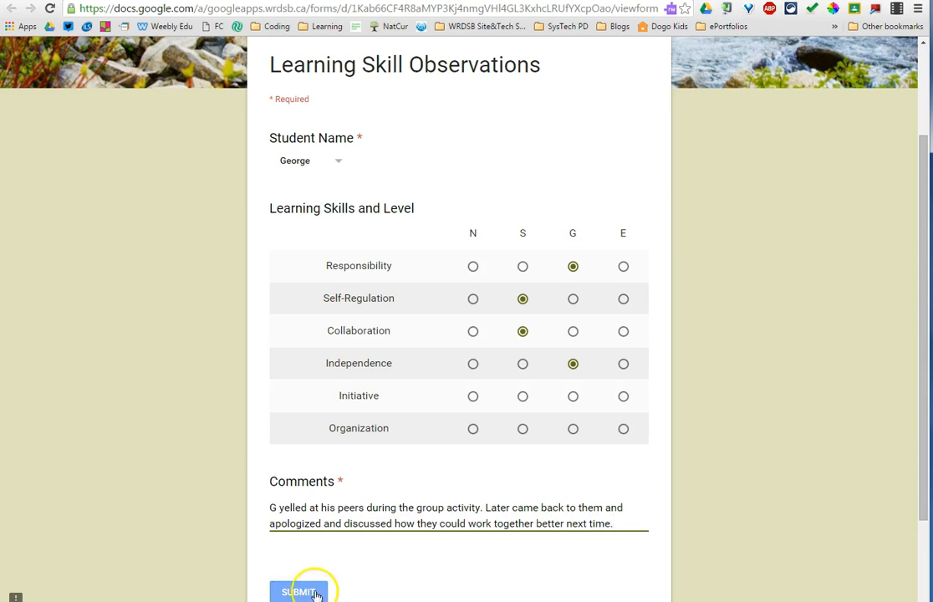
click(300, 593)
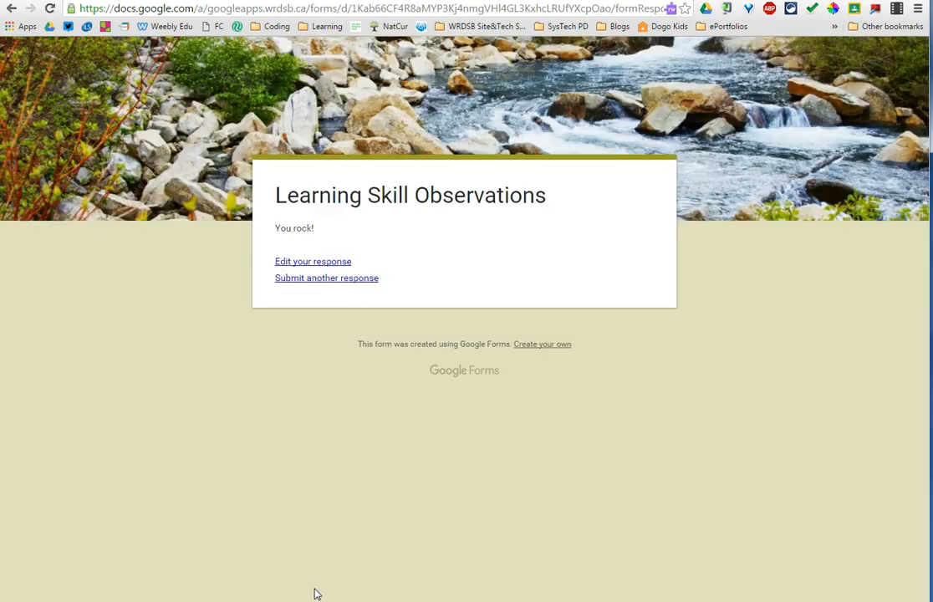
mouse_move(349, 232)
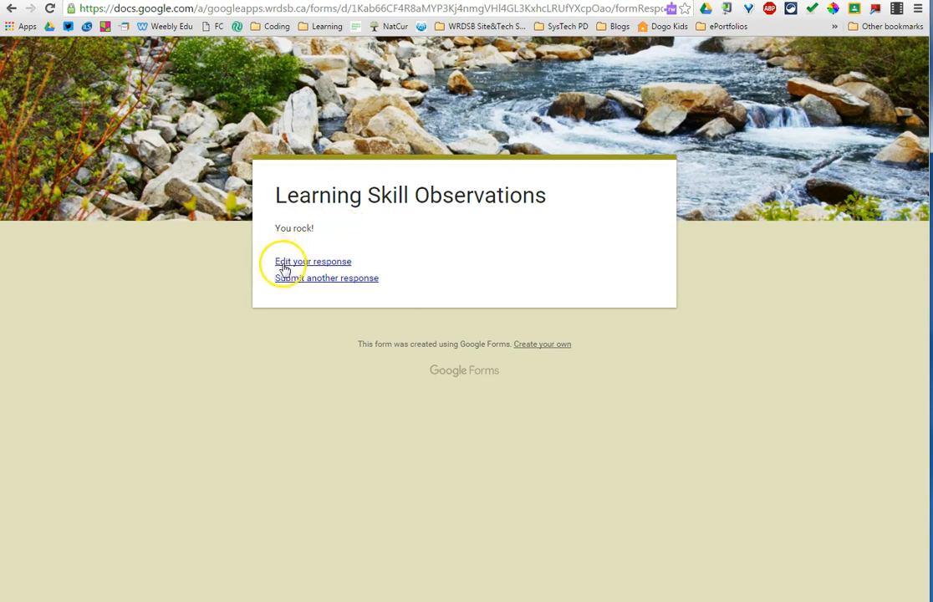
mouse_move(318, 266)
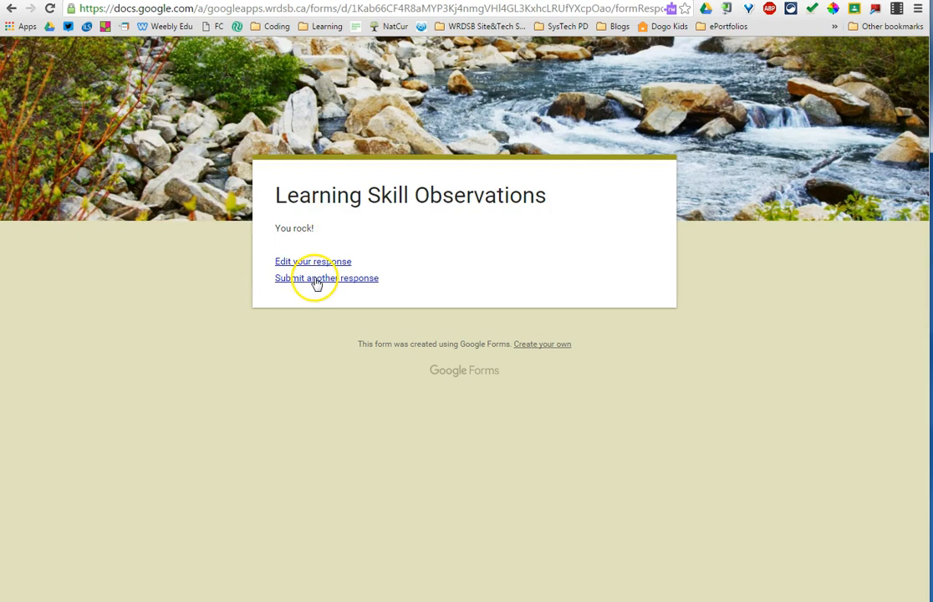
Choose 'Submit another response' to load a blank copy of the form.
click(326, 278)
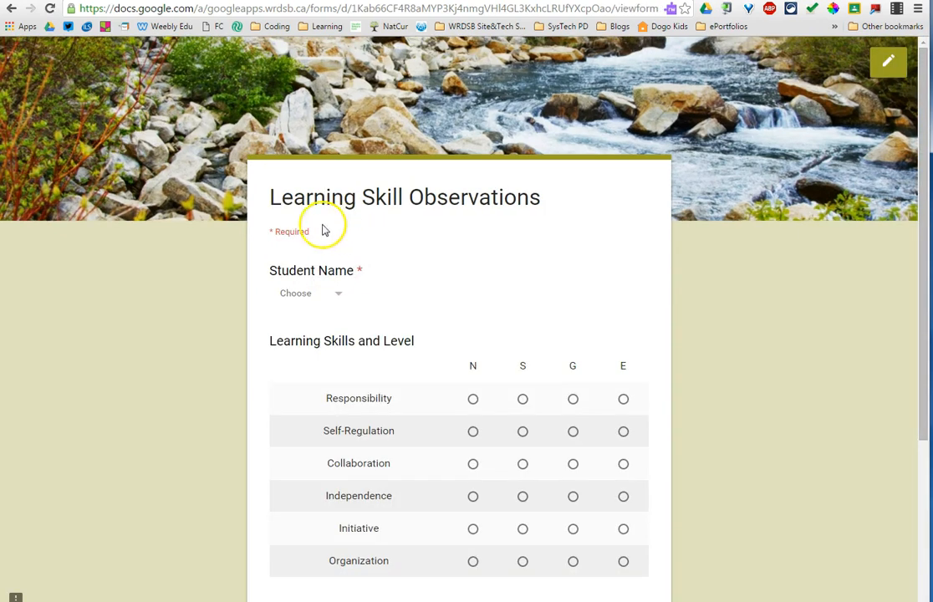
mouse_move(339, 502)
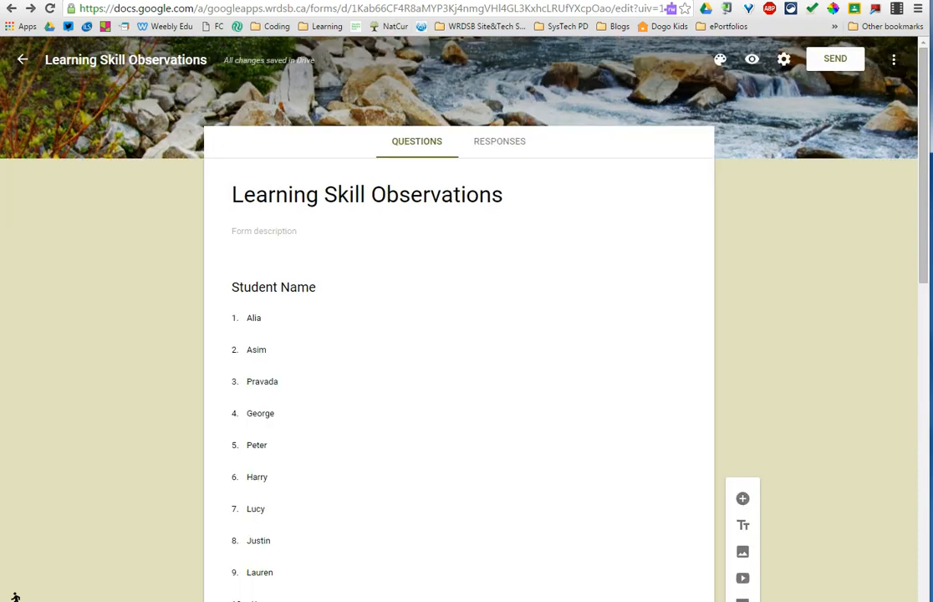
Scroll through the RESPONSES summary charts showing George's observation.
click(500, 140)
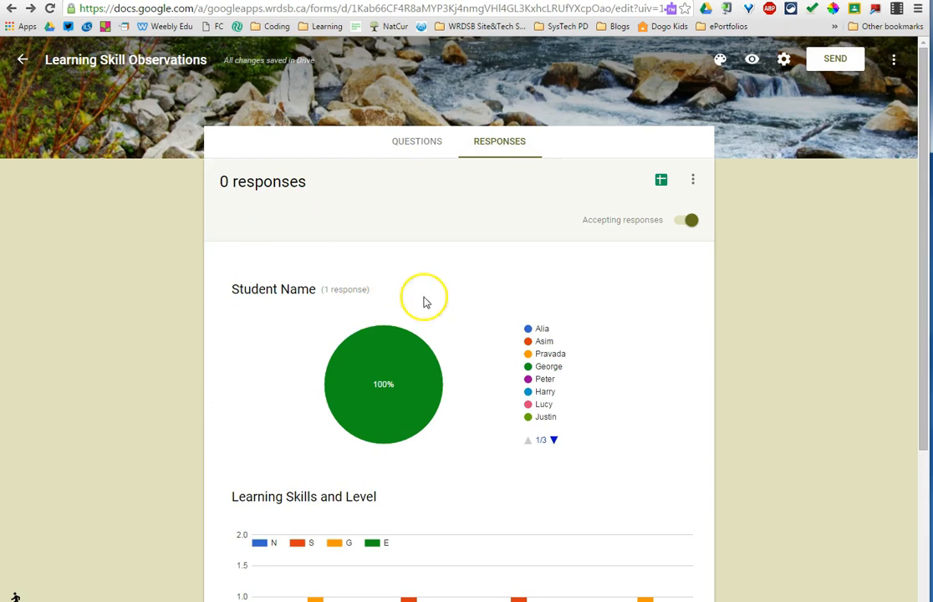
scroll(down, 3)
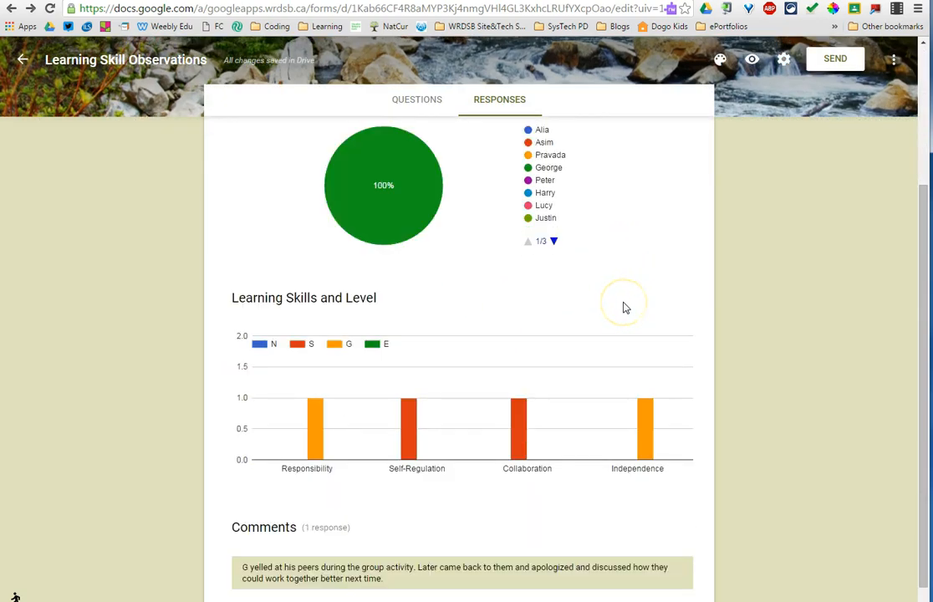
scroll(down, 3)
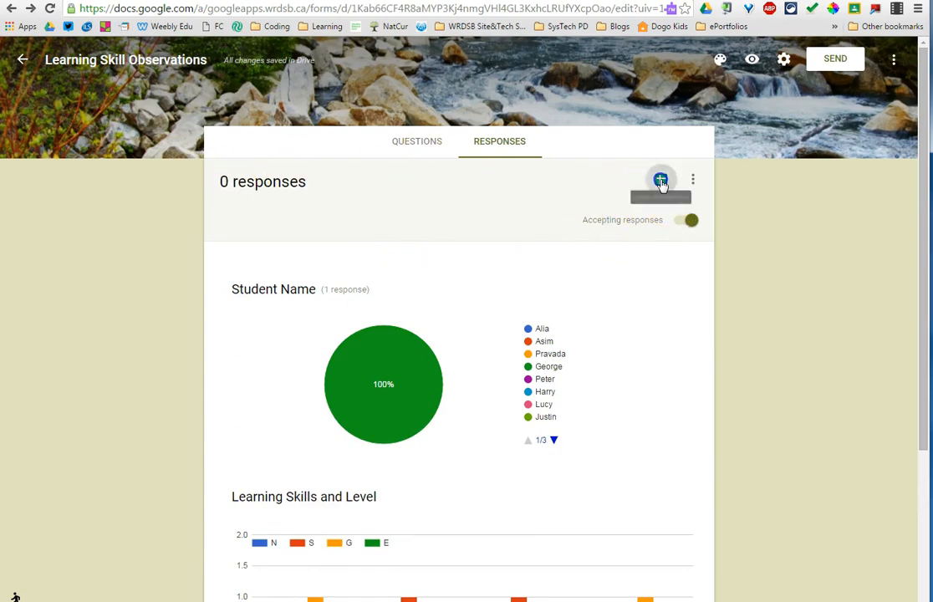
Link the responses to a newly created Sheets spreadsheet.
click(661, 179)
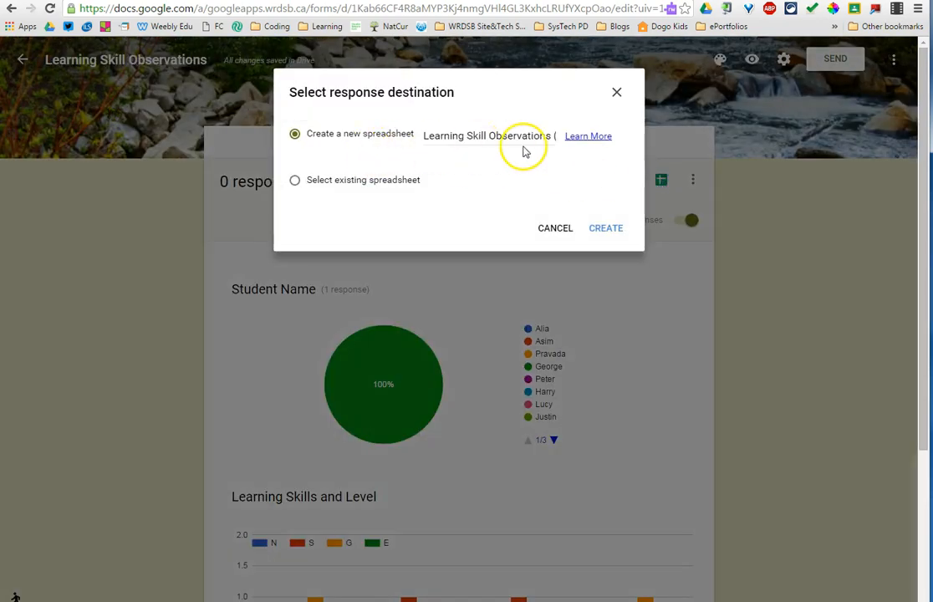
click(605, 227)
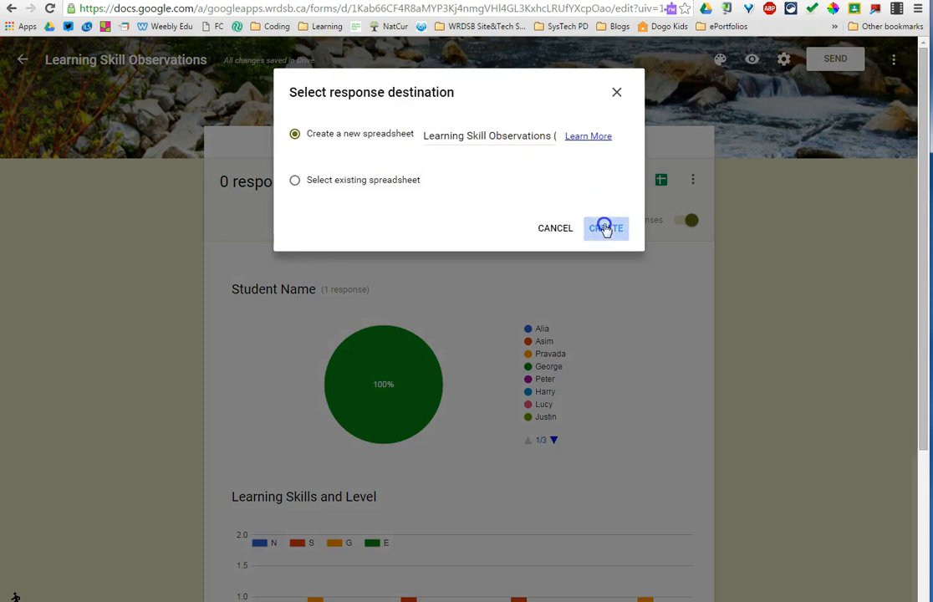
click(605, 228)
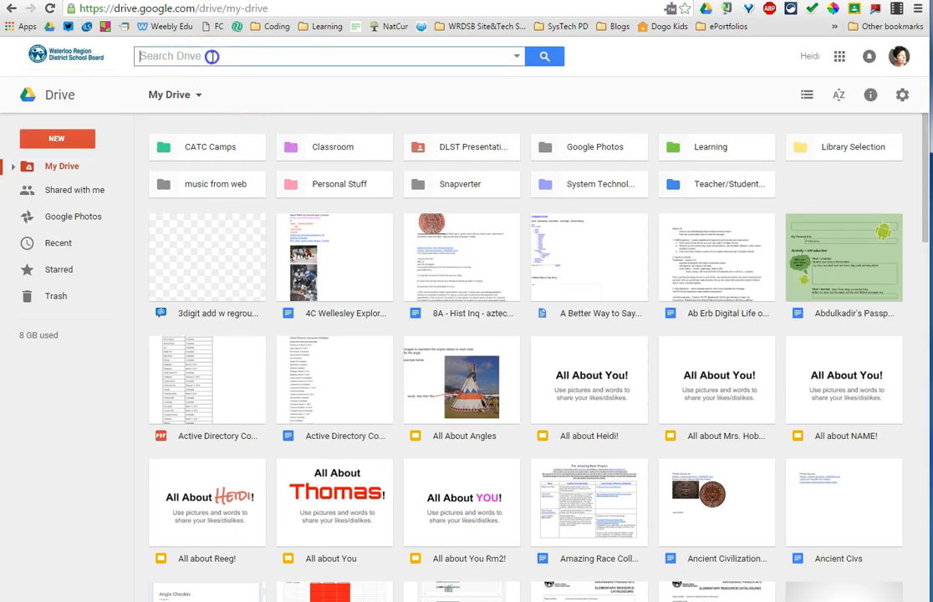
Search Drive for 'learning' and open the Learning Skill Observations (Responses) sheet.
text(learning skill observations)
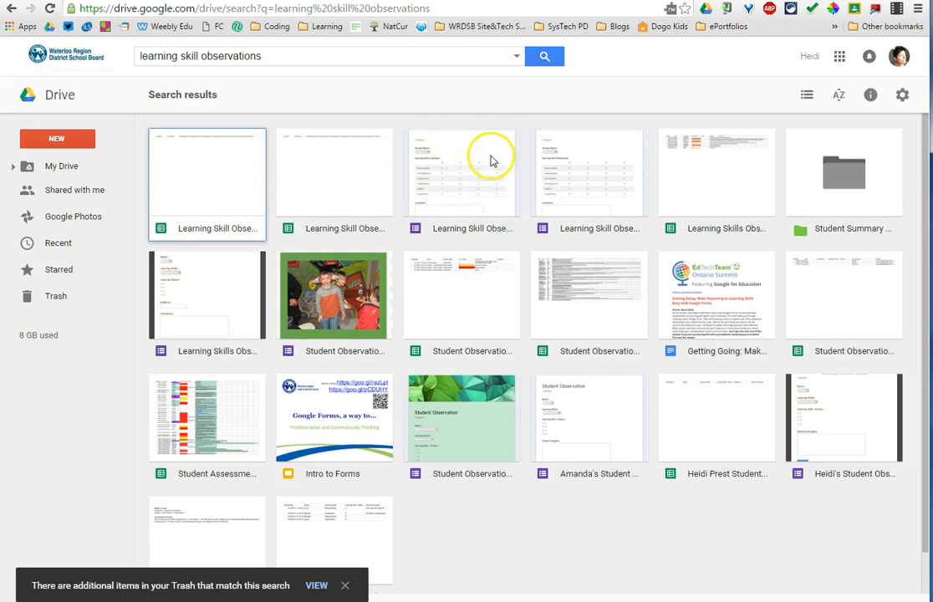
mouse_move(215, 170)
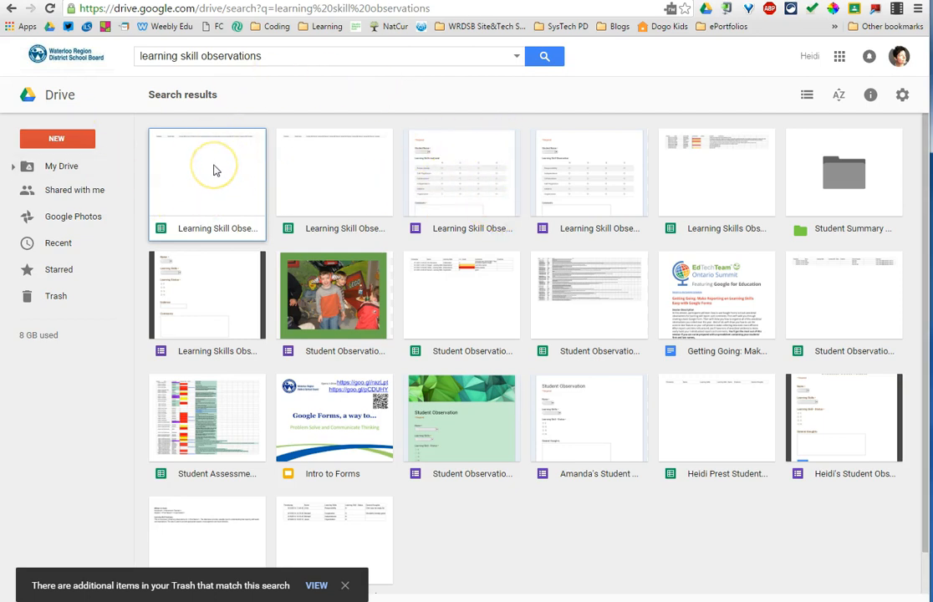
mouse_move(456, 198)
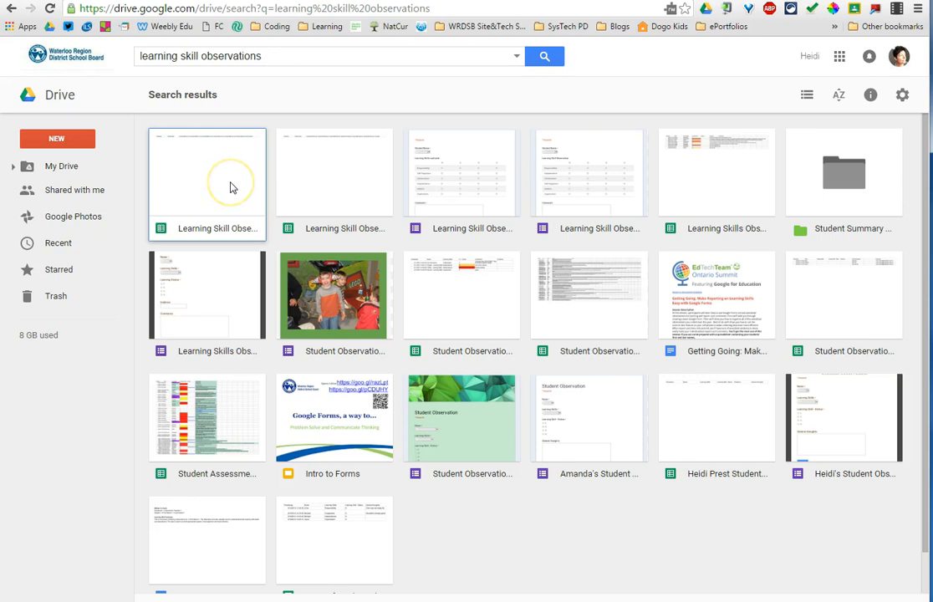
mouse_move(449, 188)
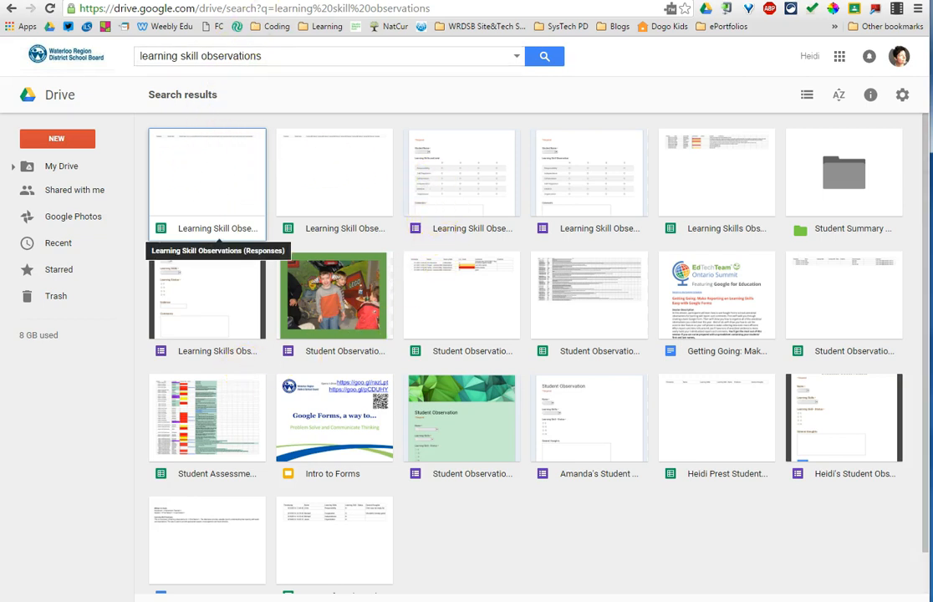
double_click(206, 173)
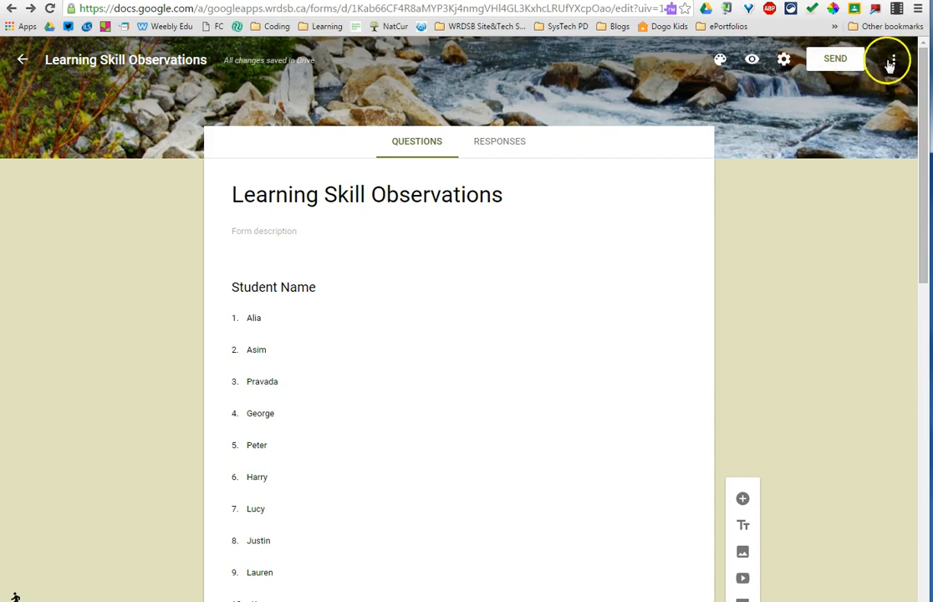
Glance at the three-dot More menu, then open the Send form dialog.
click(893, 60)
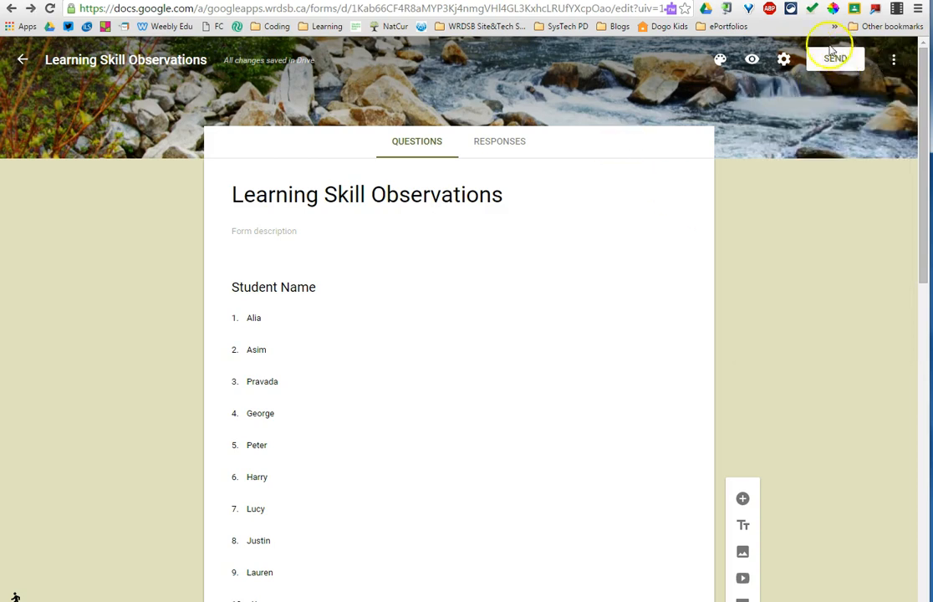
click(835, 59)
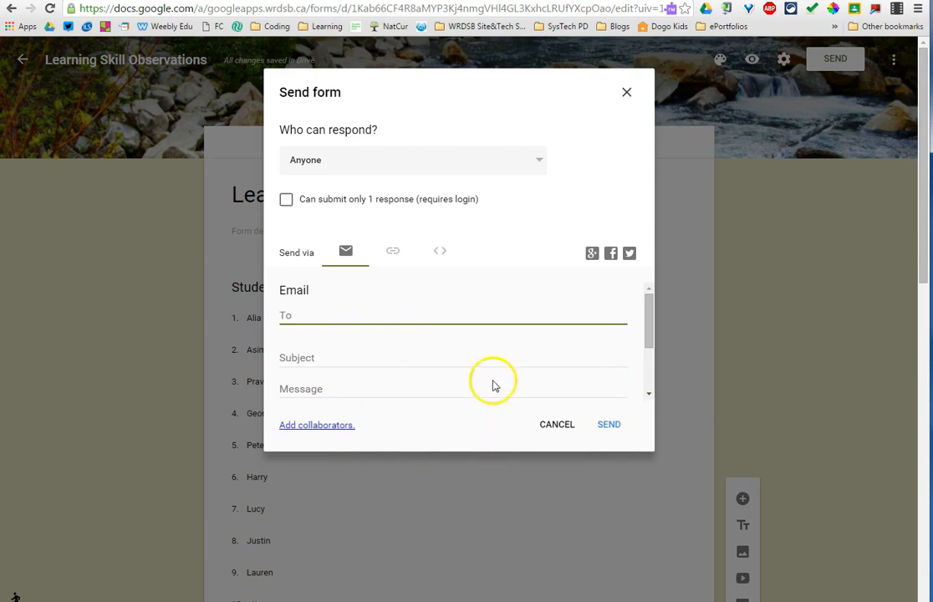
Shorten the form link, view the embed code, return to the link, then cancel.
click(392, 250)
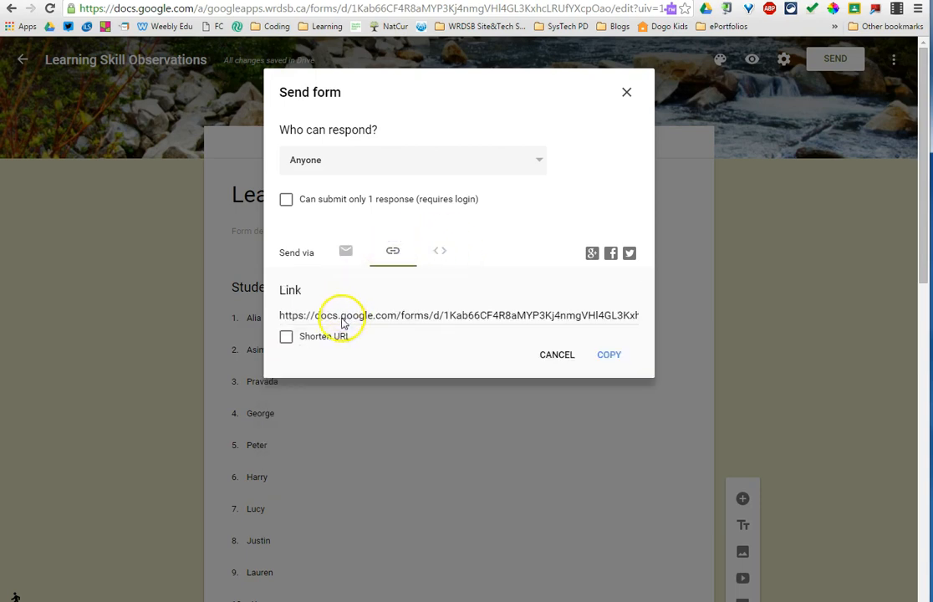
click(286, 336)
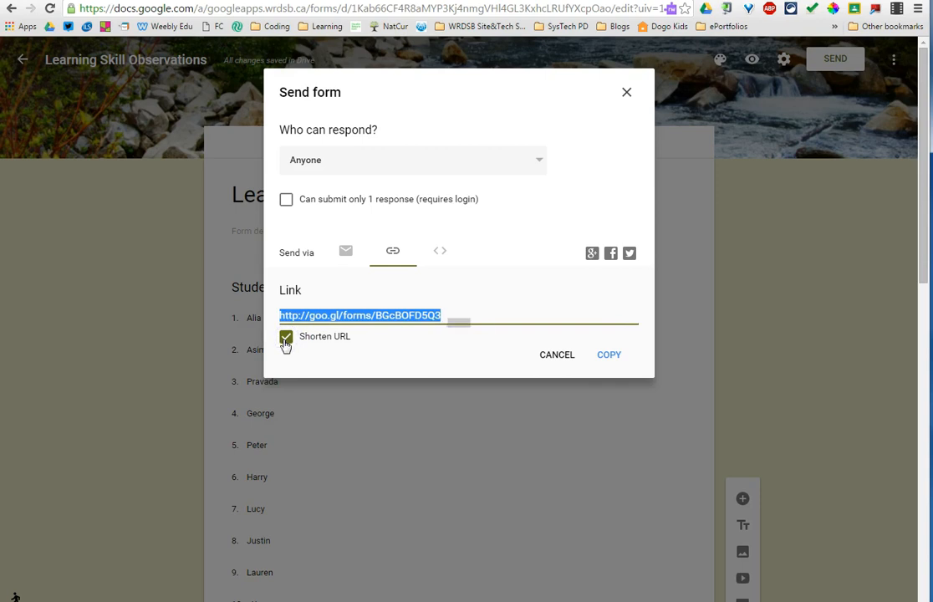
click(440, 251)
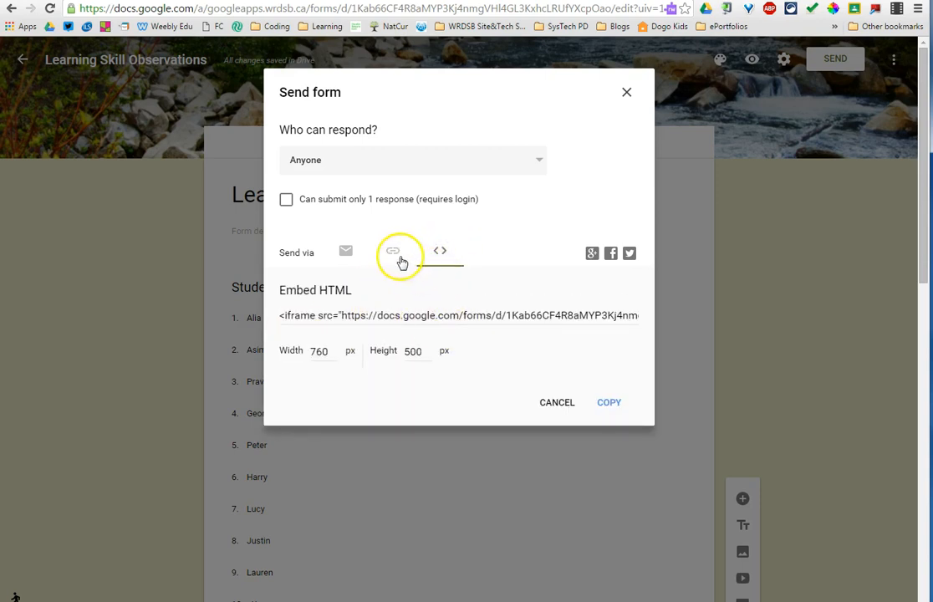
click(393, 251)
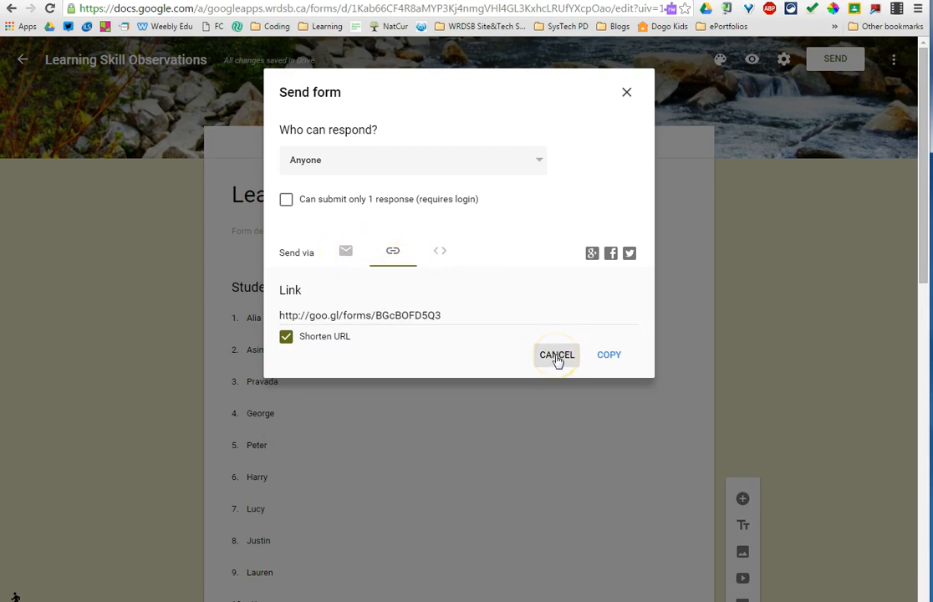
click(556, 355)
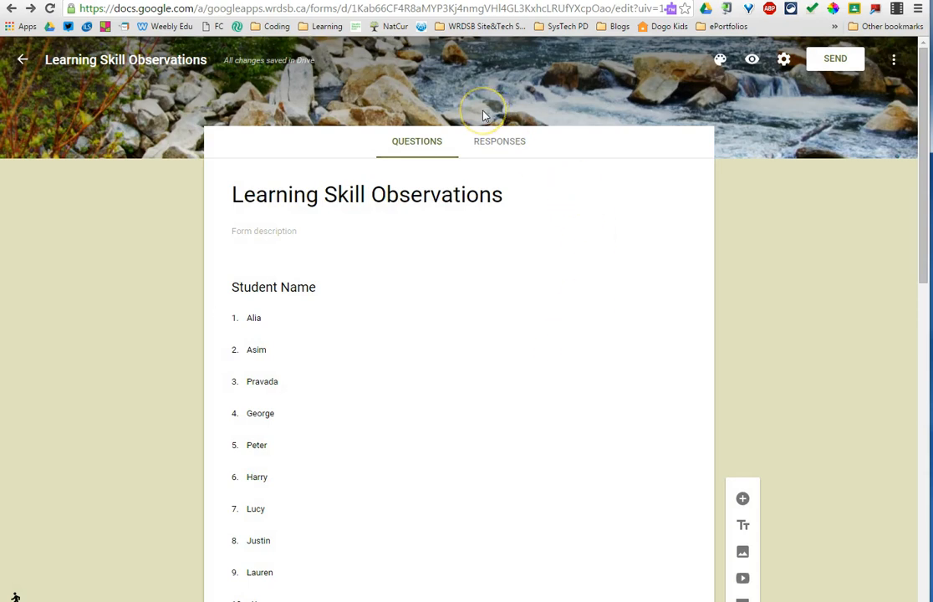
mouse_move(328, 68)
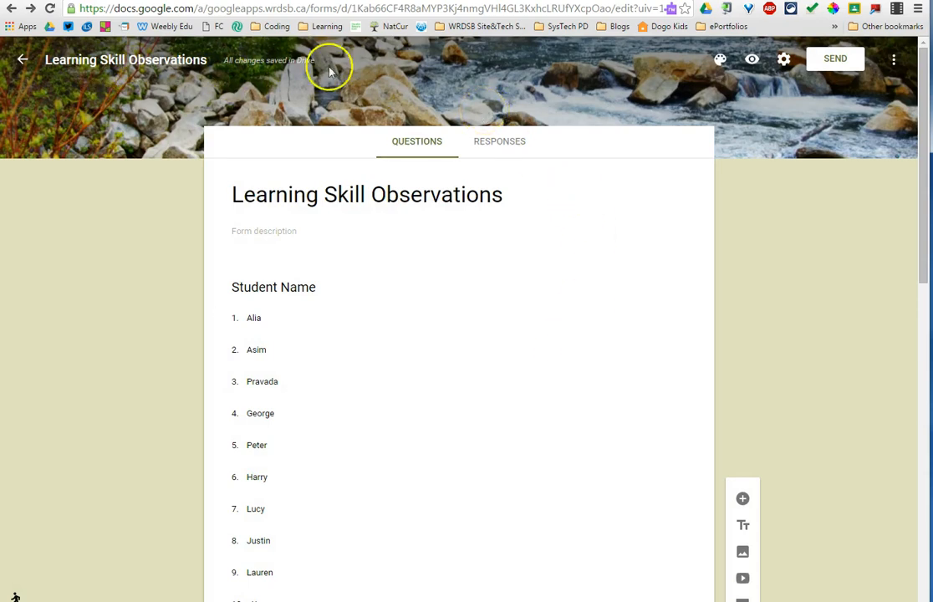
mouse_move(135, 488)
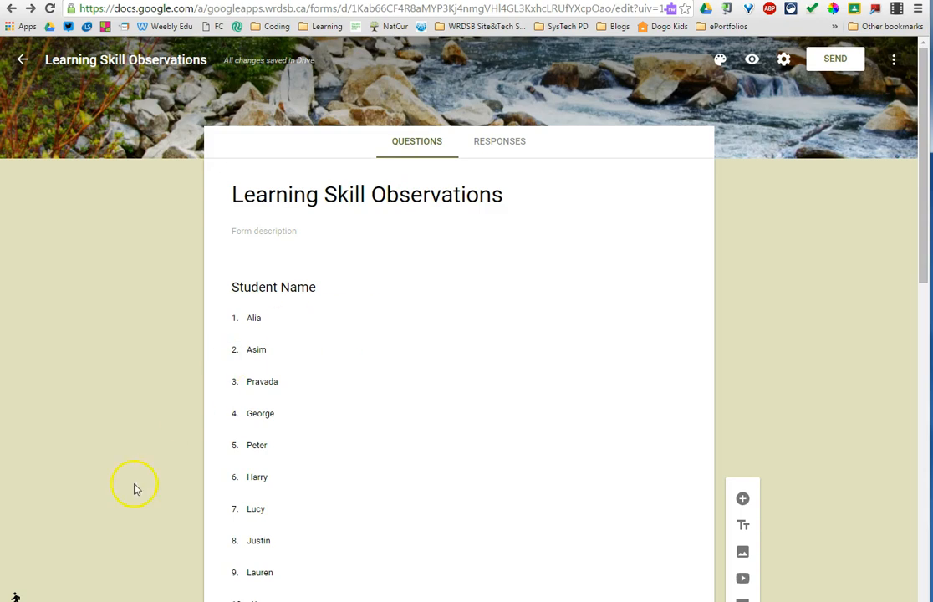